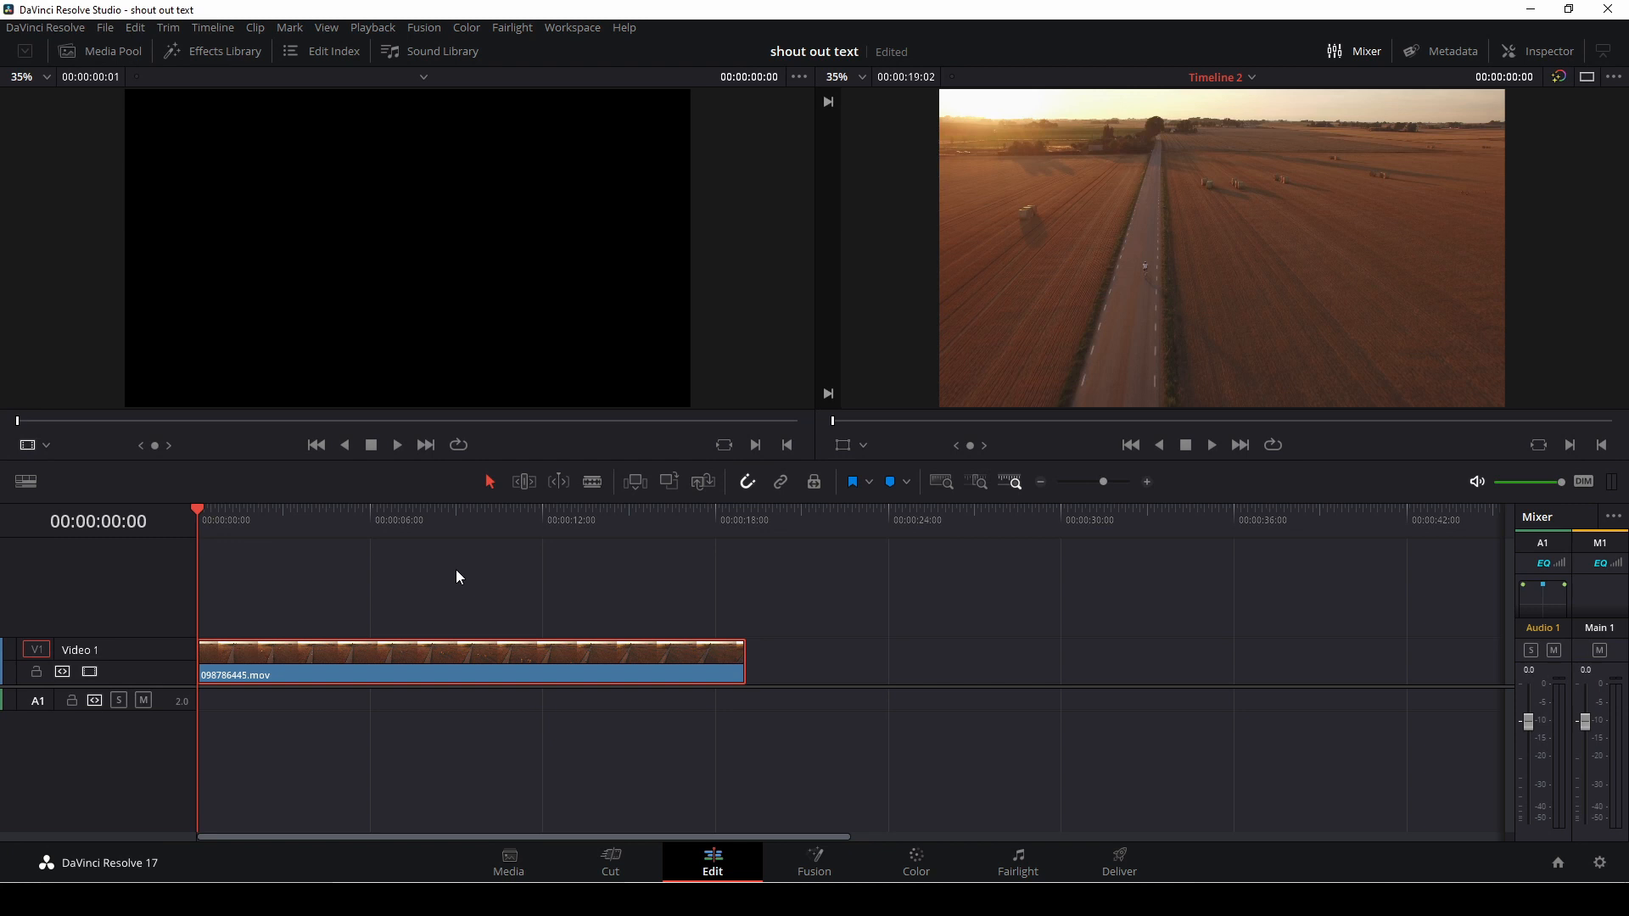
Play the aerial road clip and blade it into two pieces near 00:00:15:12.
click(1210, 445)
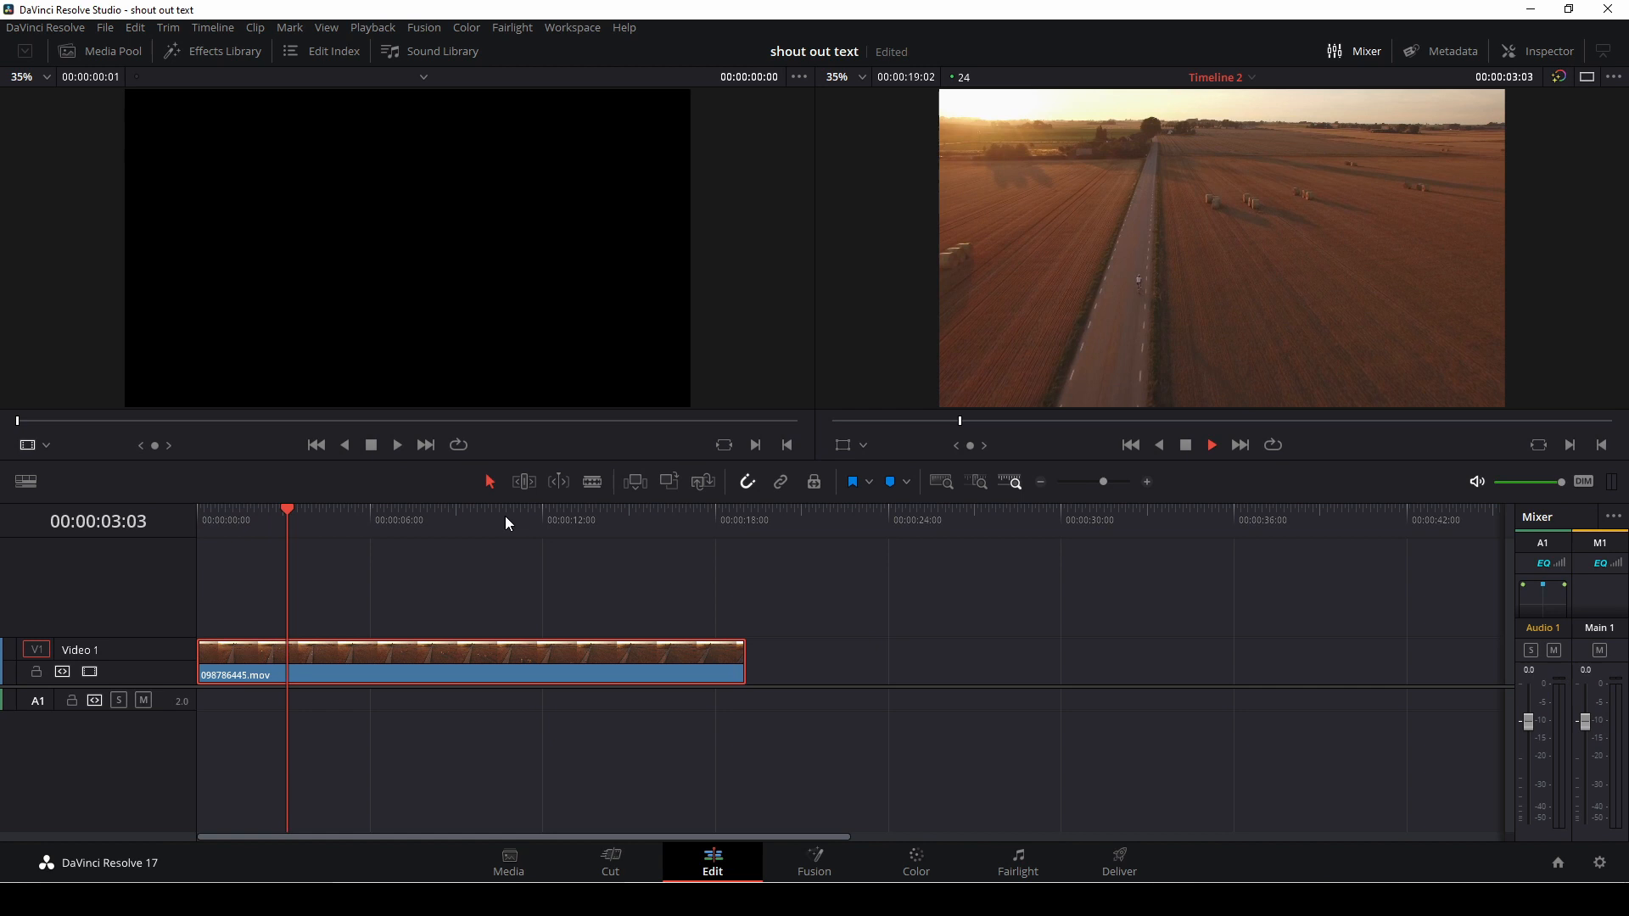
click(346, 509)
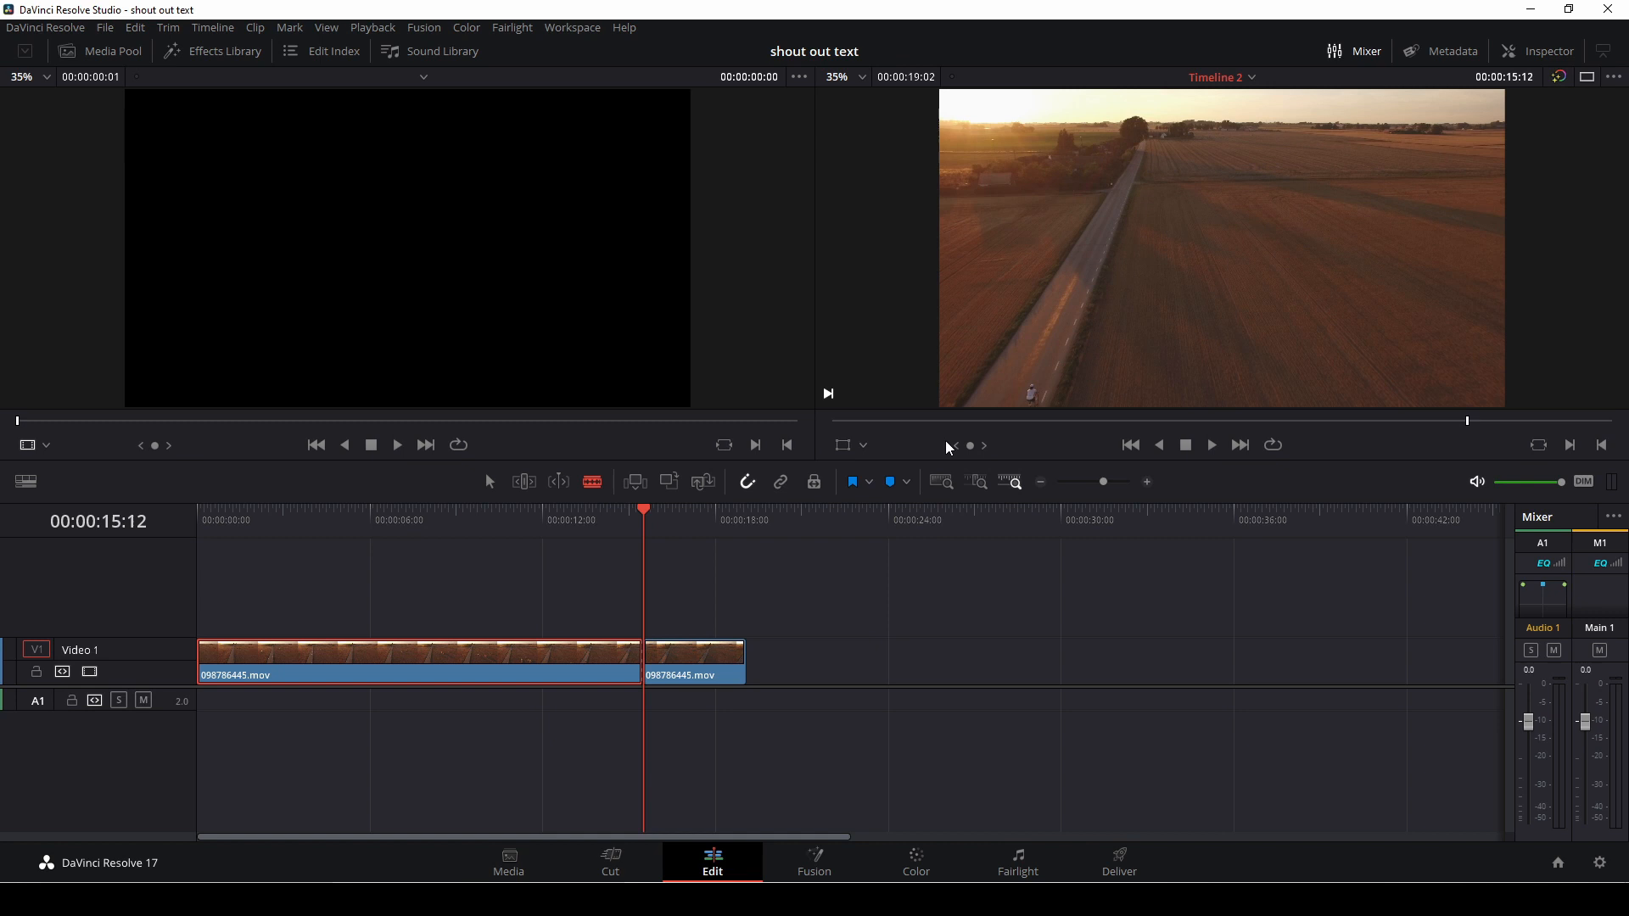
mouse_move(645, 519)
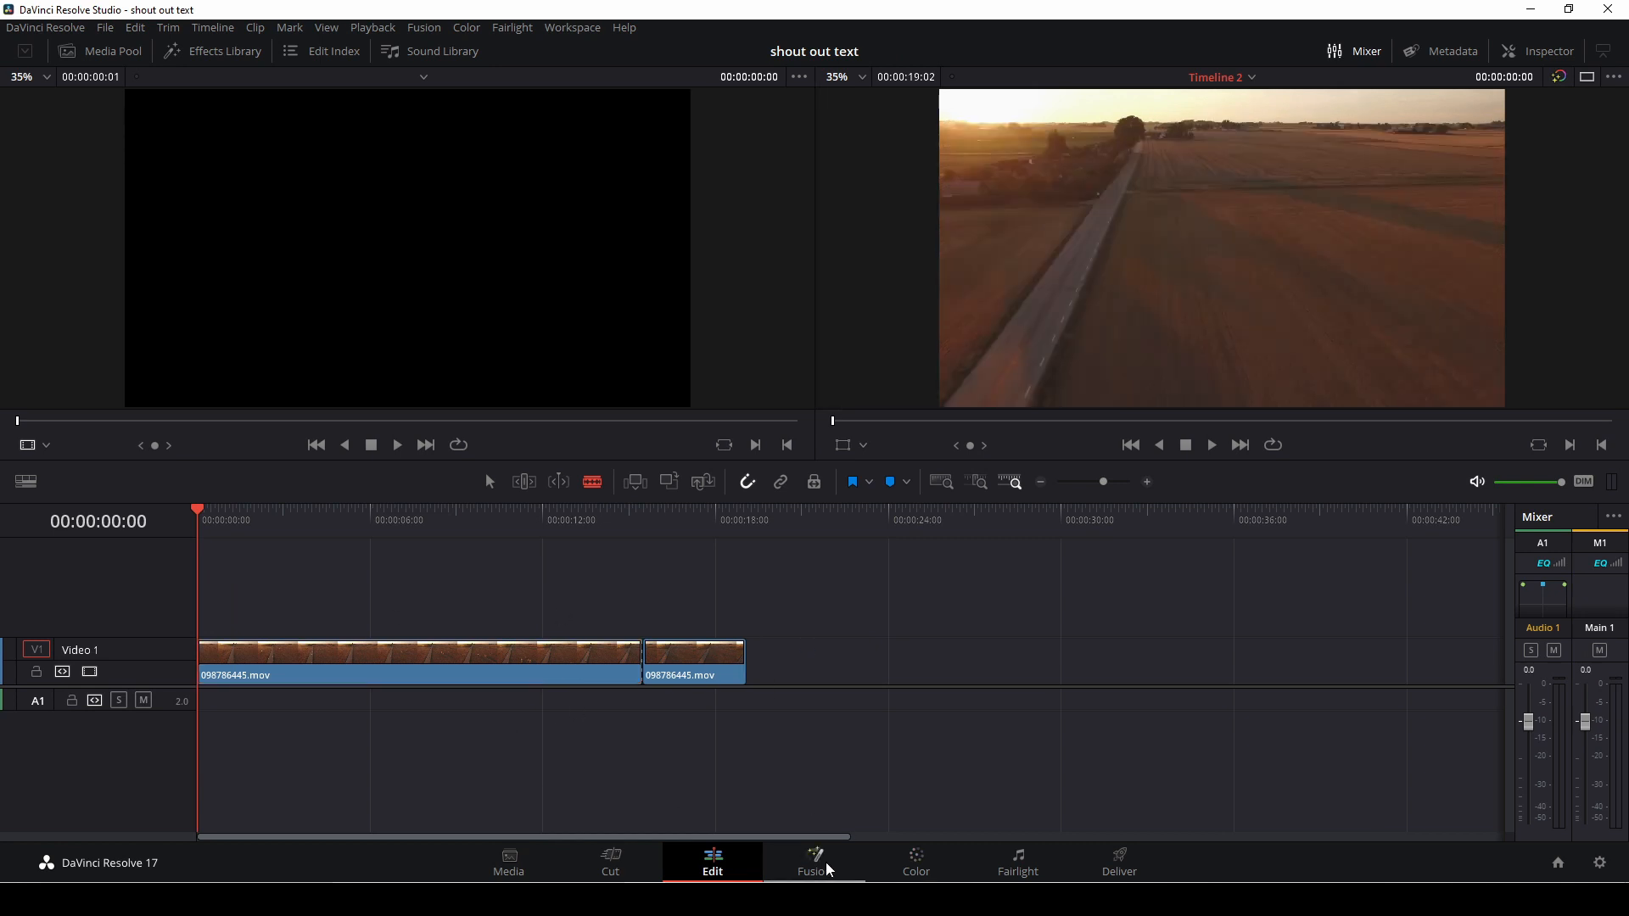
Open the clip on the Fusion page and select MediaIn1 to show its settings in the Inspector.
click(813, 862)
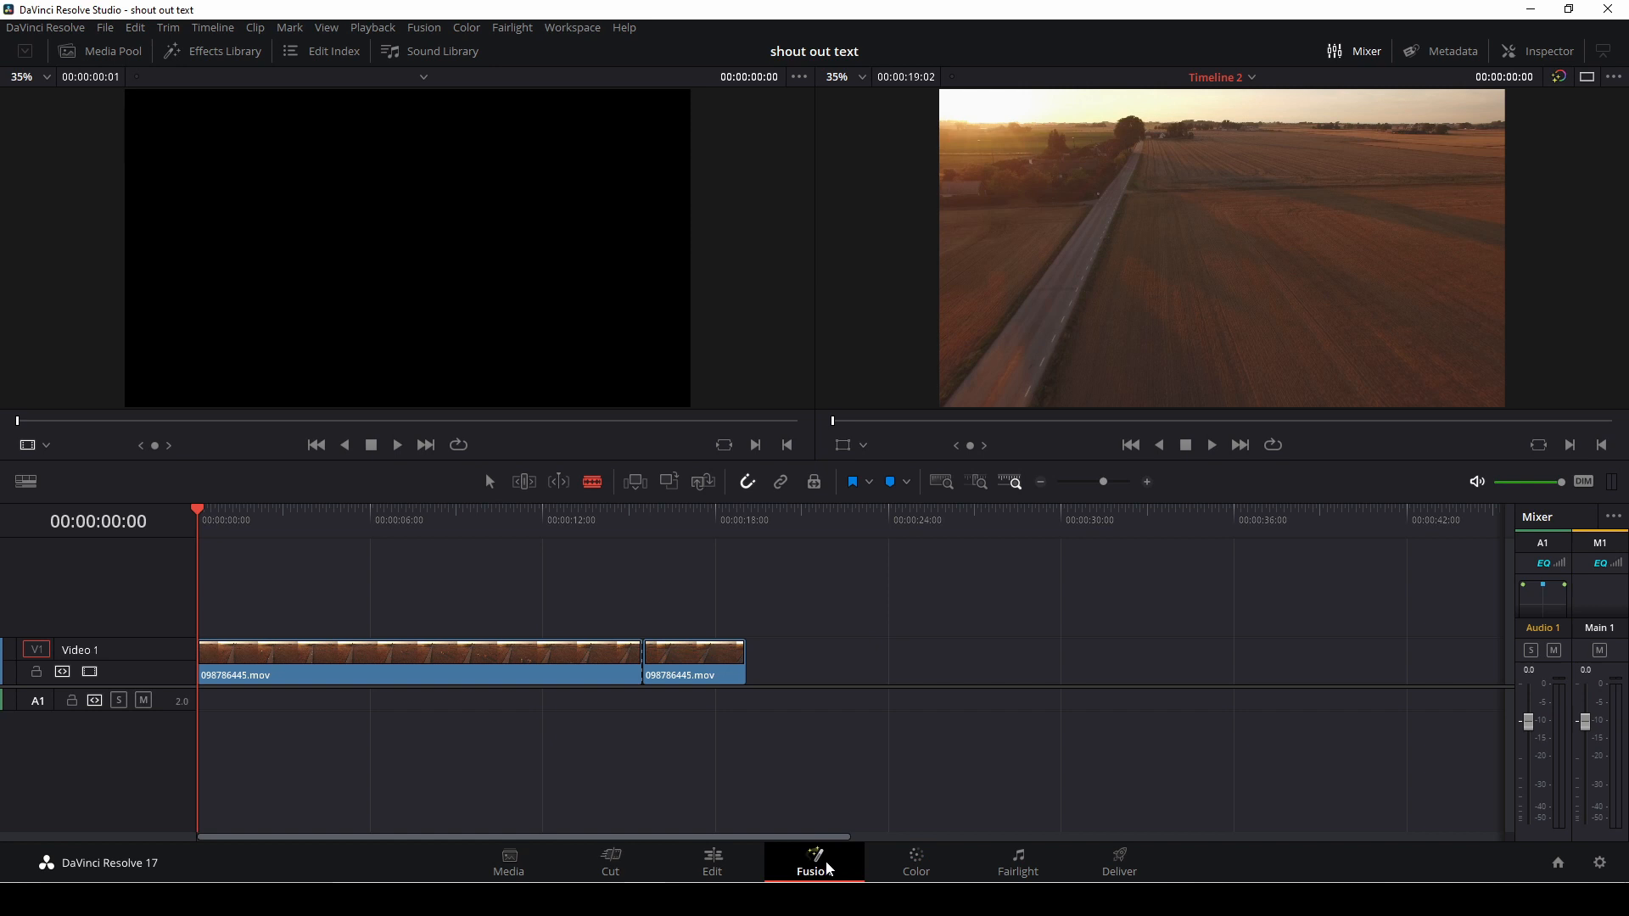
click(812, 861)
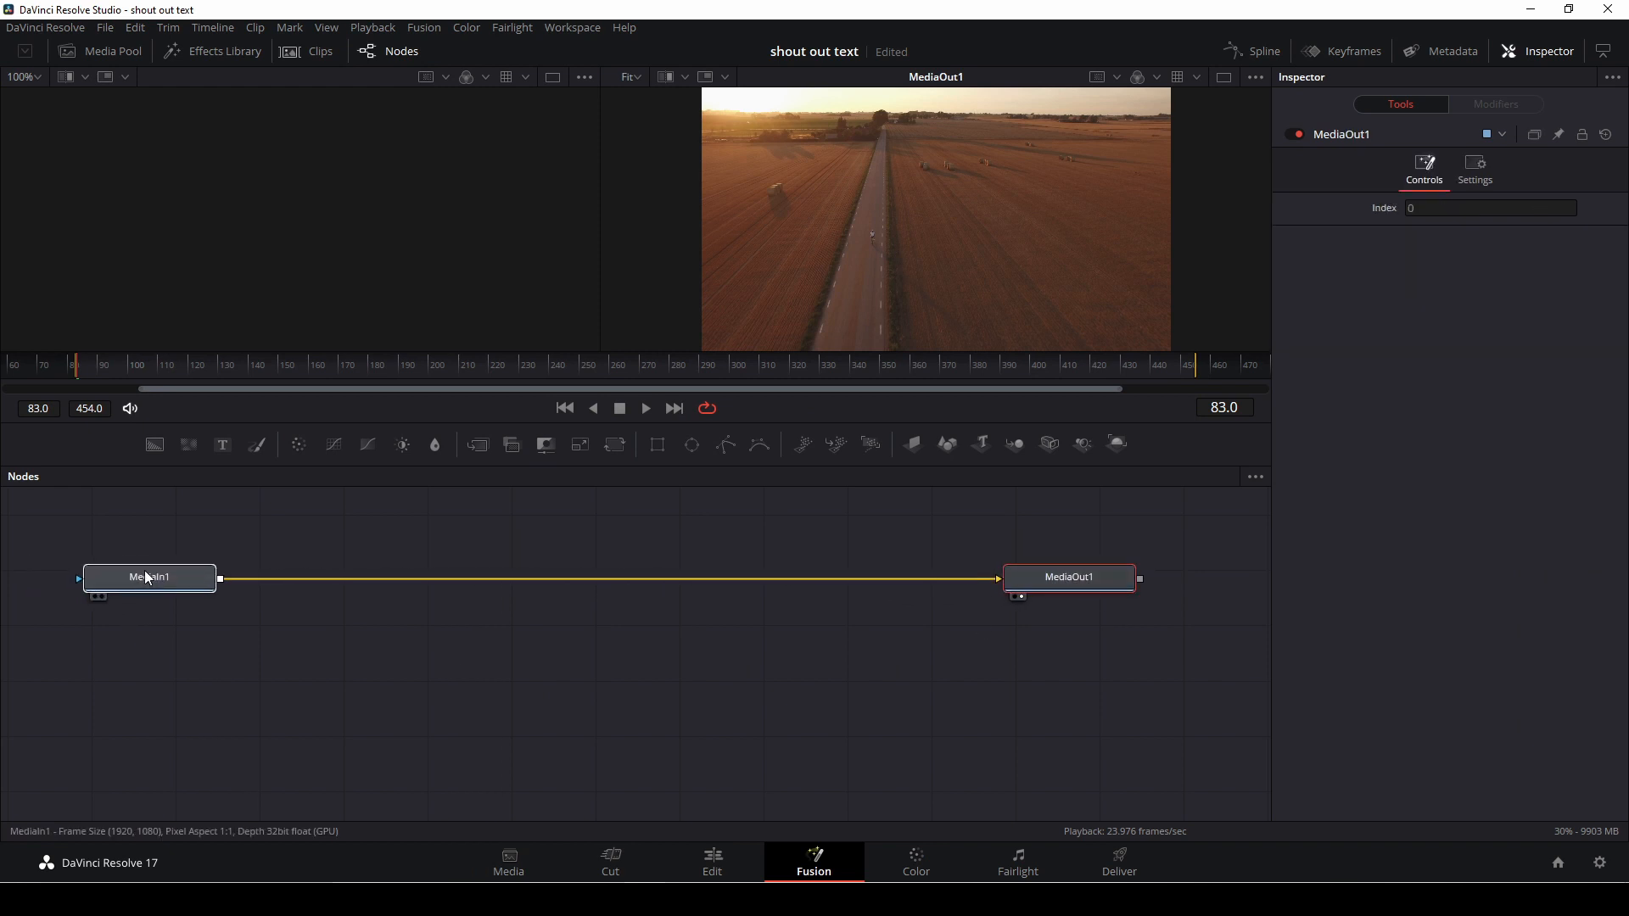
click(149, 577)
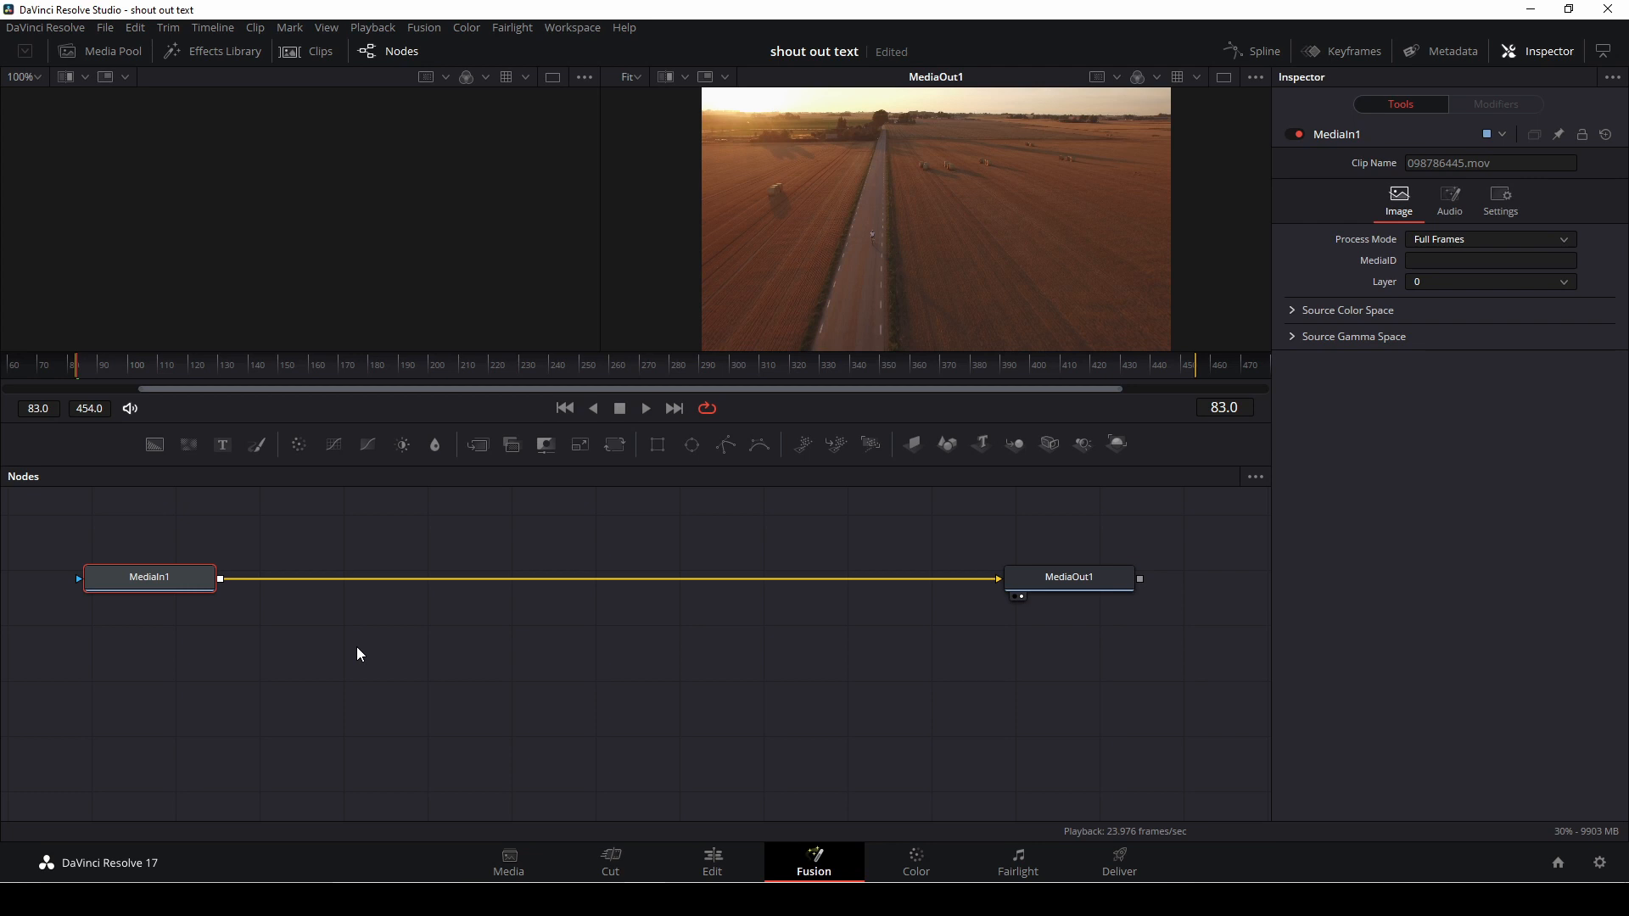
Add a Tracker node between MediaIn1 and MediaOut1 via the tool search 'tr'.
text(tr)
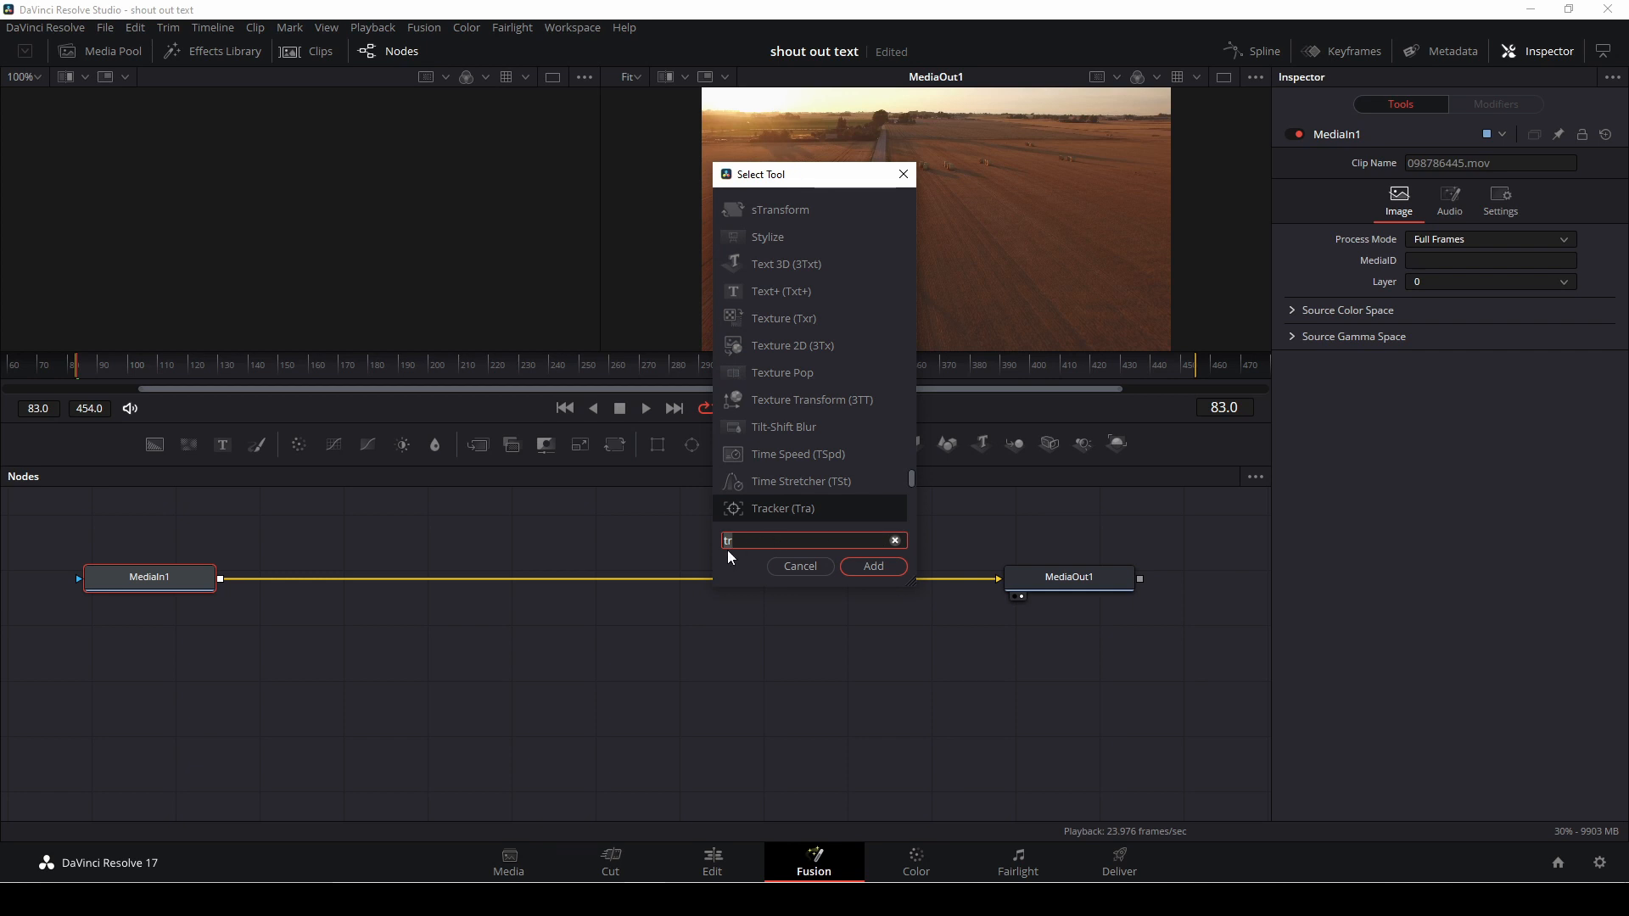
mouse_move(755, 489)
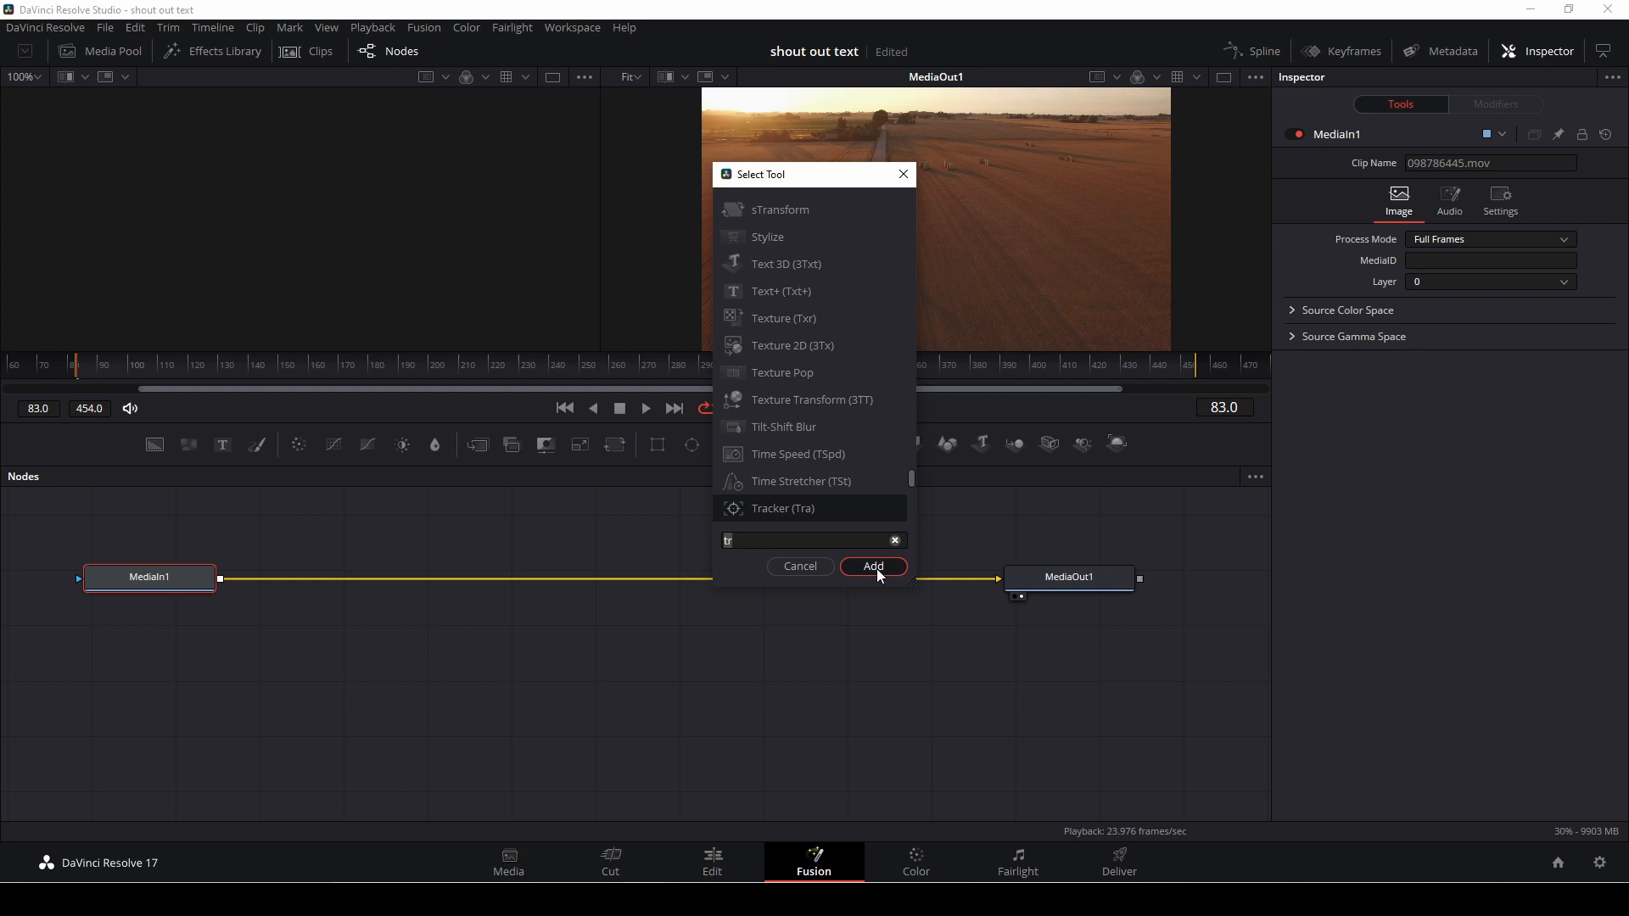
click(872, 566)
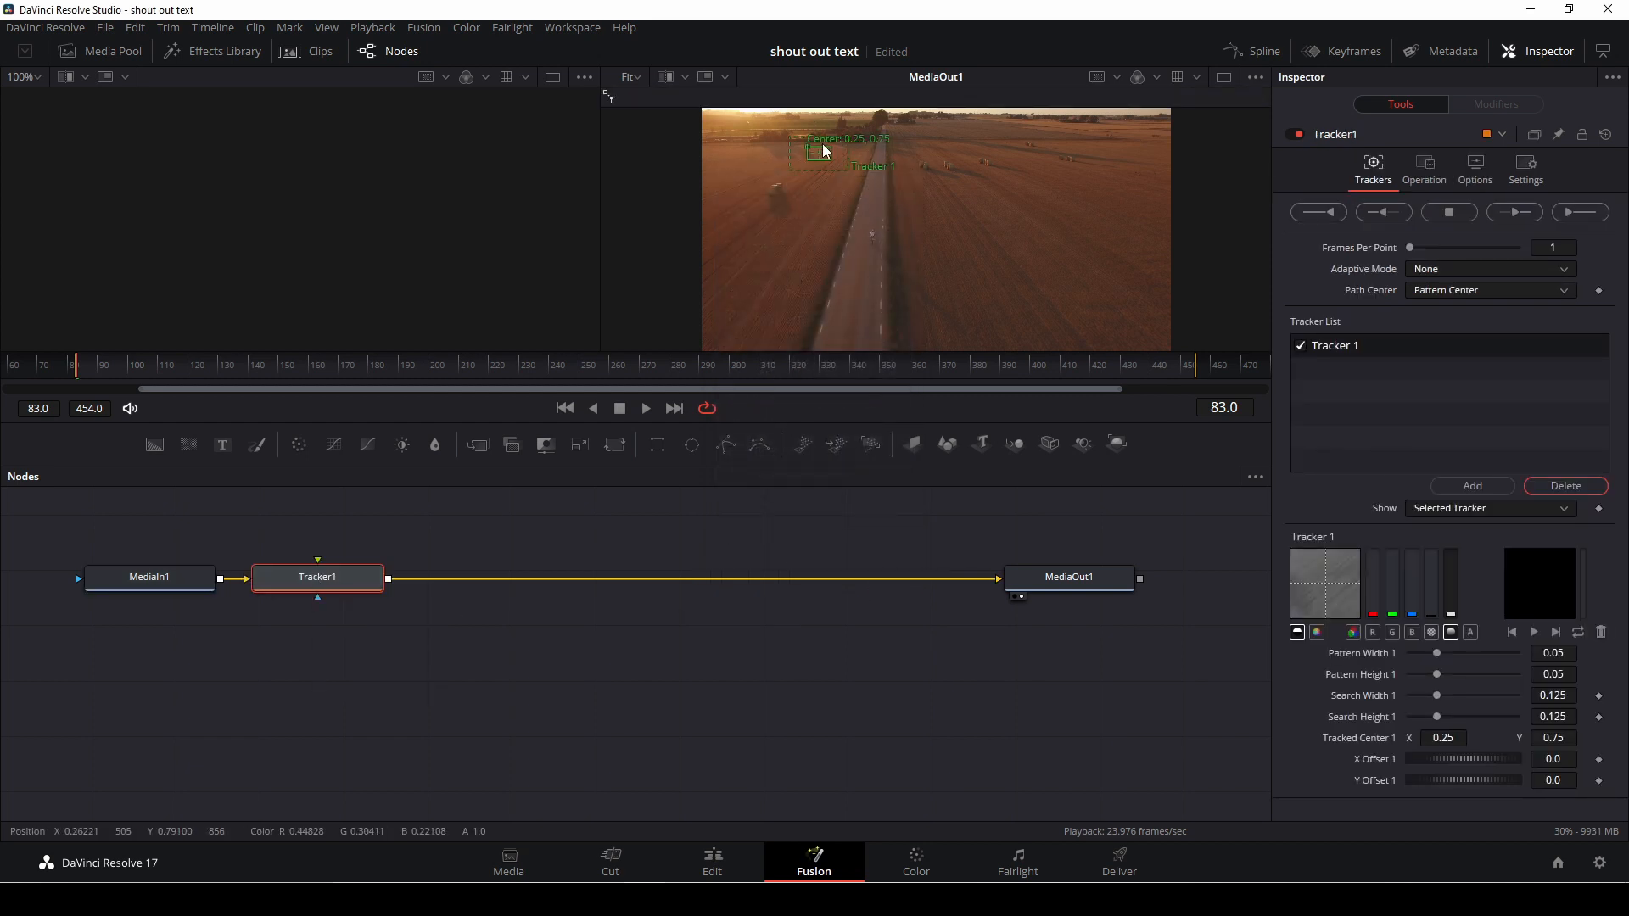
Place the tracker box on the cyclist and start tracking forward through the clip.
drag(821, 151, 870, 226)
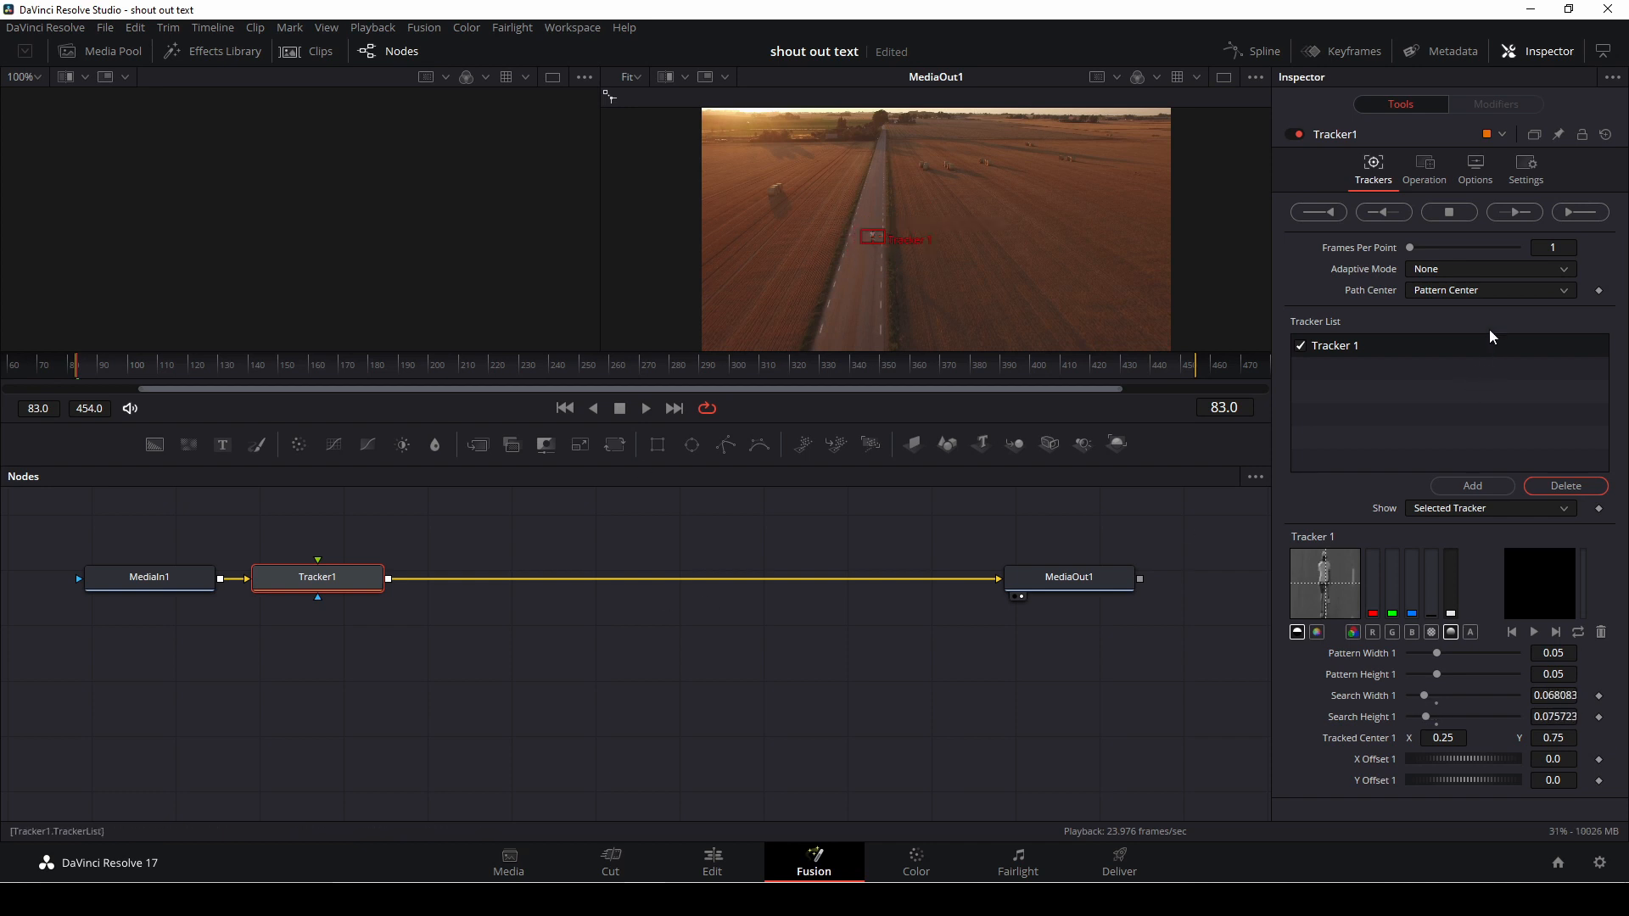
click(1580, 212)
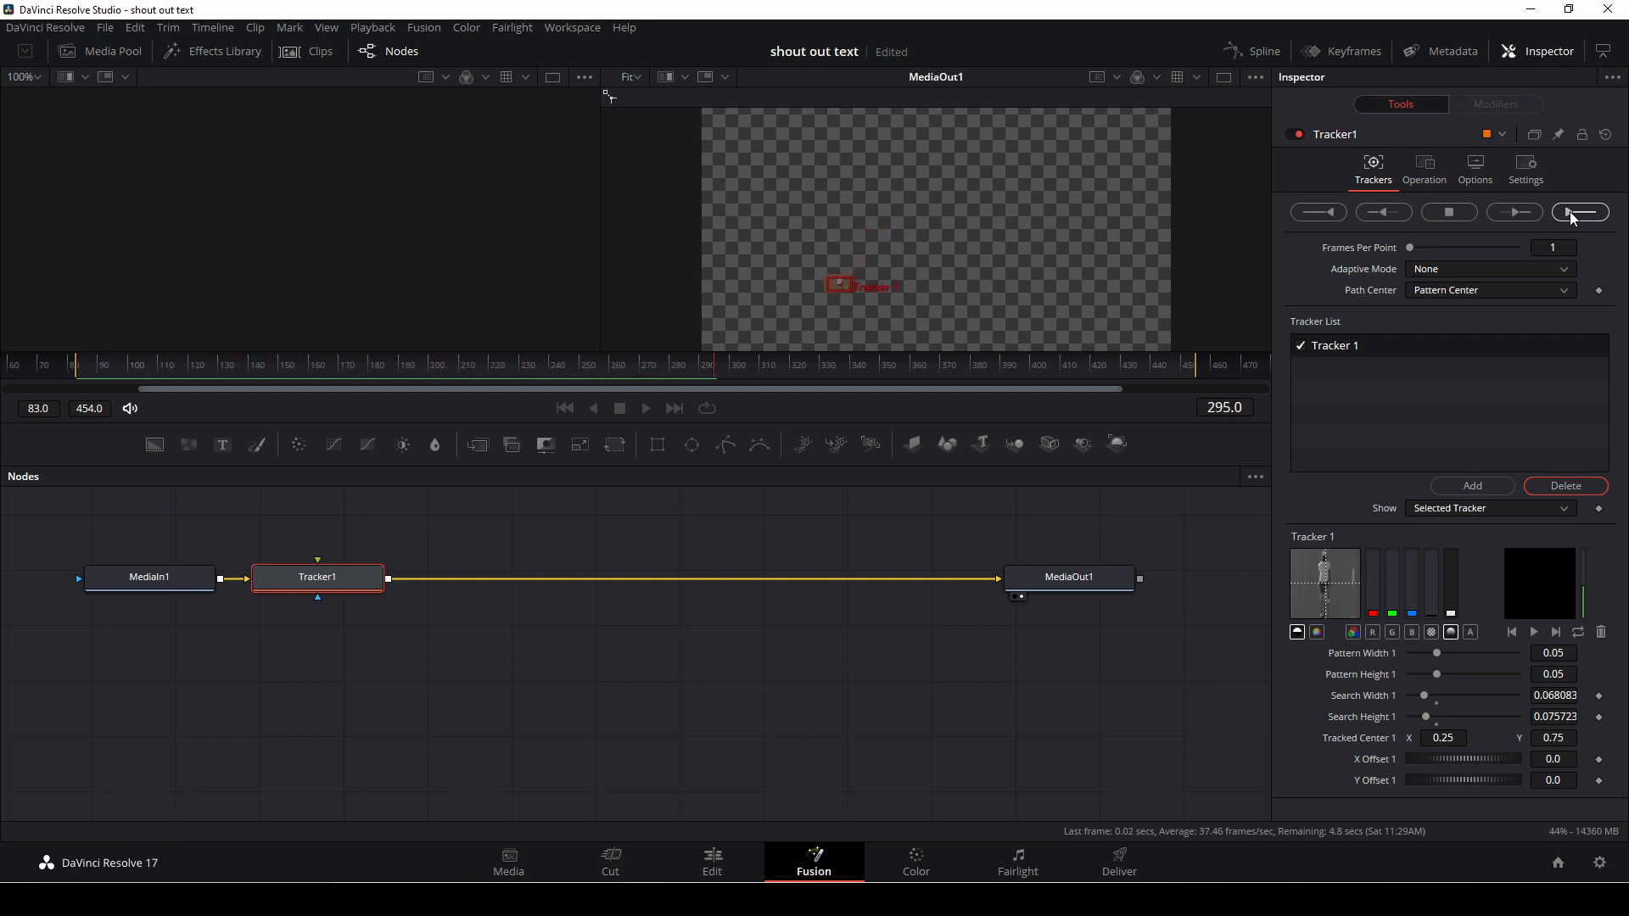
Finish forward tracking to frame 454, dismiss the Render completed message and return to the clip start.
click(1578, 212)
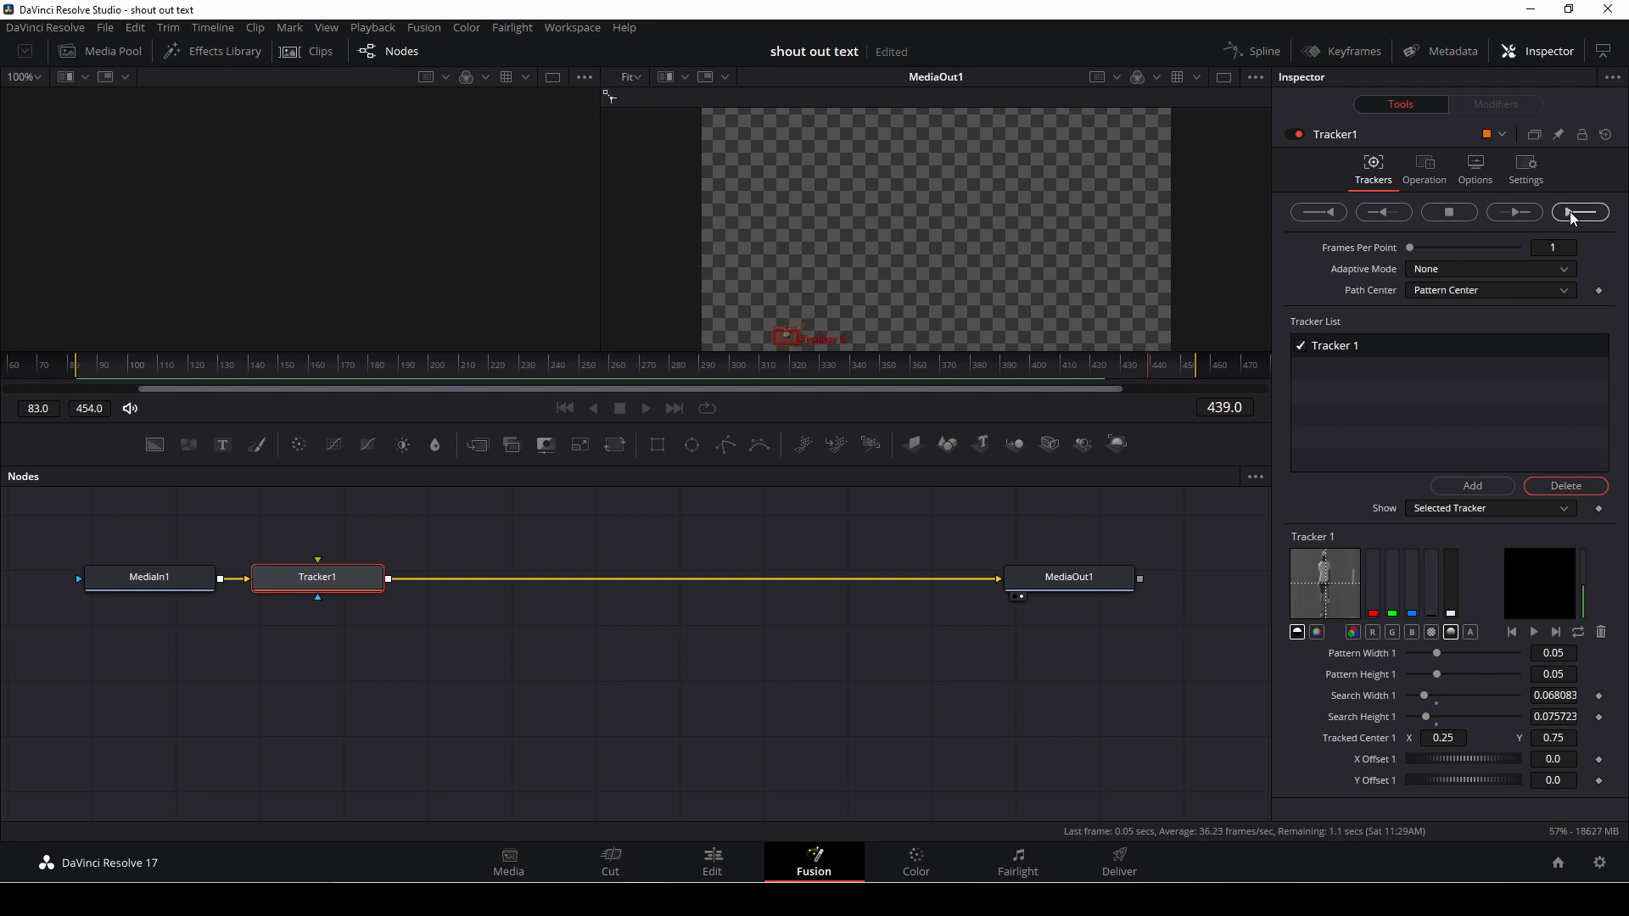
click(1578, 212)
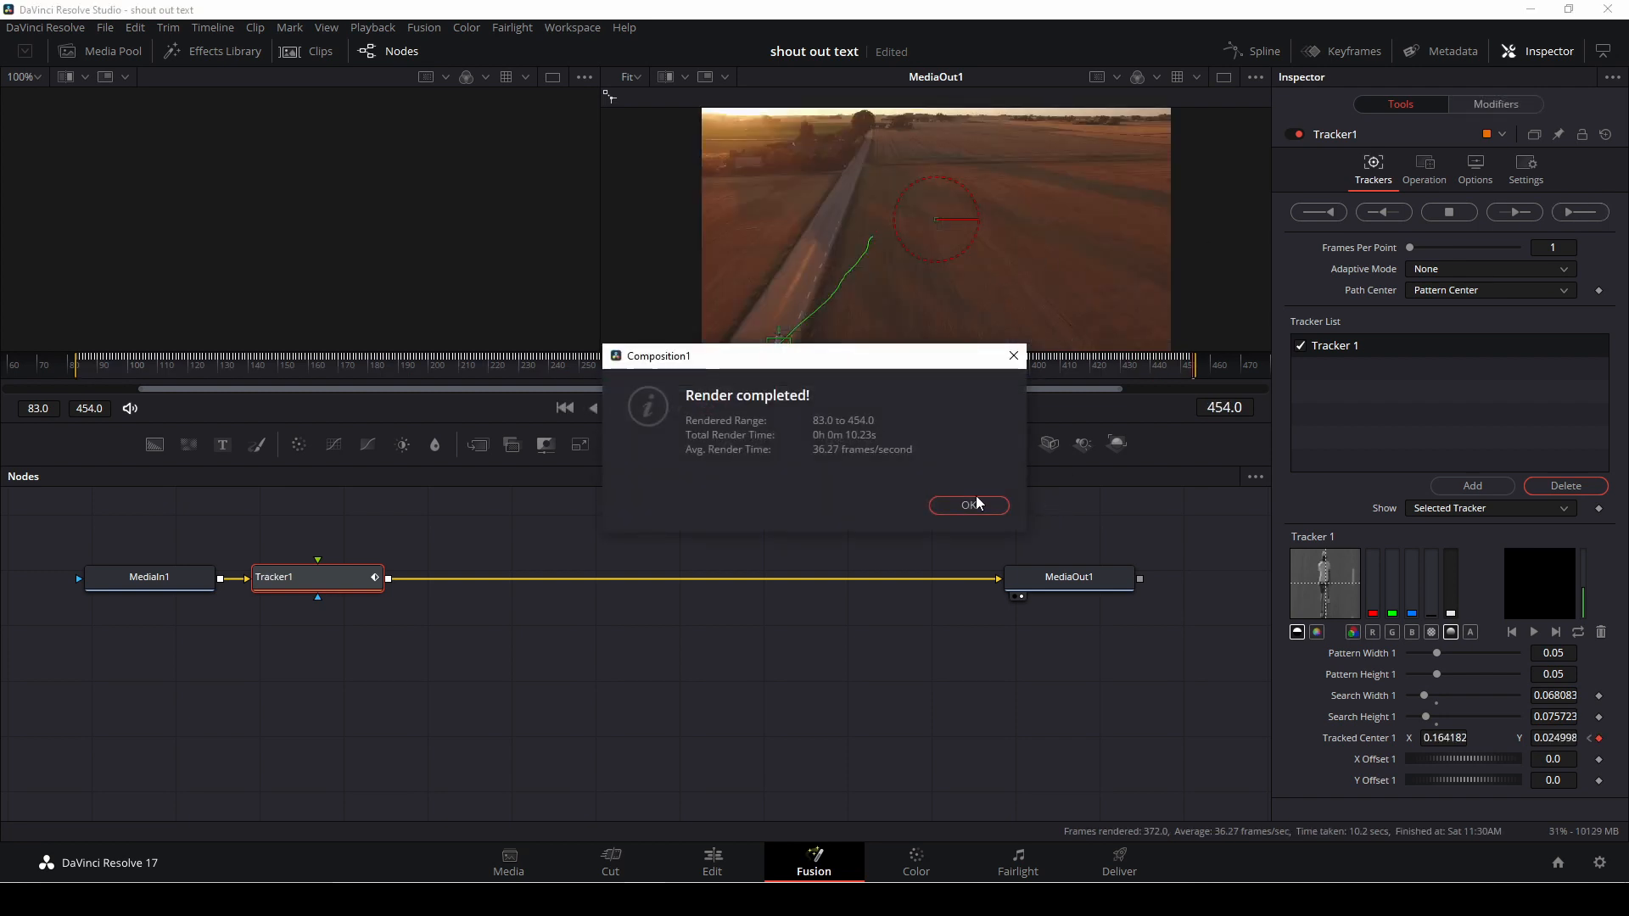
click(967, 506)
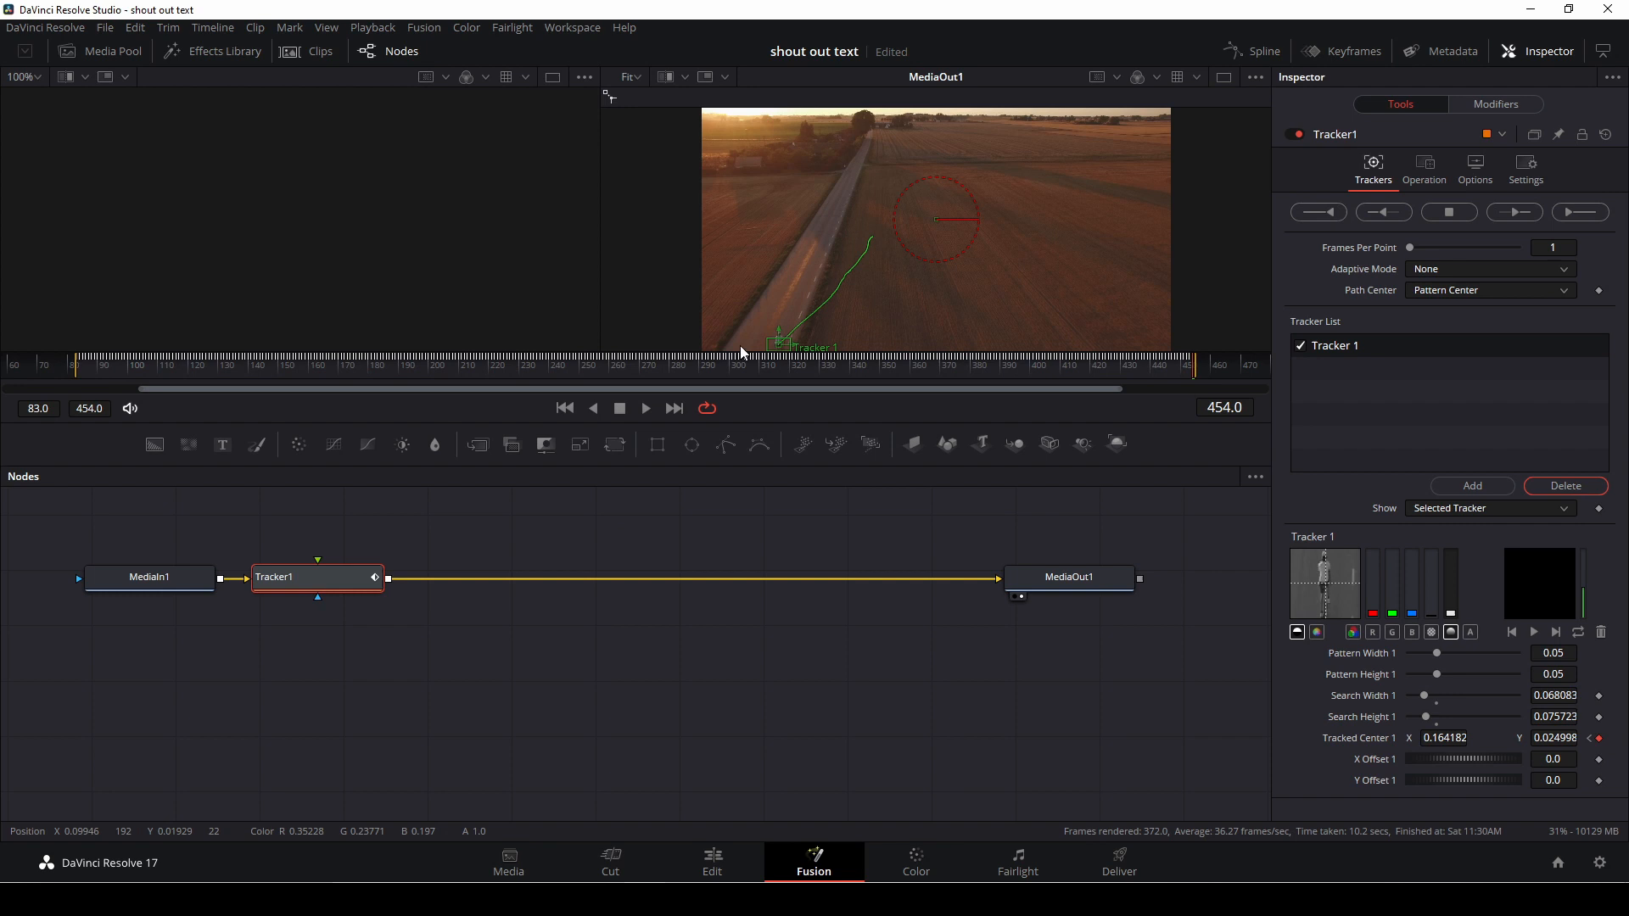
click(1159, 367)
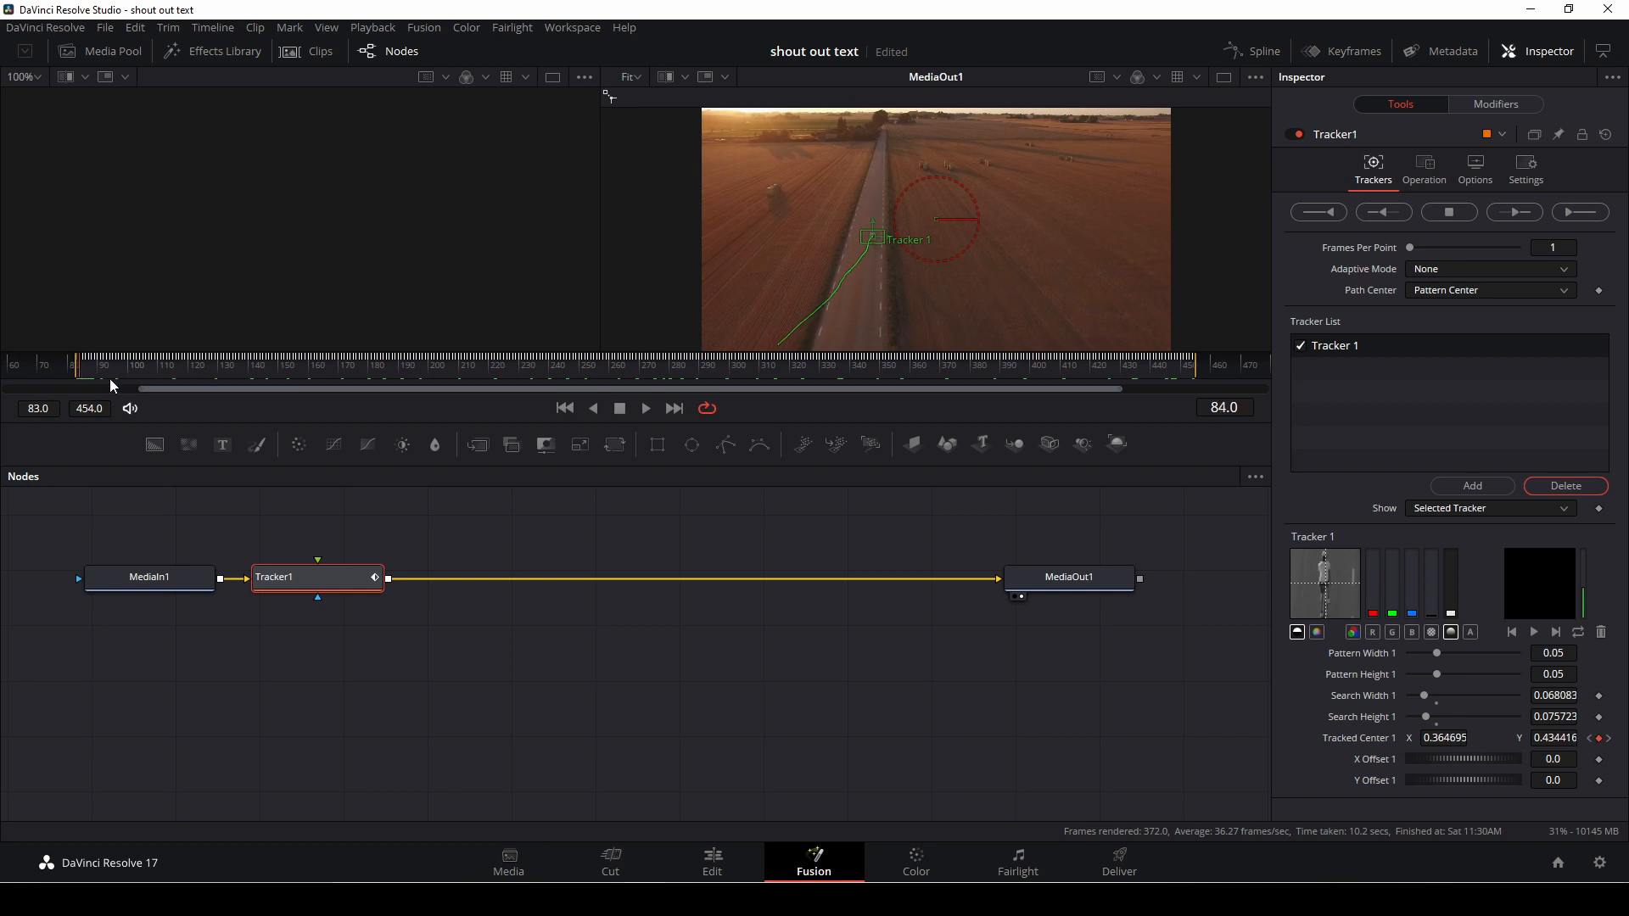
mouse_move(693, 554)
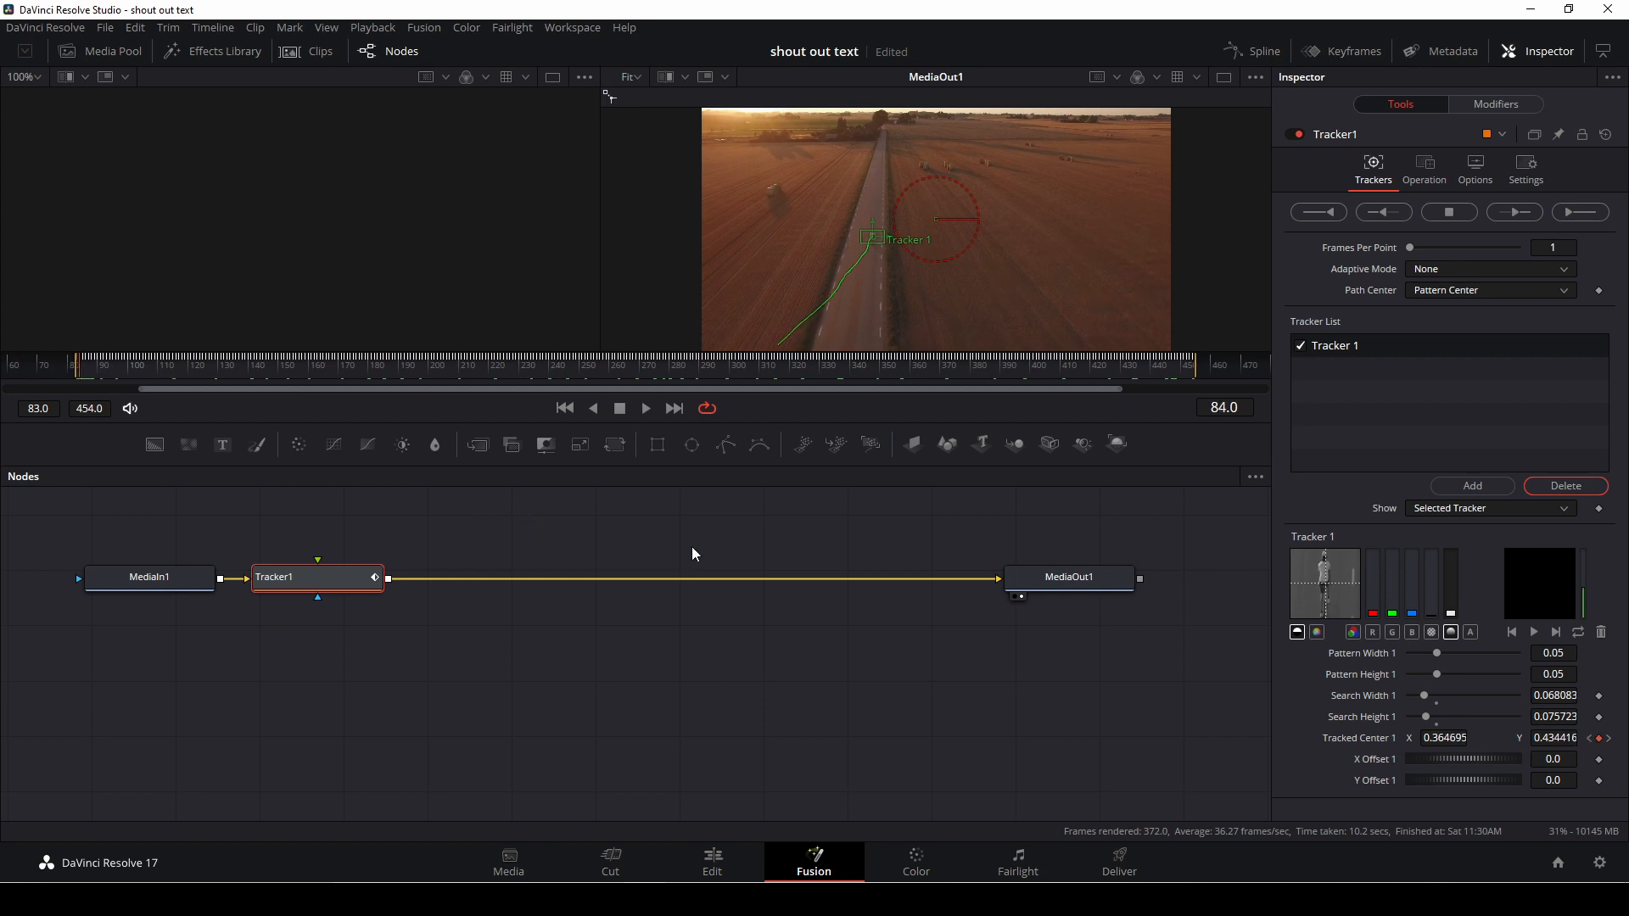
mouse_move(229, 481)
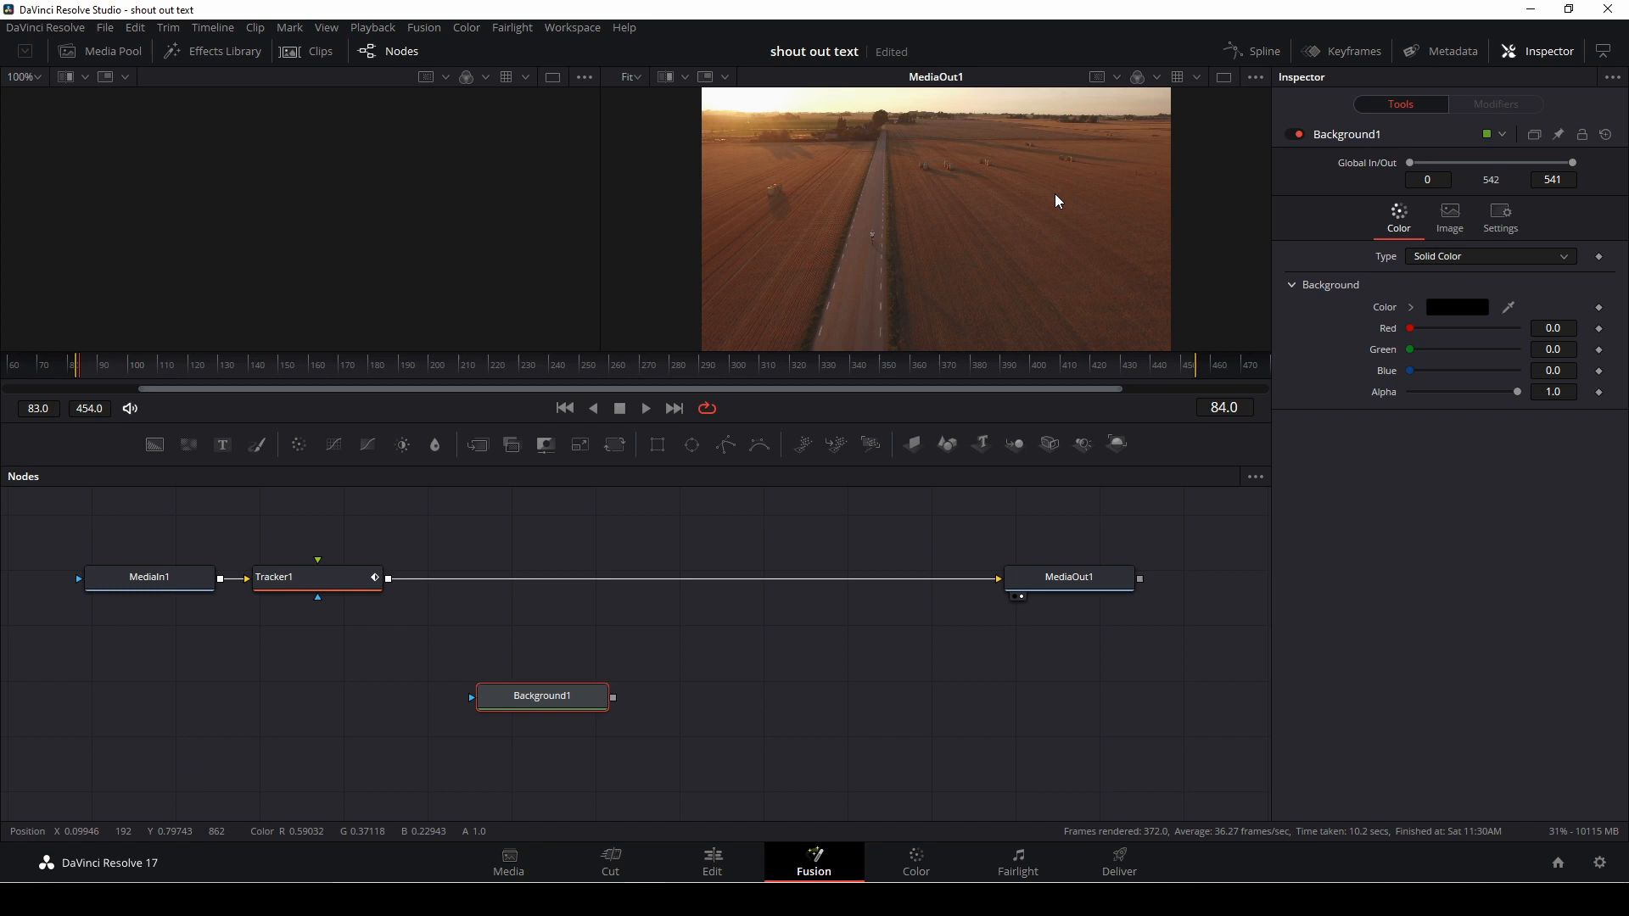
Set Background1's solid colour to white (#ffffff) in the colour picker.
click(1455, 307)
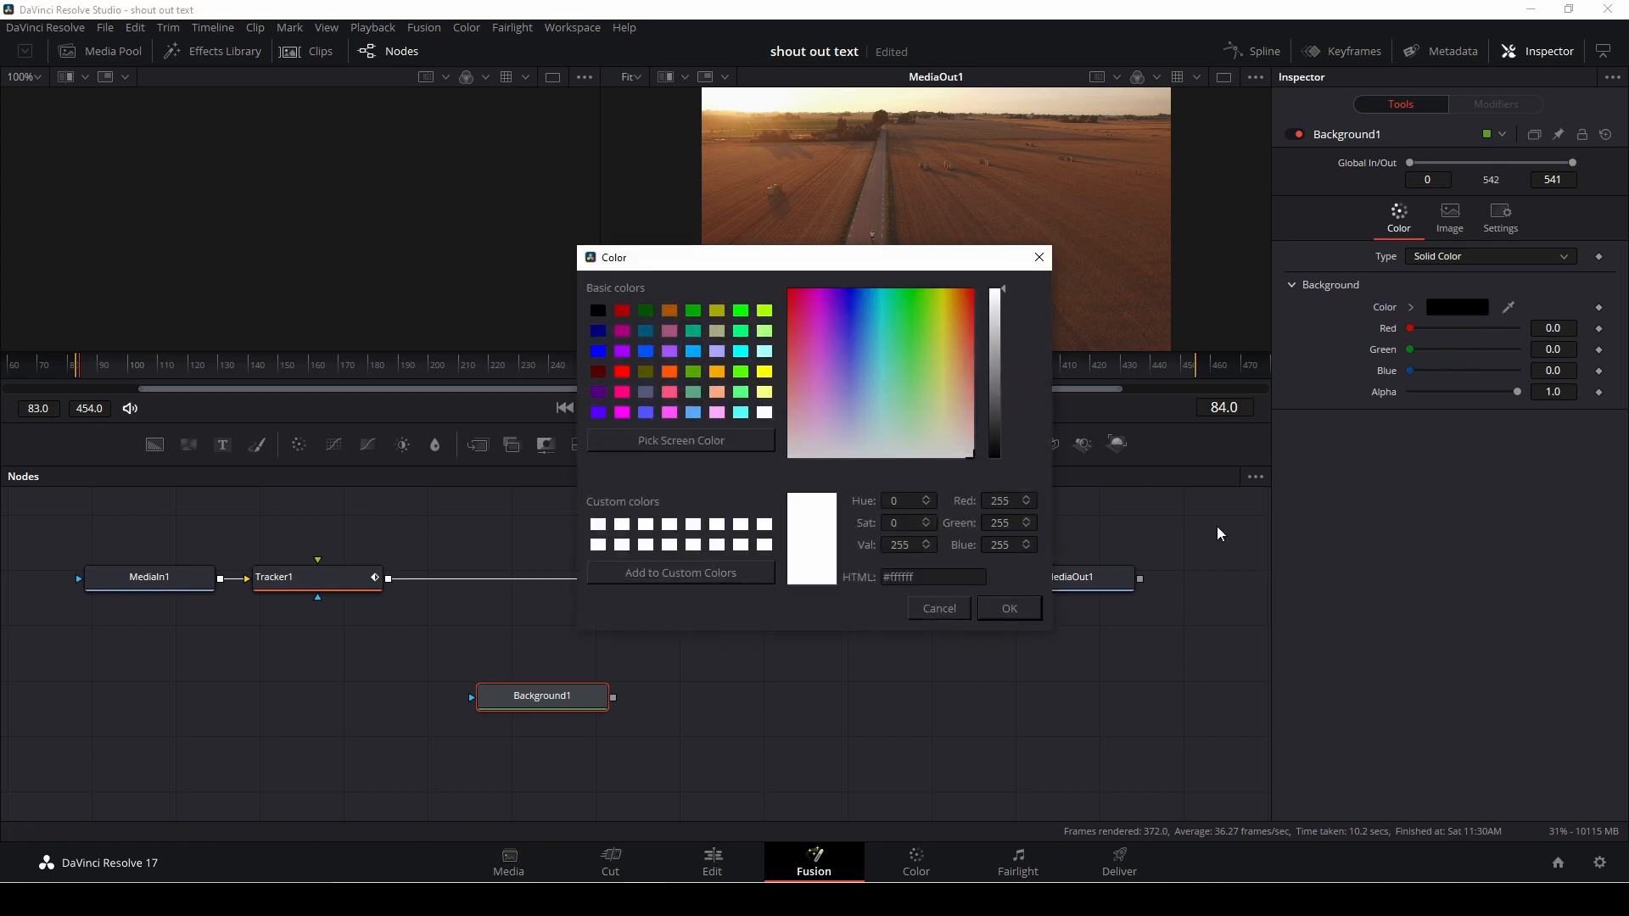
click(1006, 608)
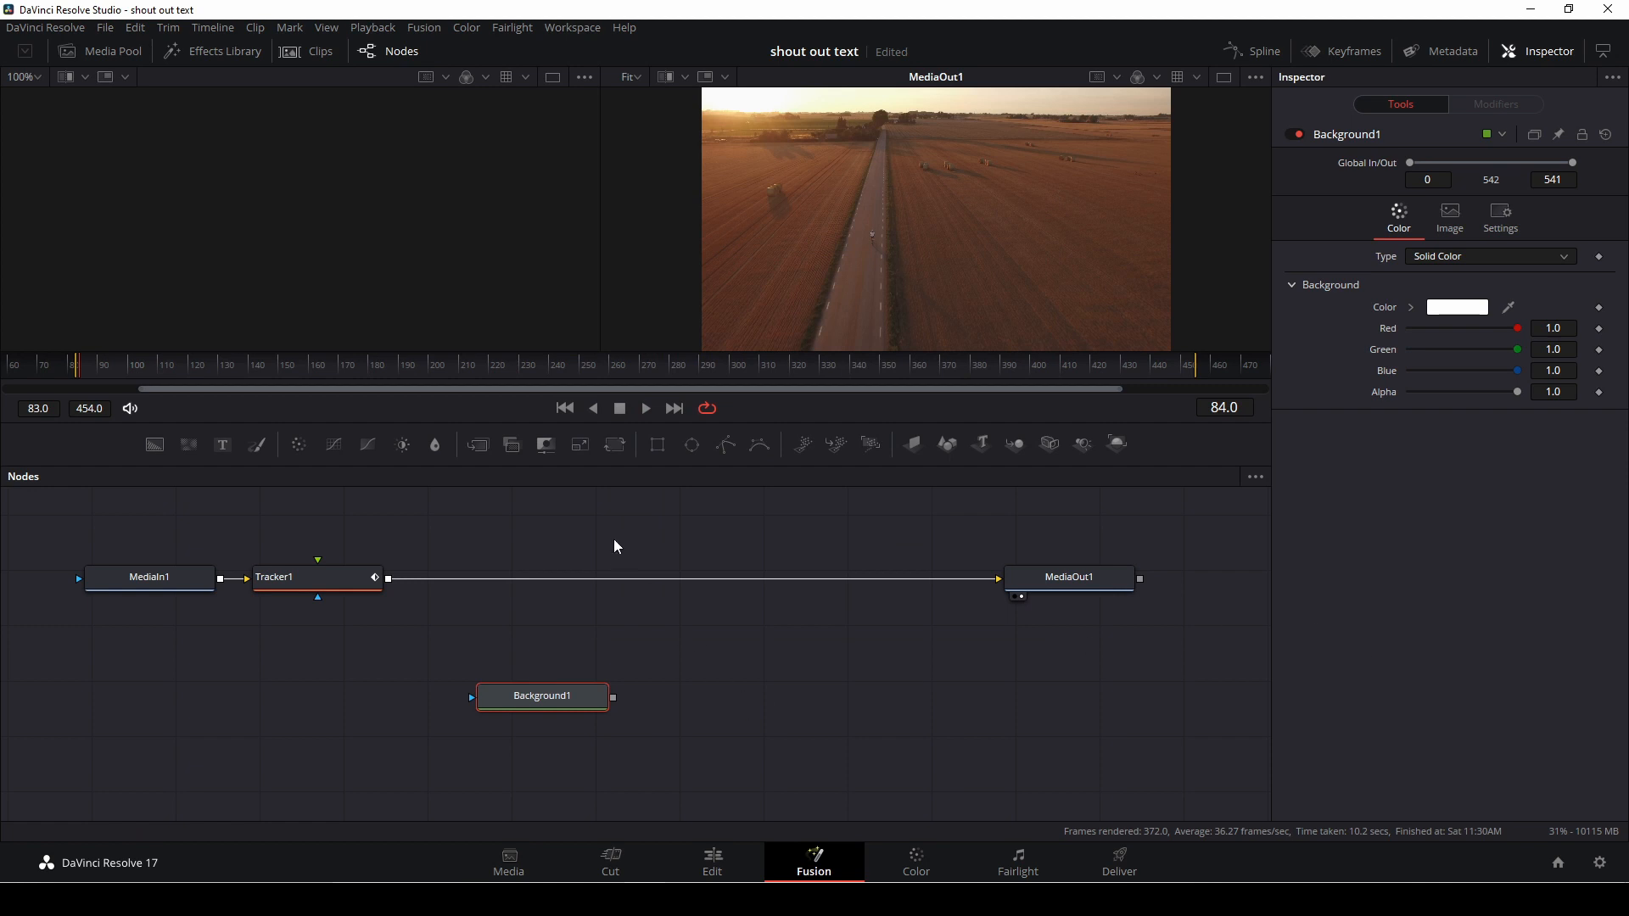
mouse_move(724, 445)
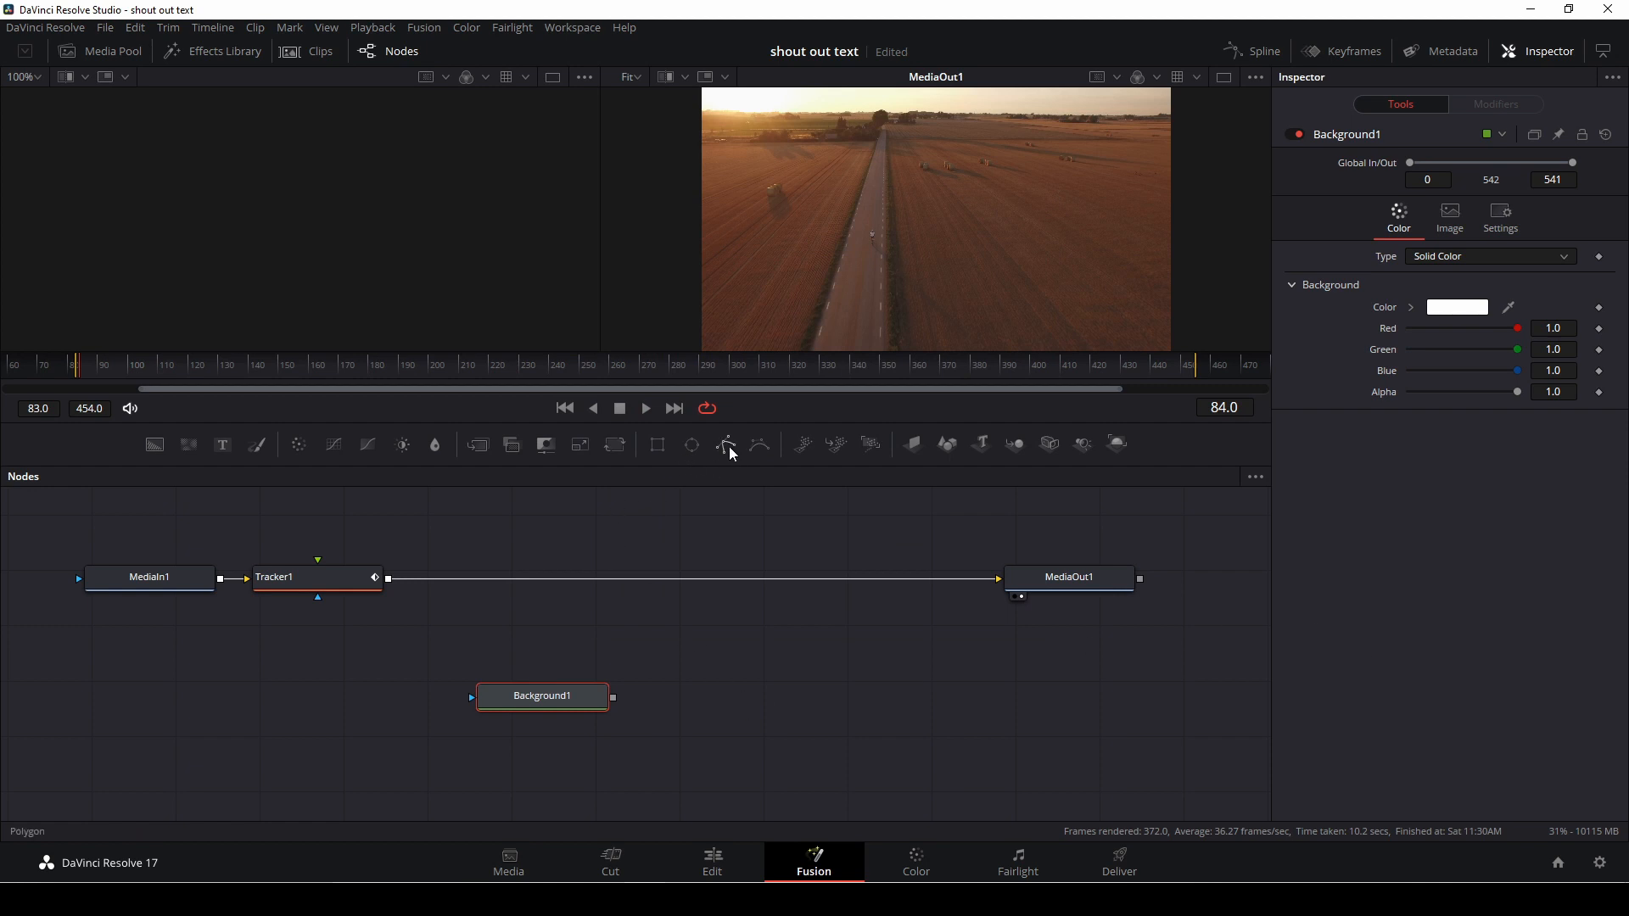
Add a Polygon mask to Background1, view it alone and draw the angled callout line along the road.
click(725, 444)
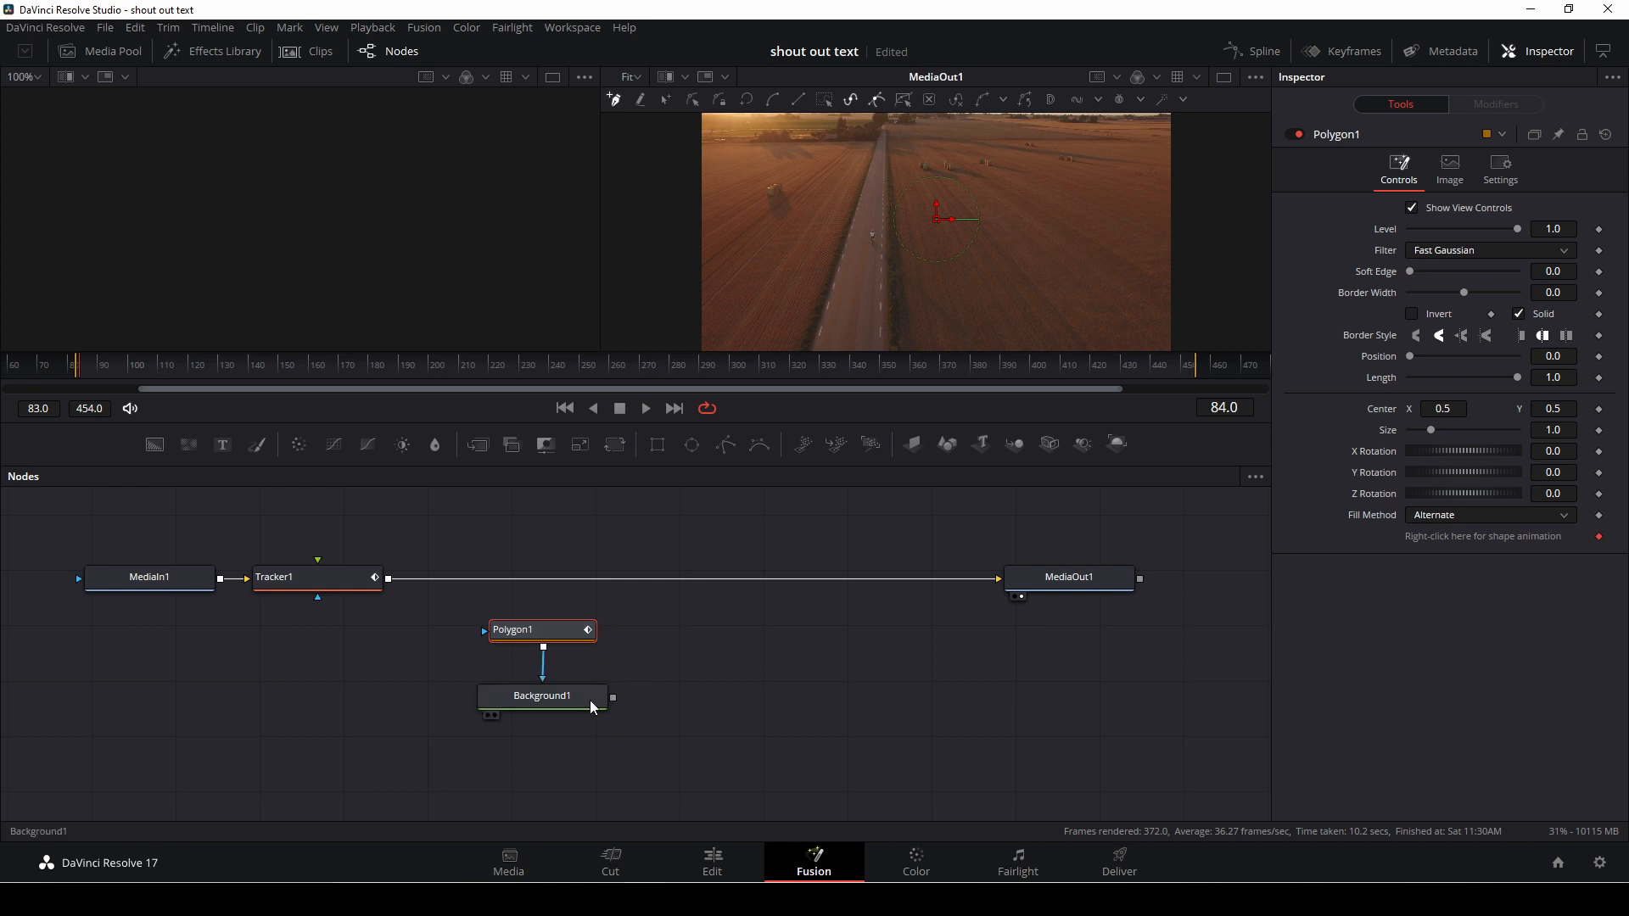
click(541, 696)
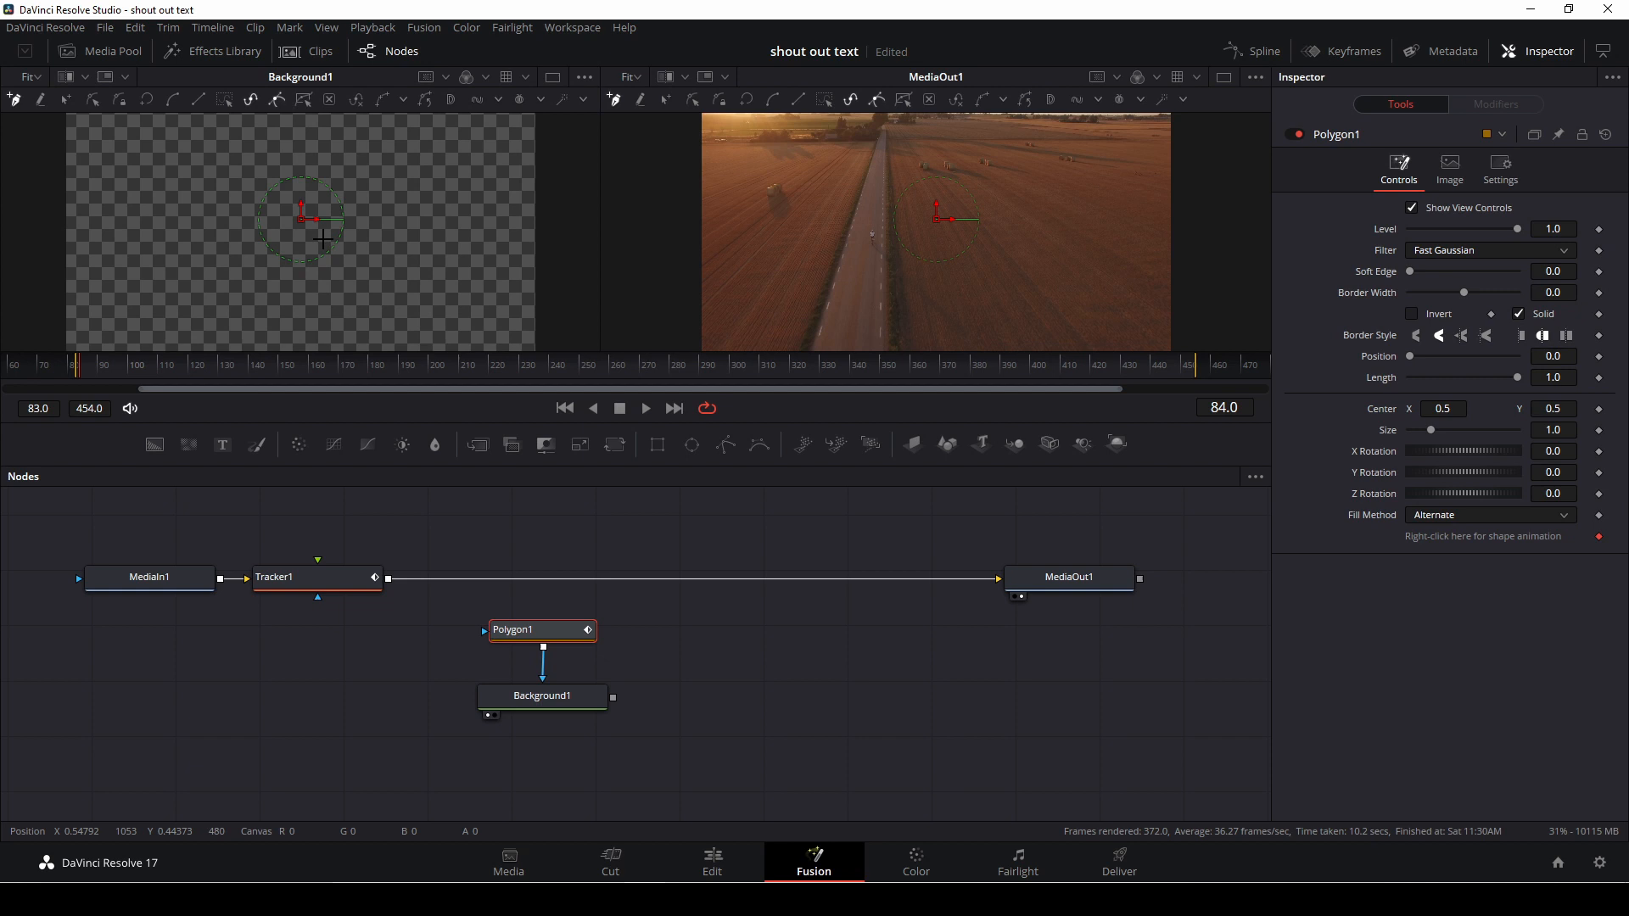
mouse_move(282, 289)
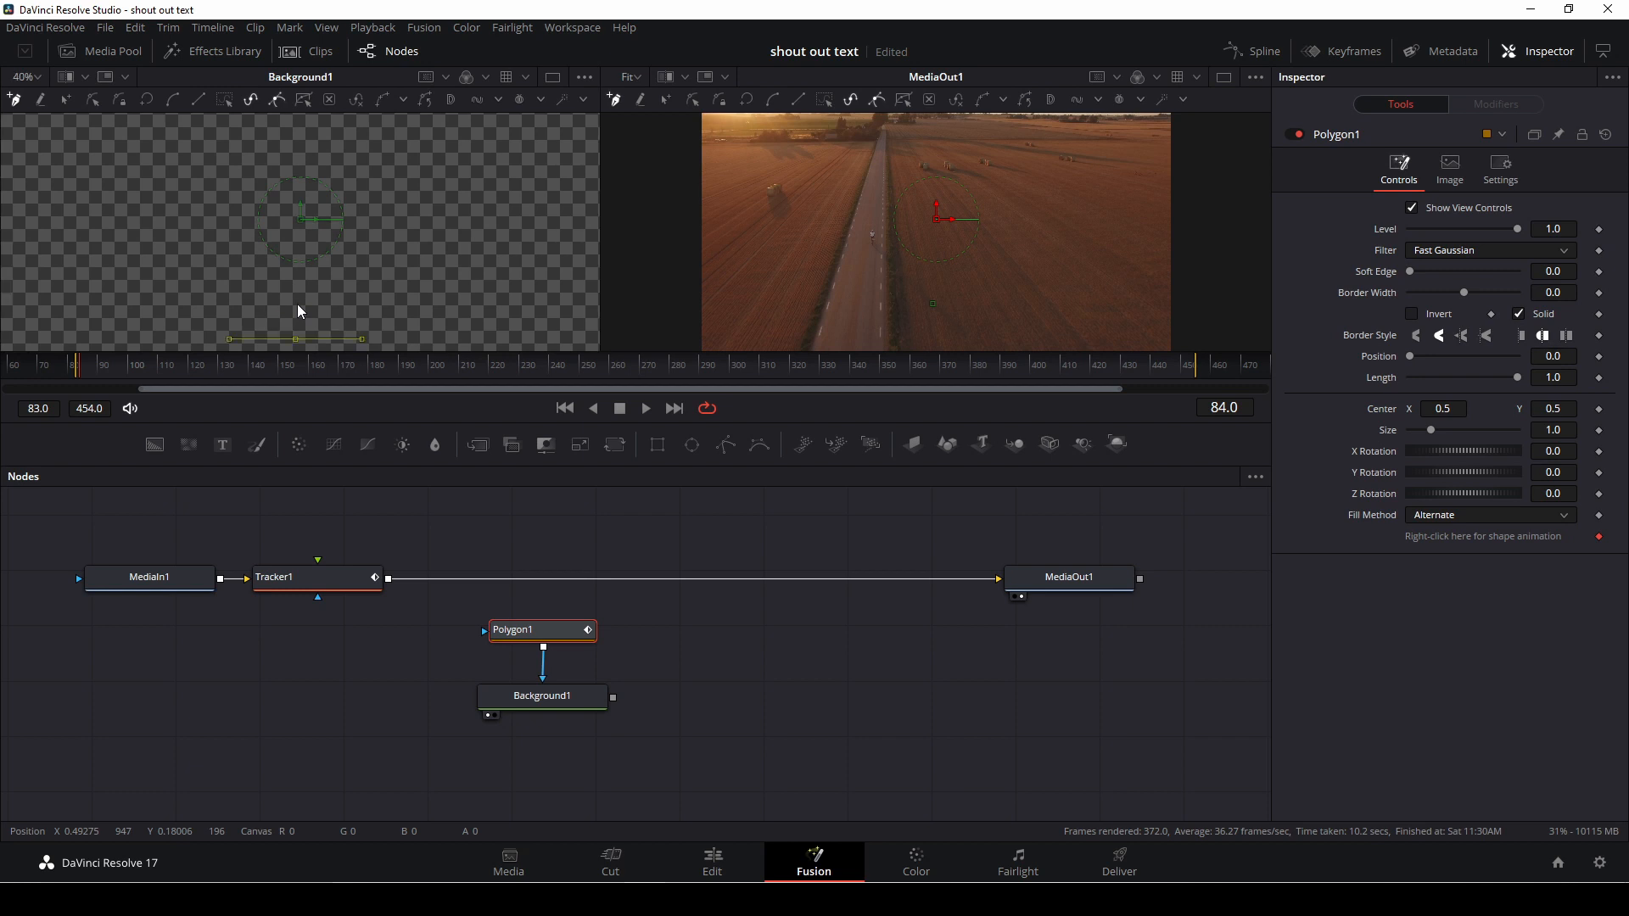
scroll(down, 3)
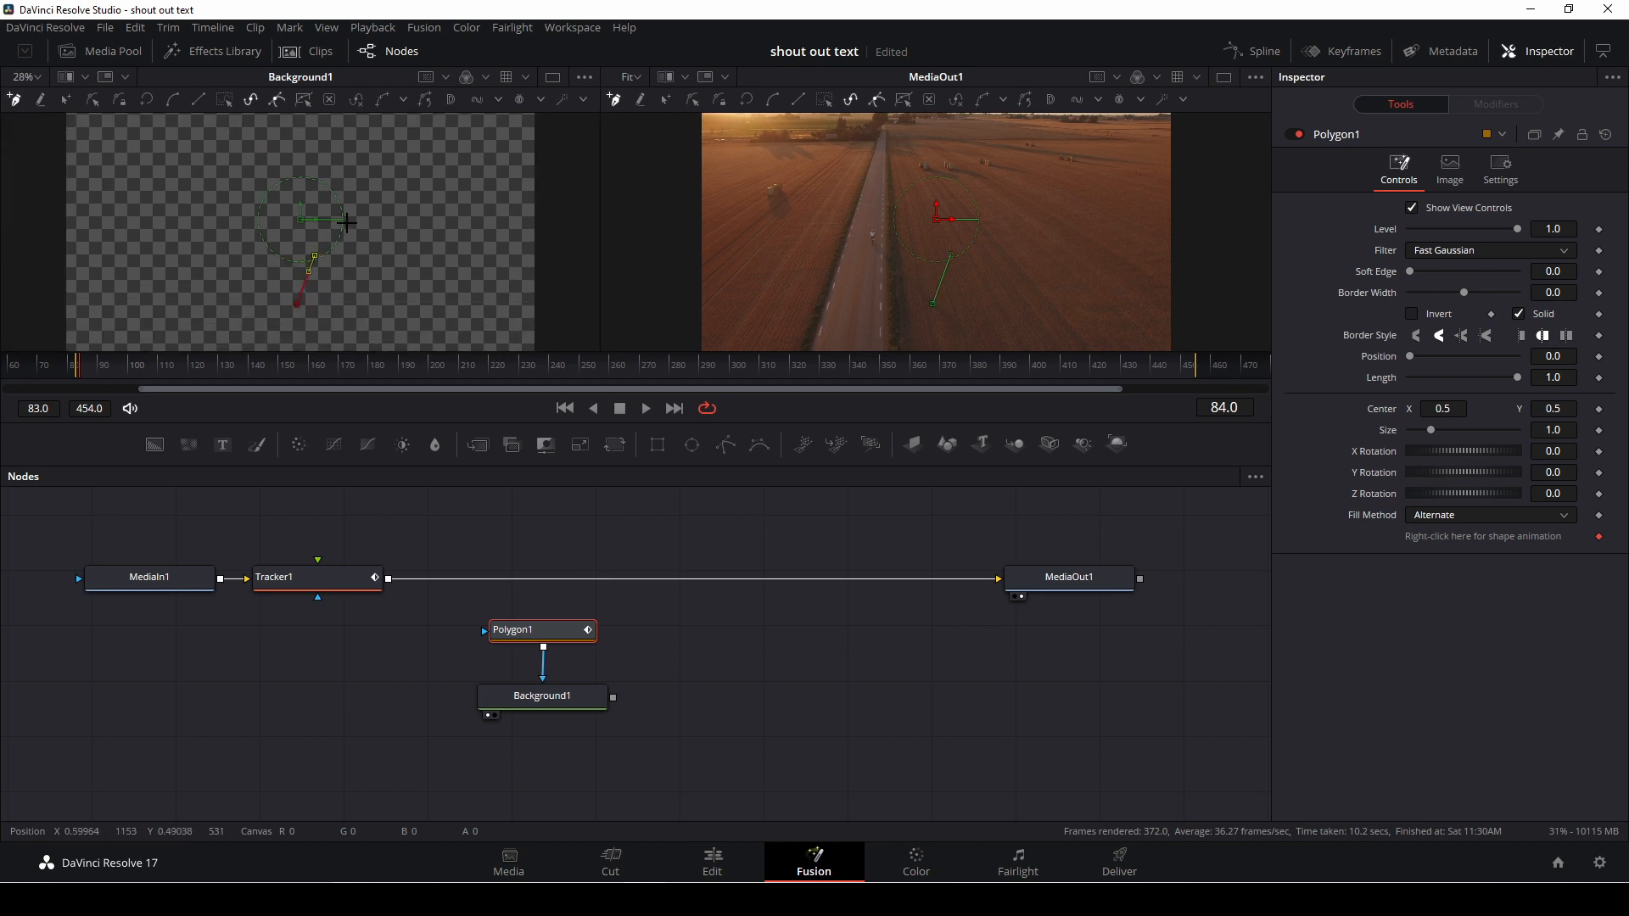
drag(298, 223, 407, 205)
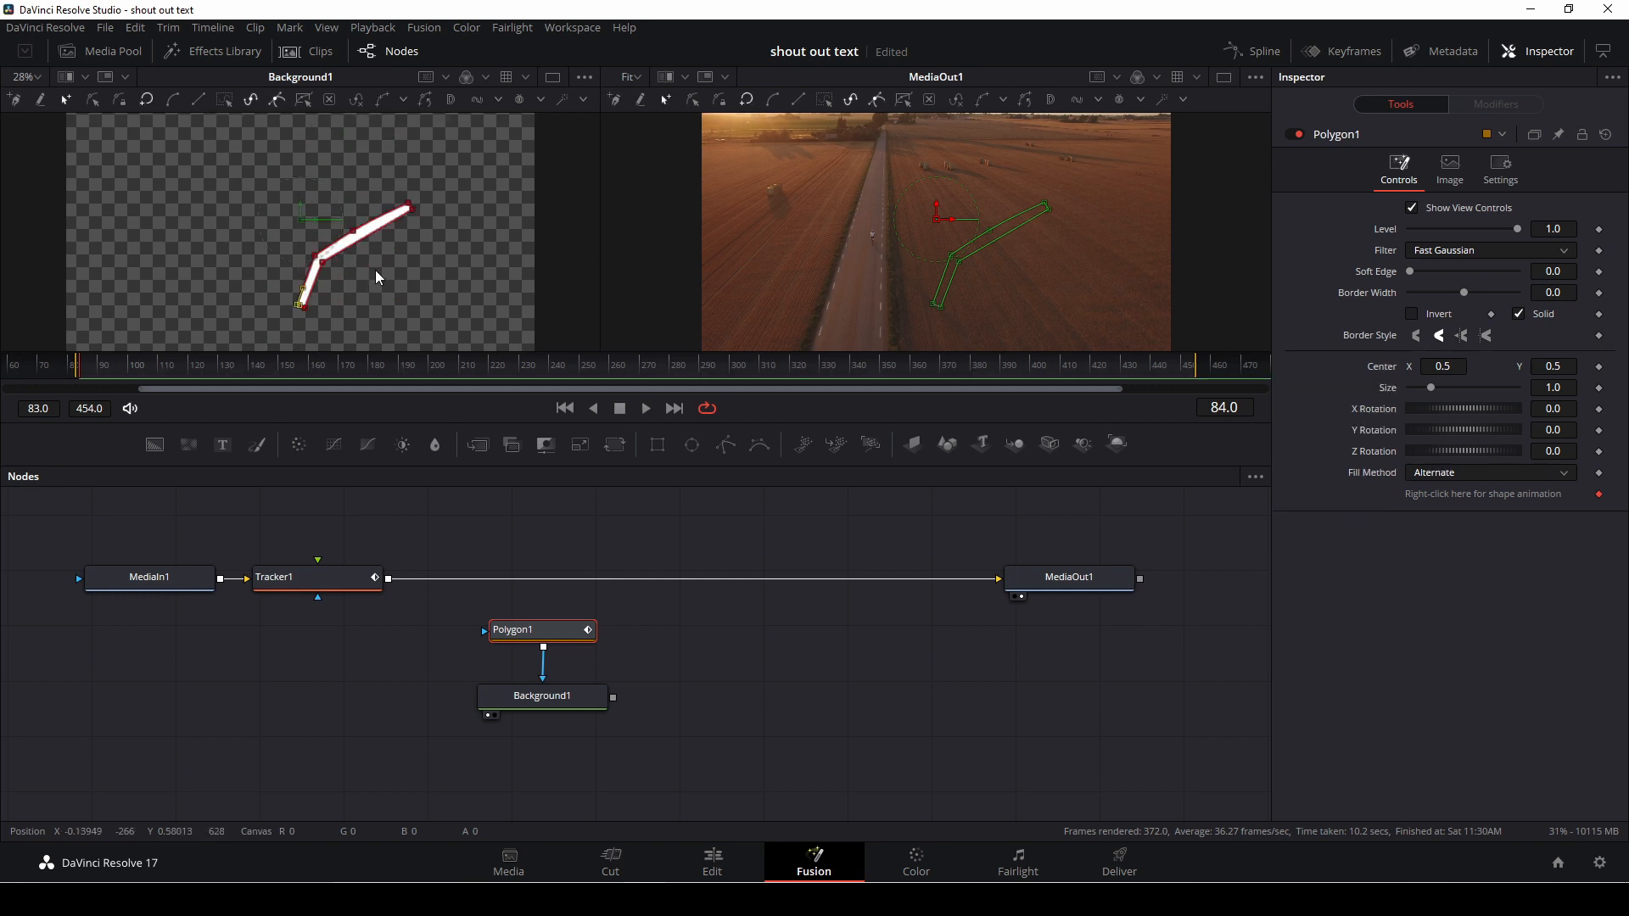
mouse_move(379, 272)
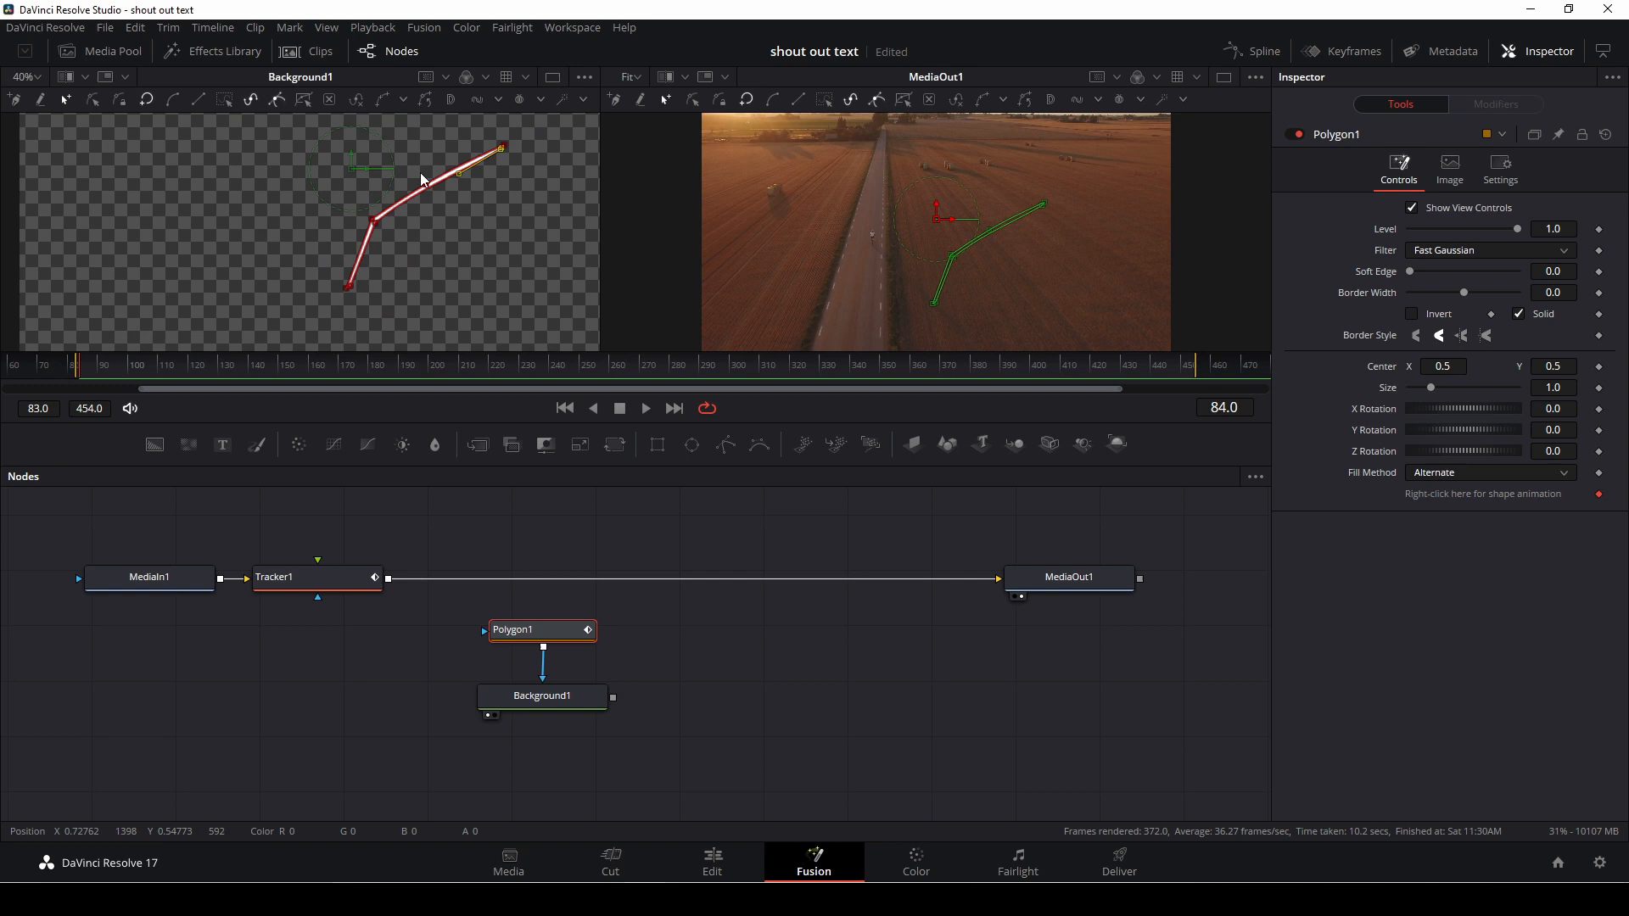
mouse_move(641, 733)
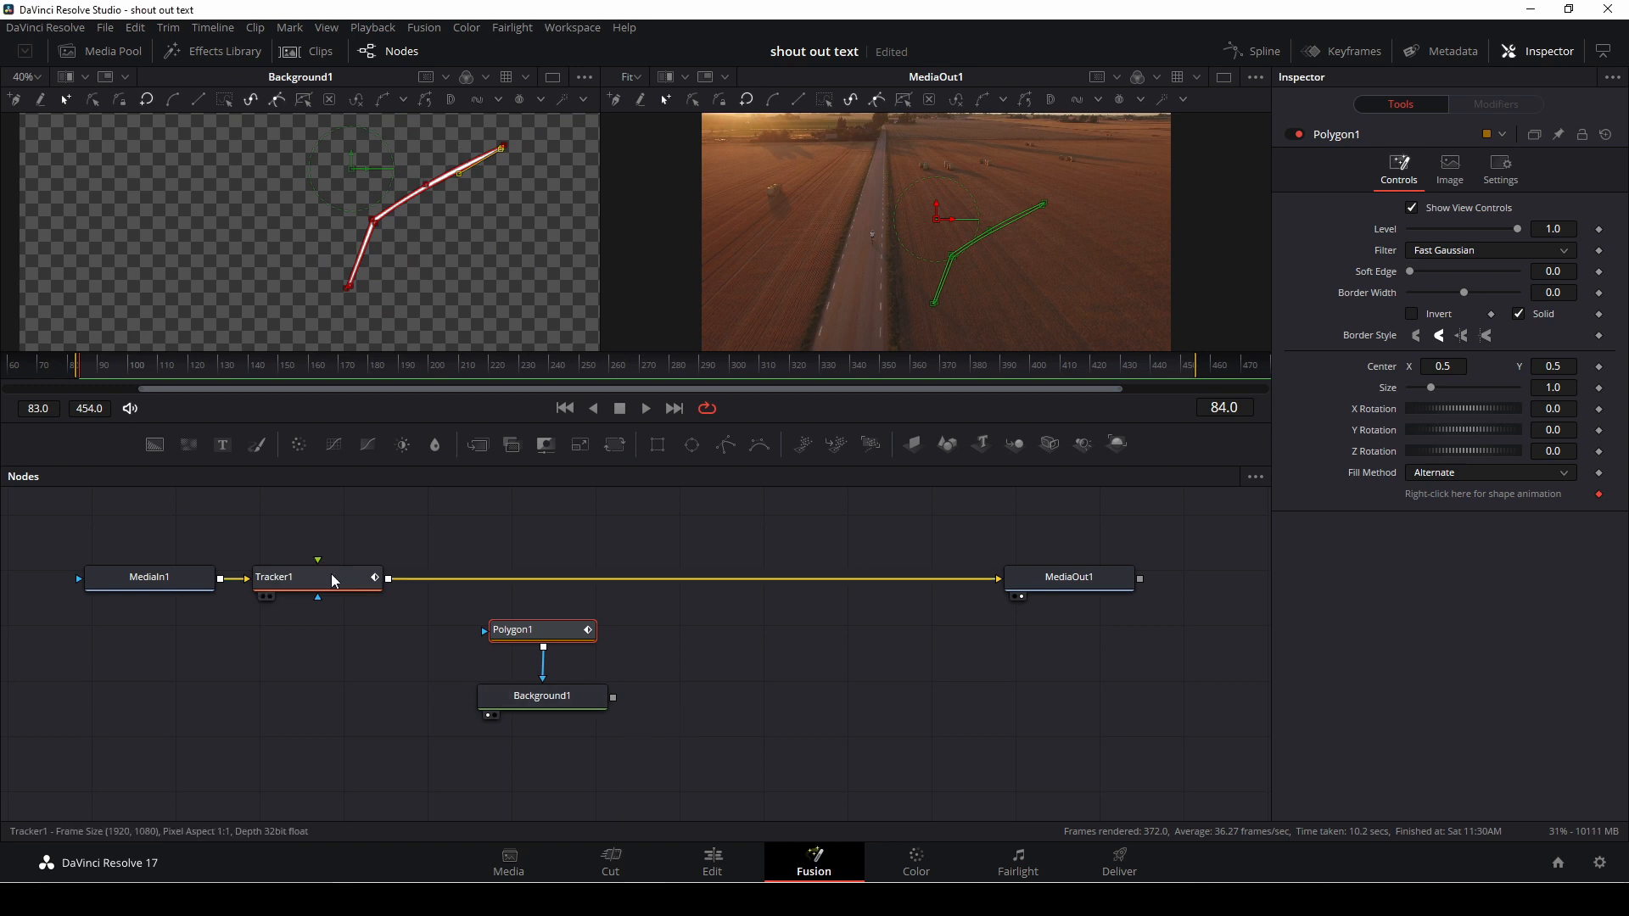
Set Tracker1's Operation to Match Move and feed the white line in as its foreground.
click(275, 577)
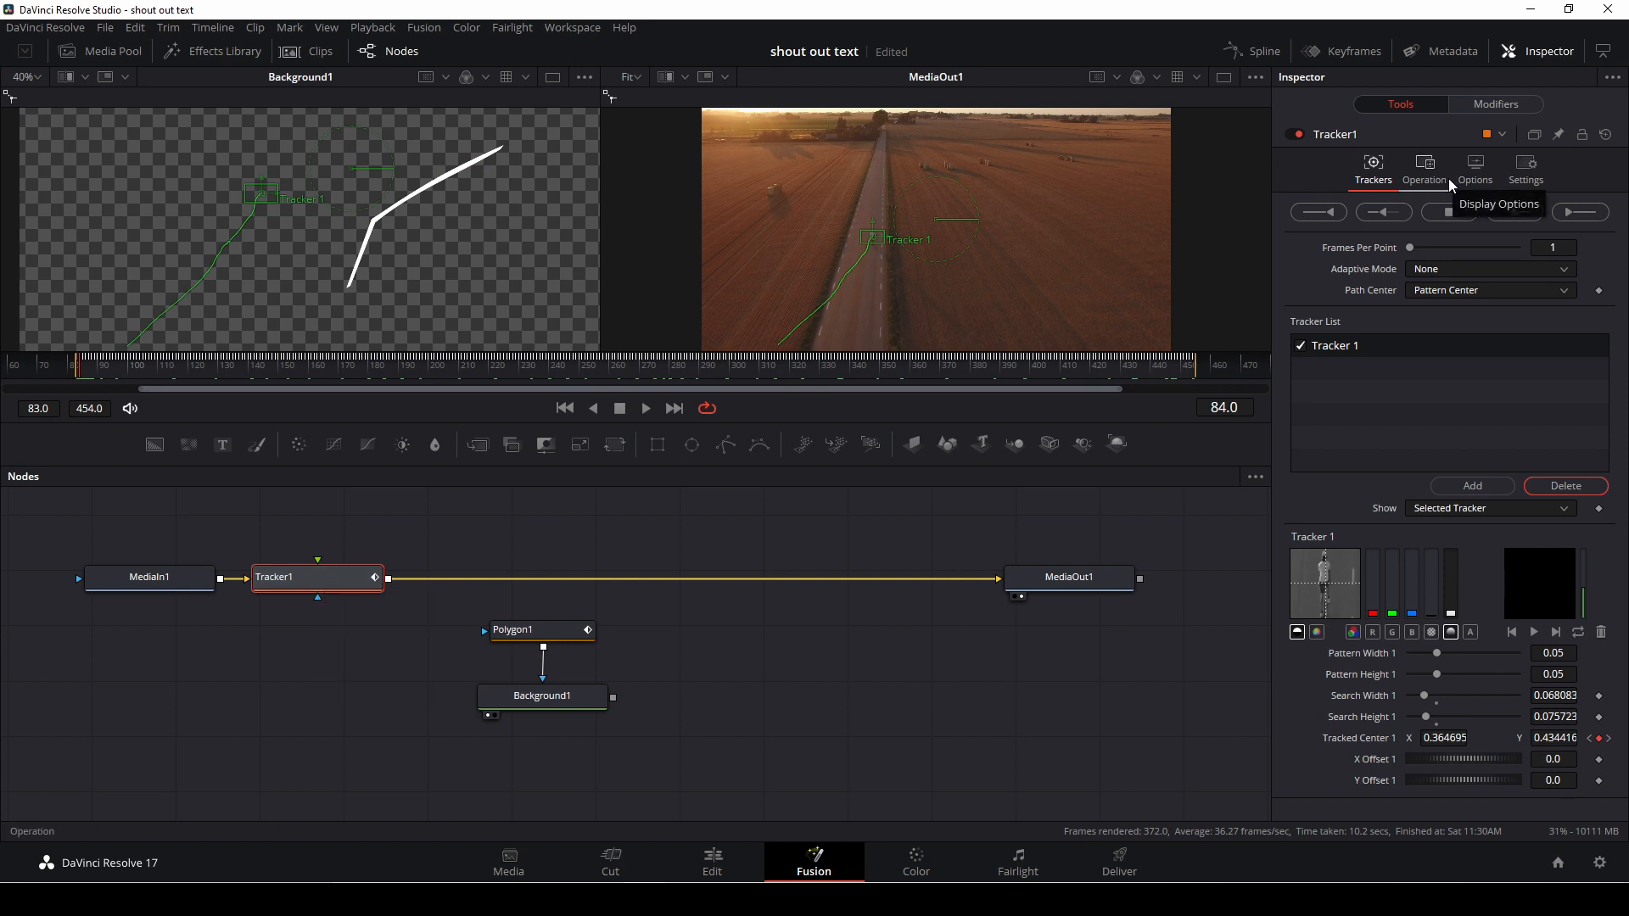
click(1424, 166)
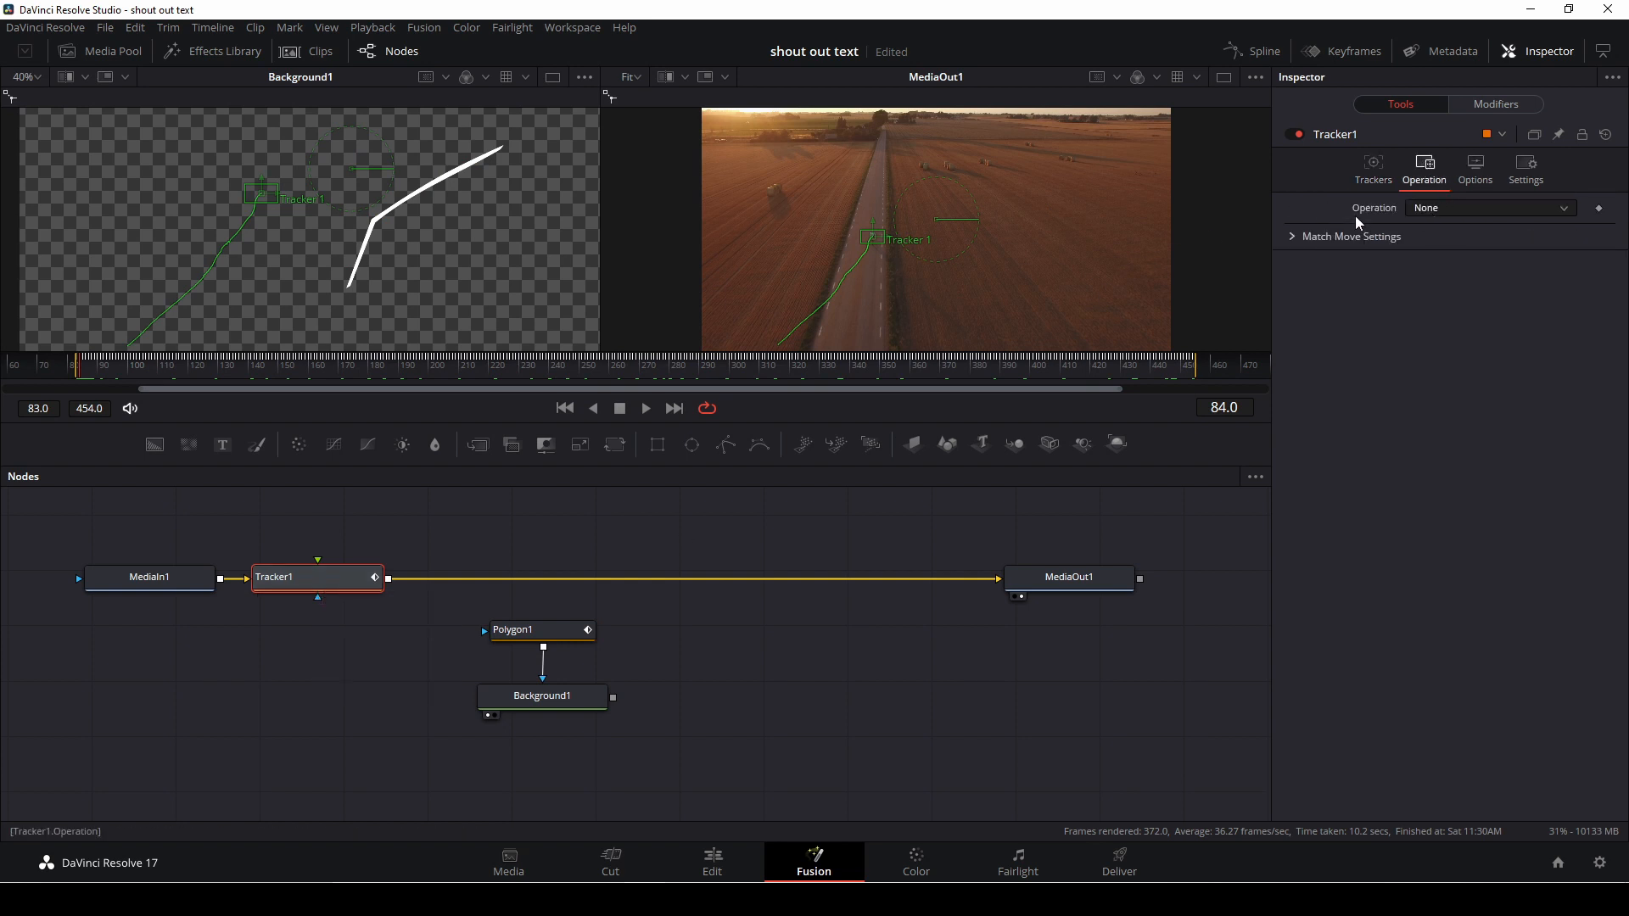
click(1488, 207)
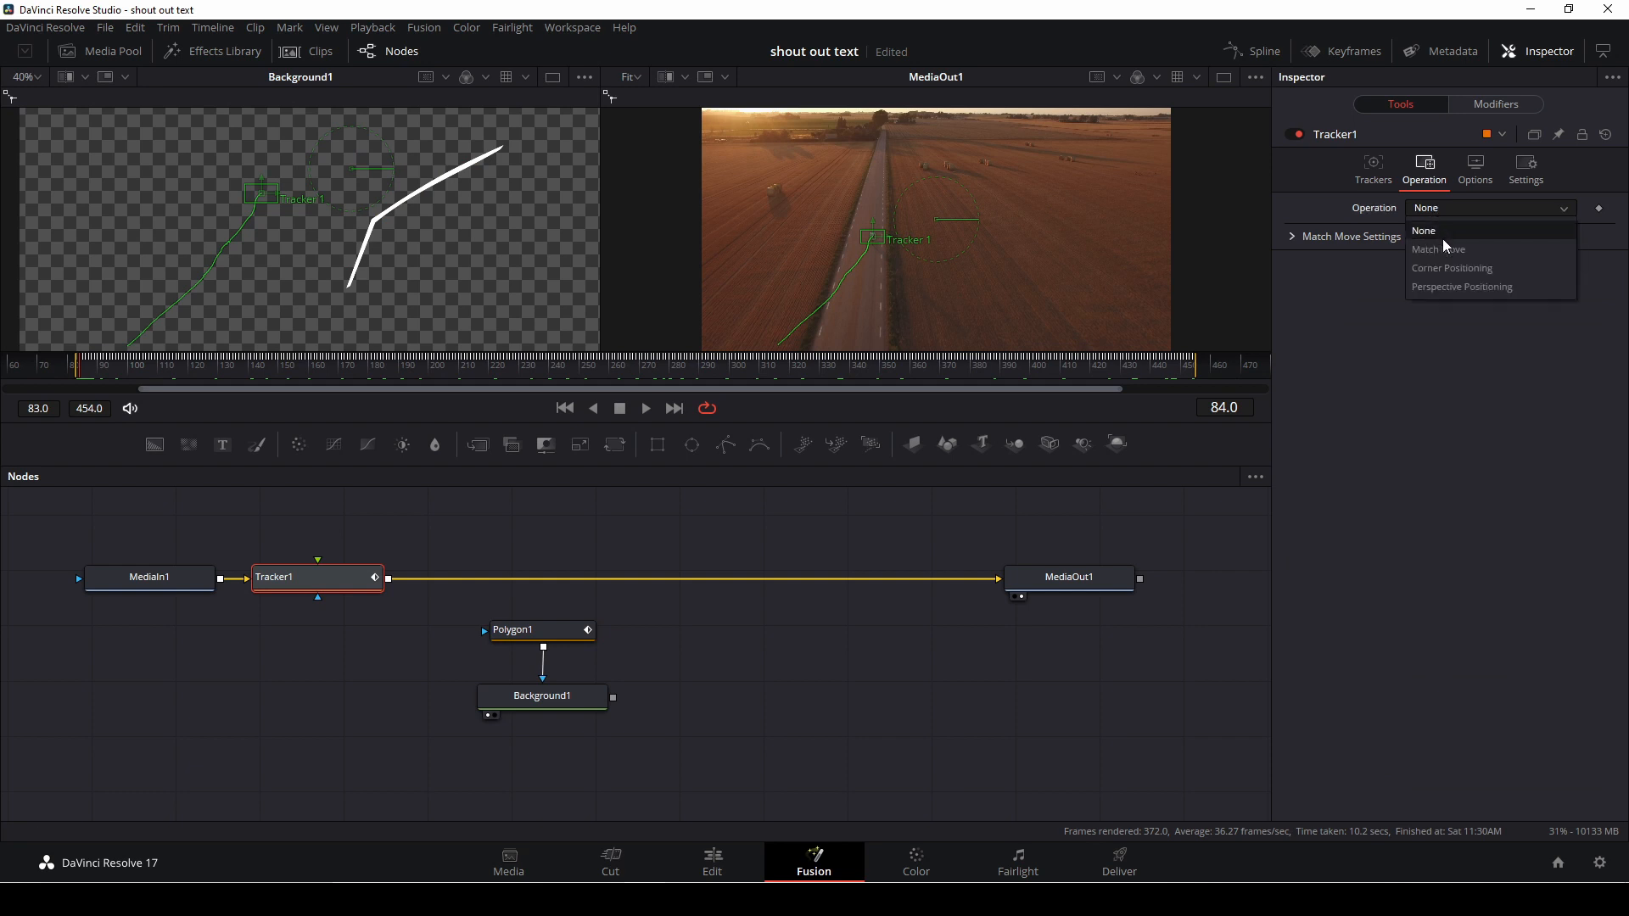
click(1437, 250)
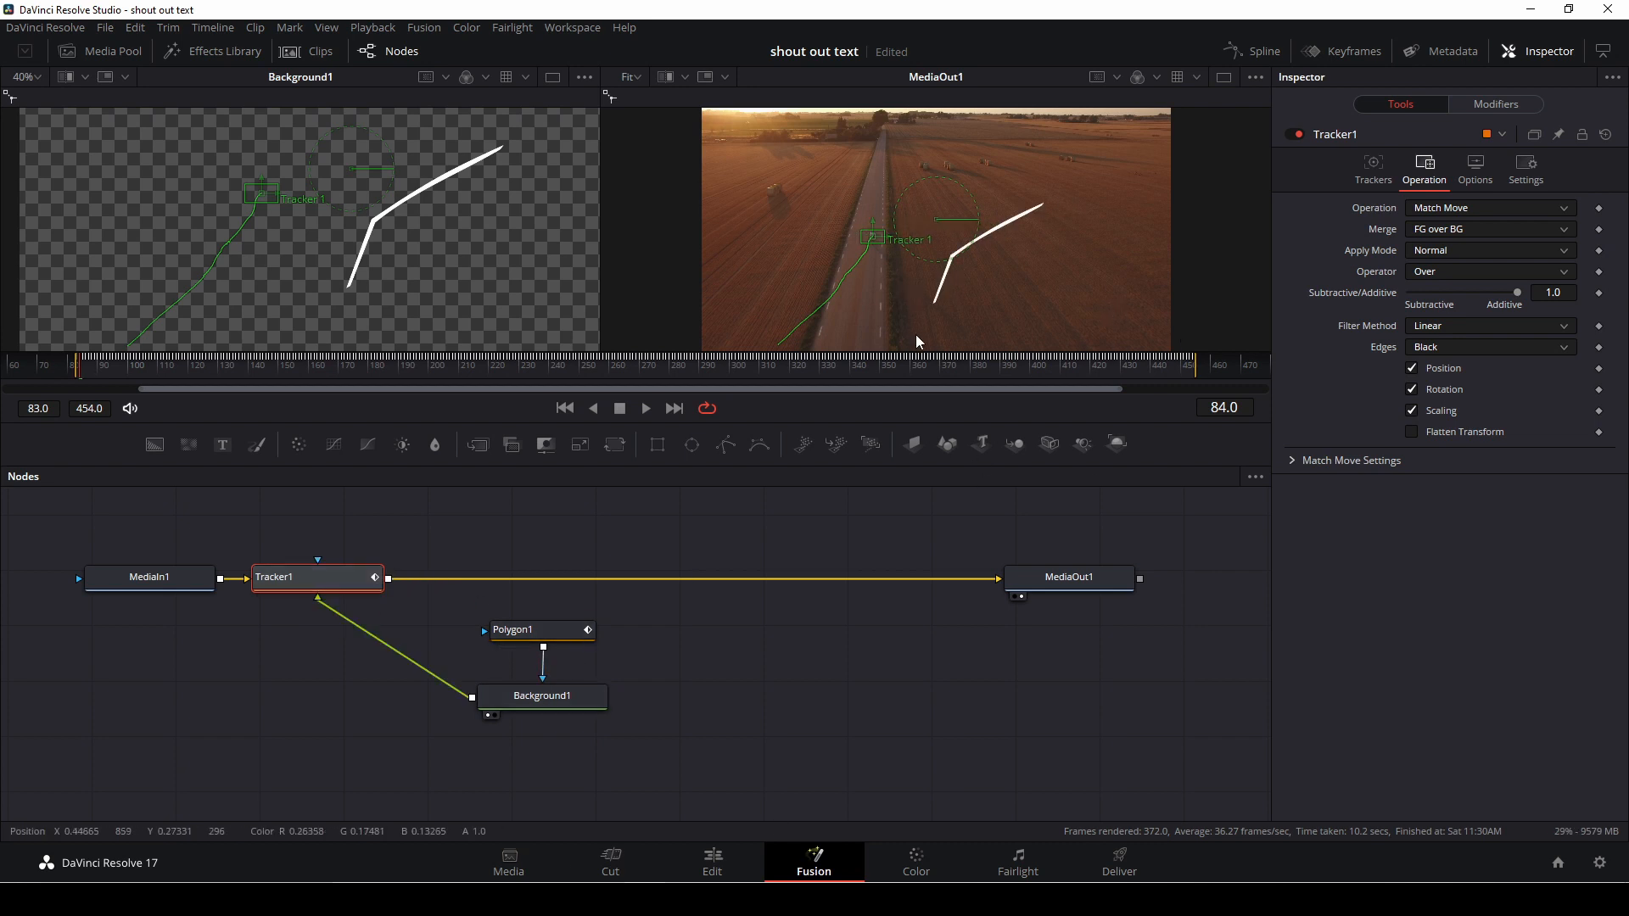
click(645, 407)
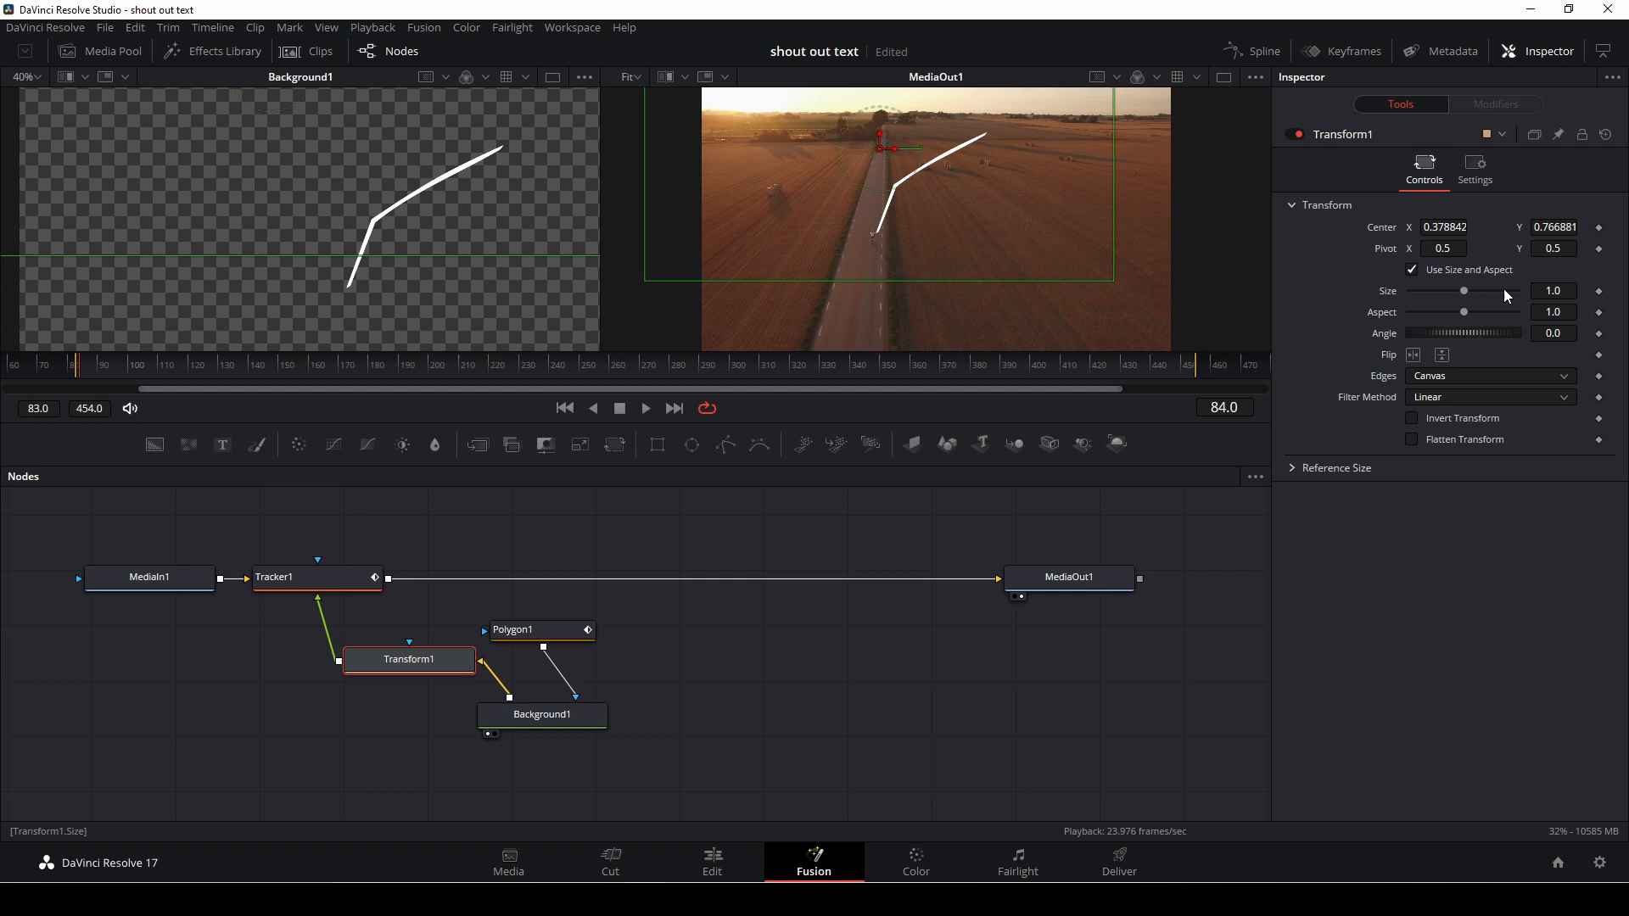
Reduce Transform1's Size so the white callout line sits over the road.
drag(1465, 290, 1446, 290)
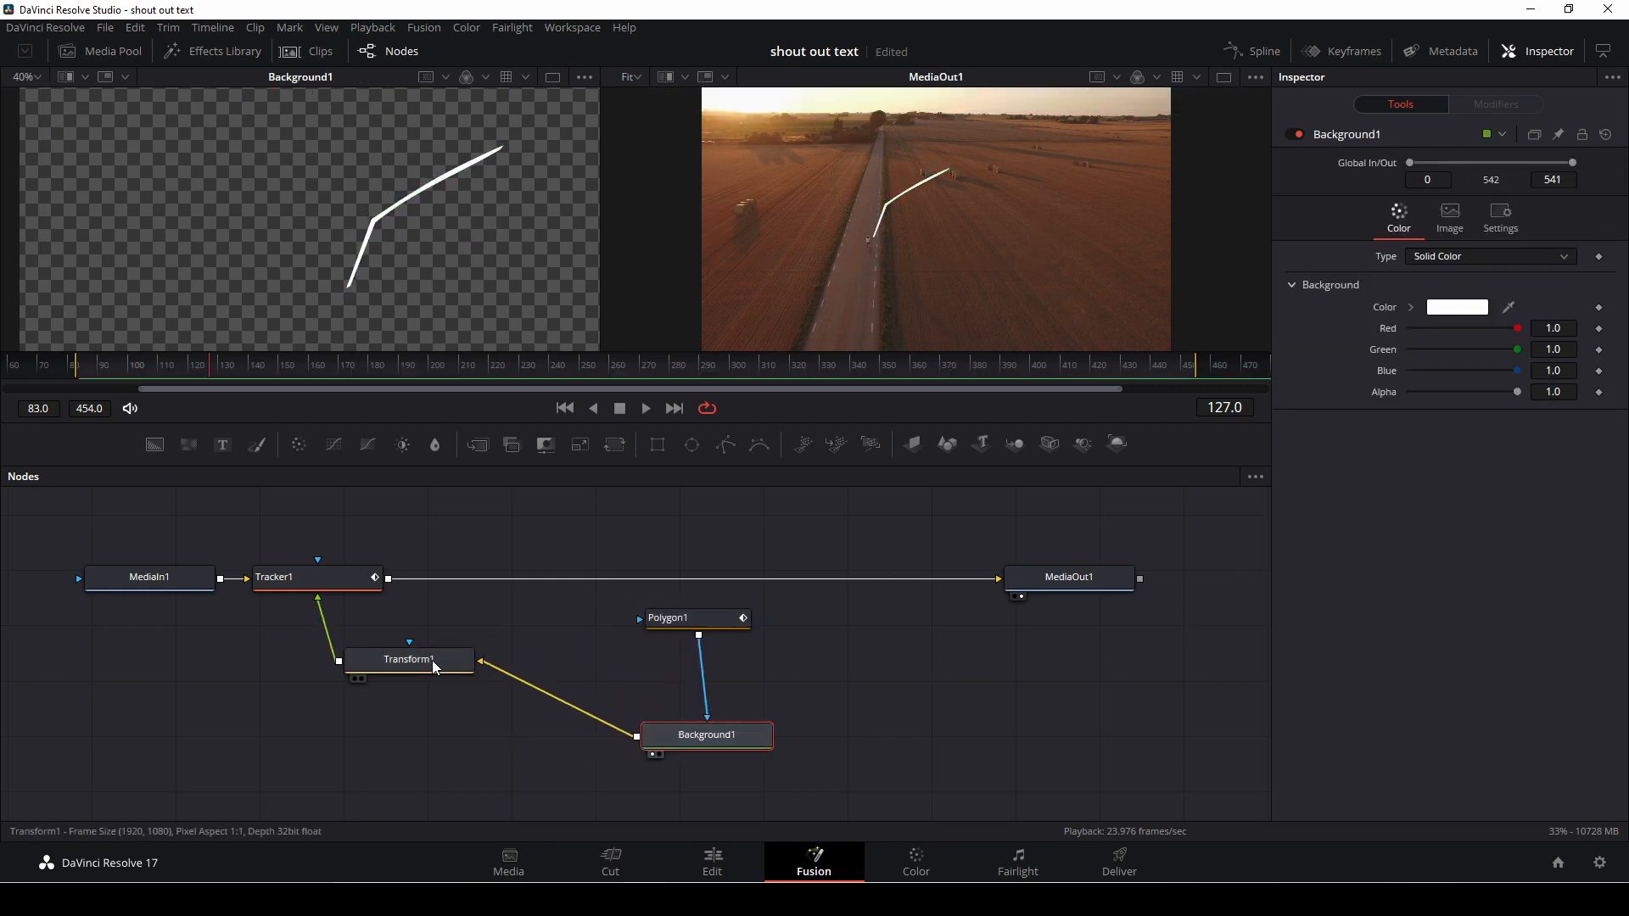
Connect Text1 into Merge1 as the Foreground input and focus the Text field for the callout words.
click(406, 659)
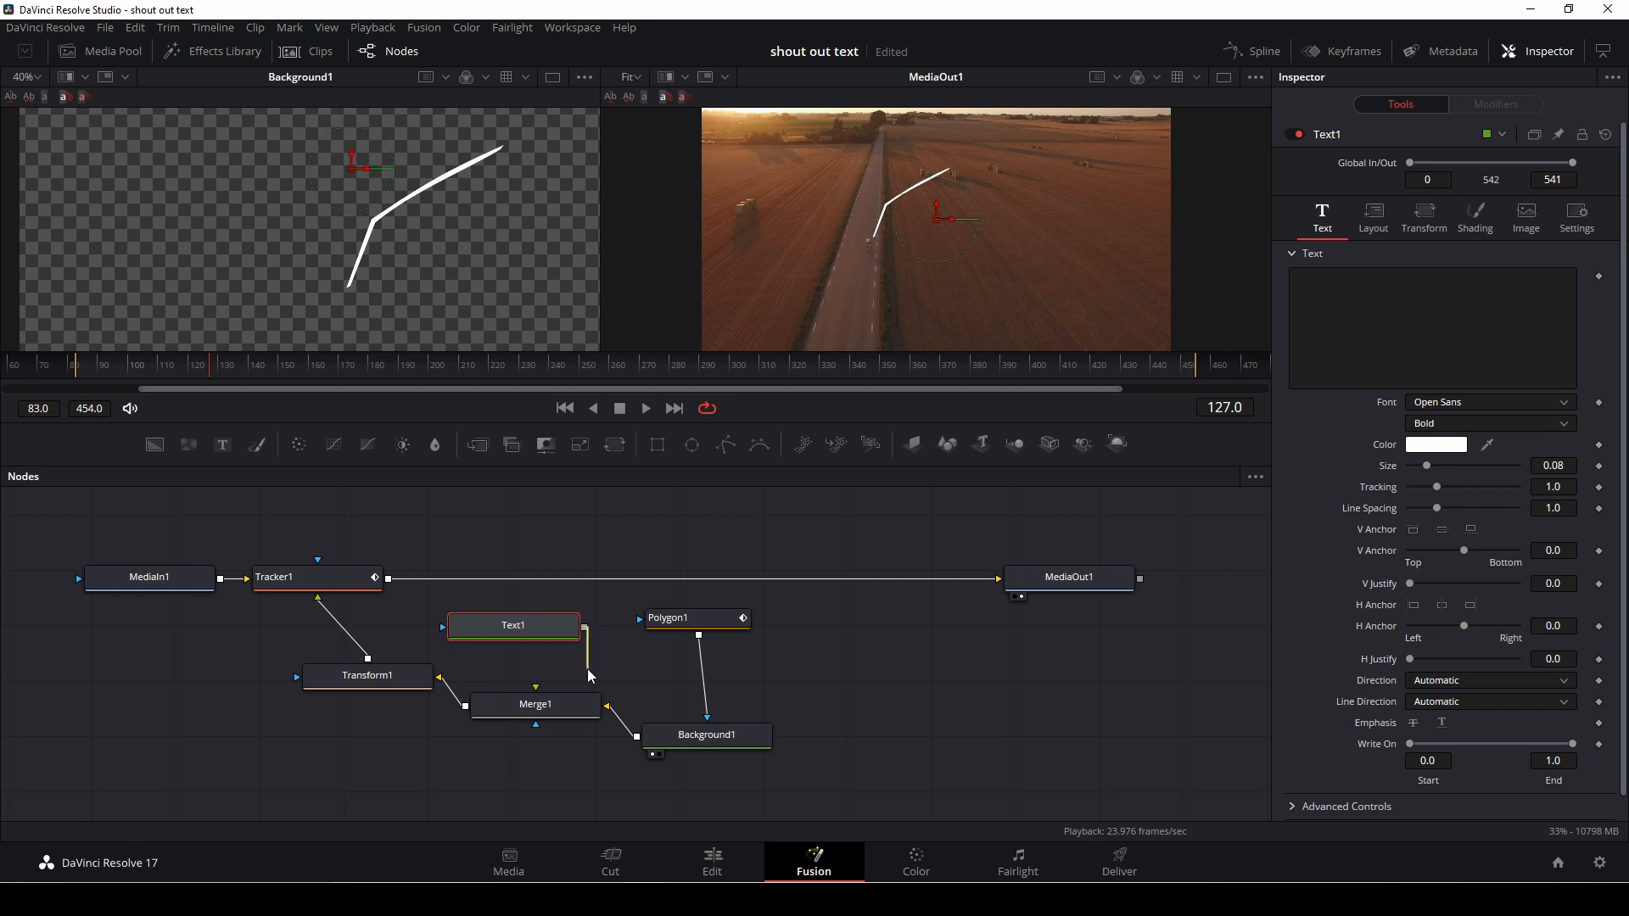
click(535, 703)
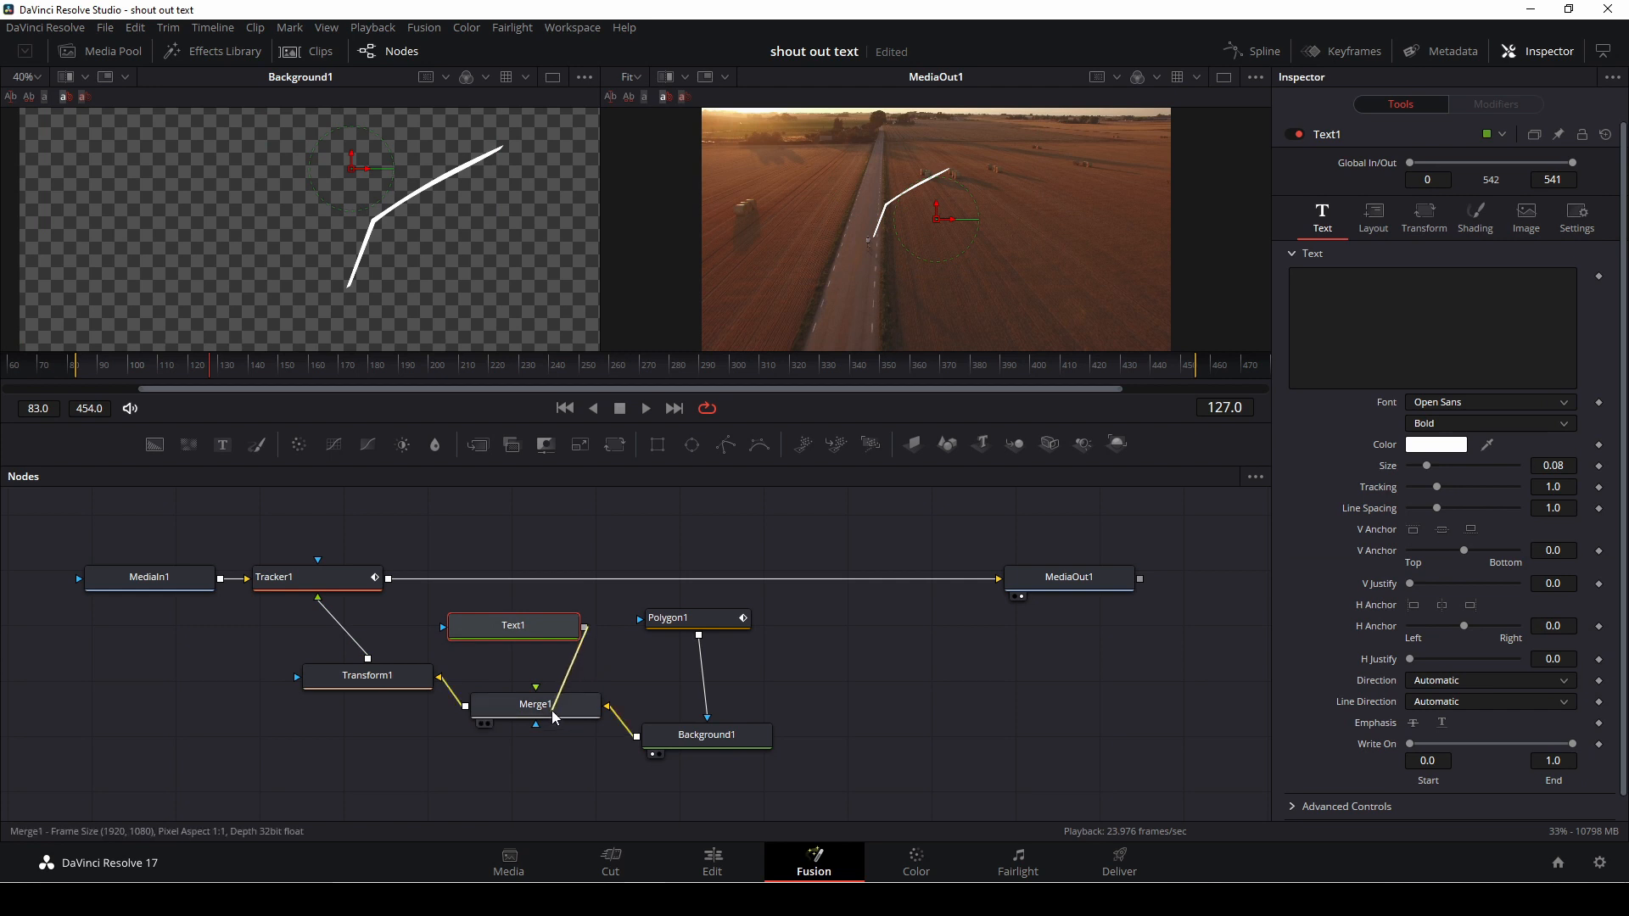
click(606, 705)
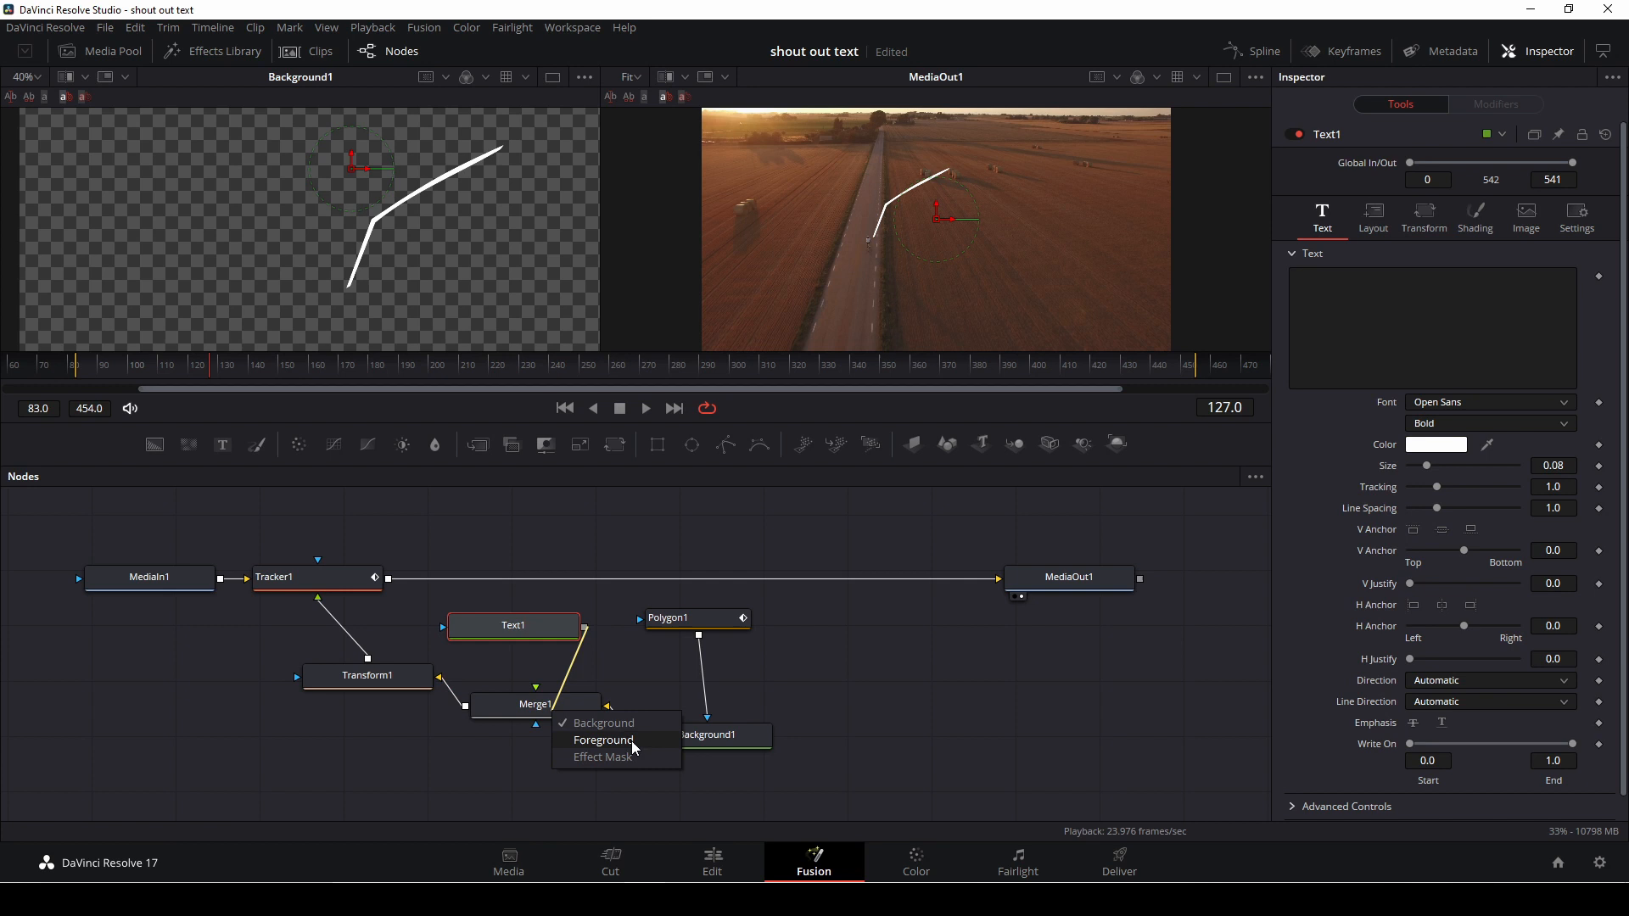
click(602, 723)
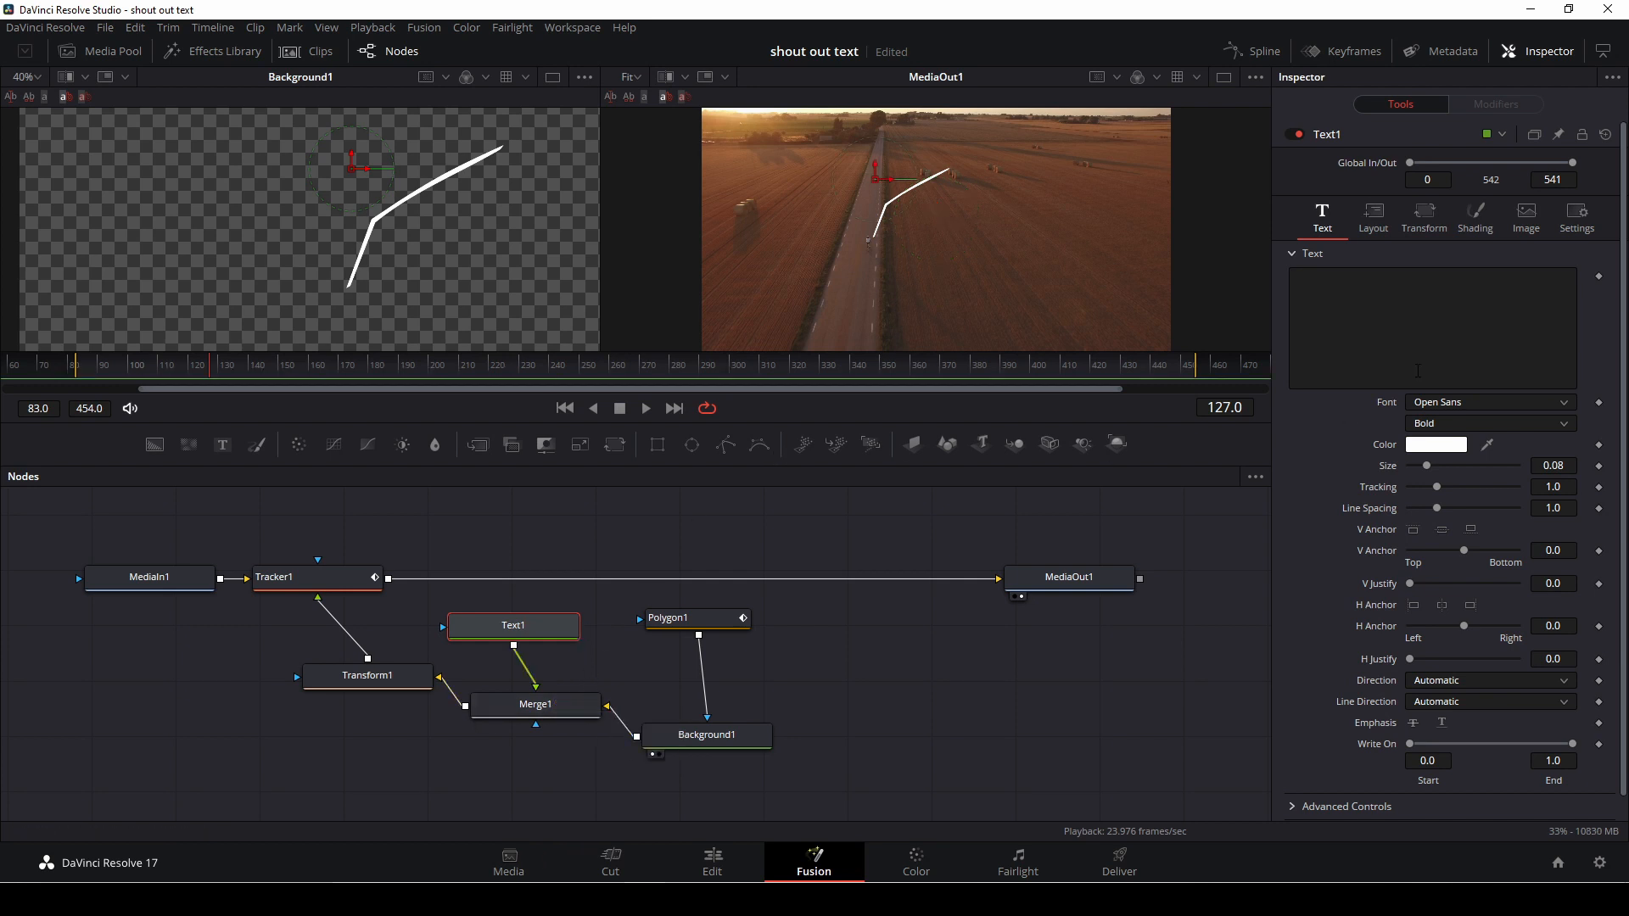
click(1432, 327)
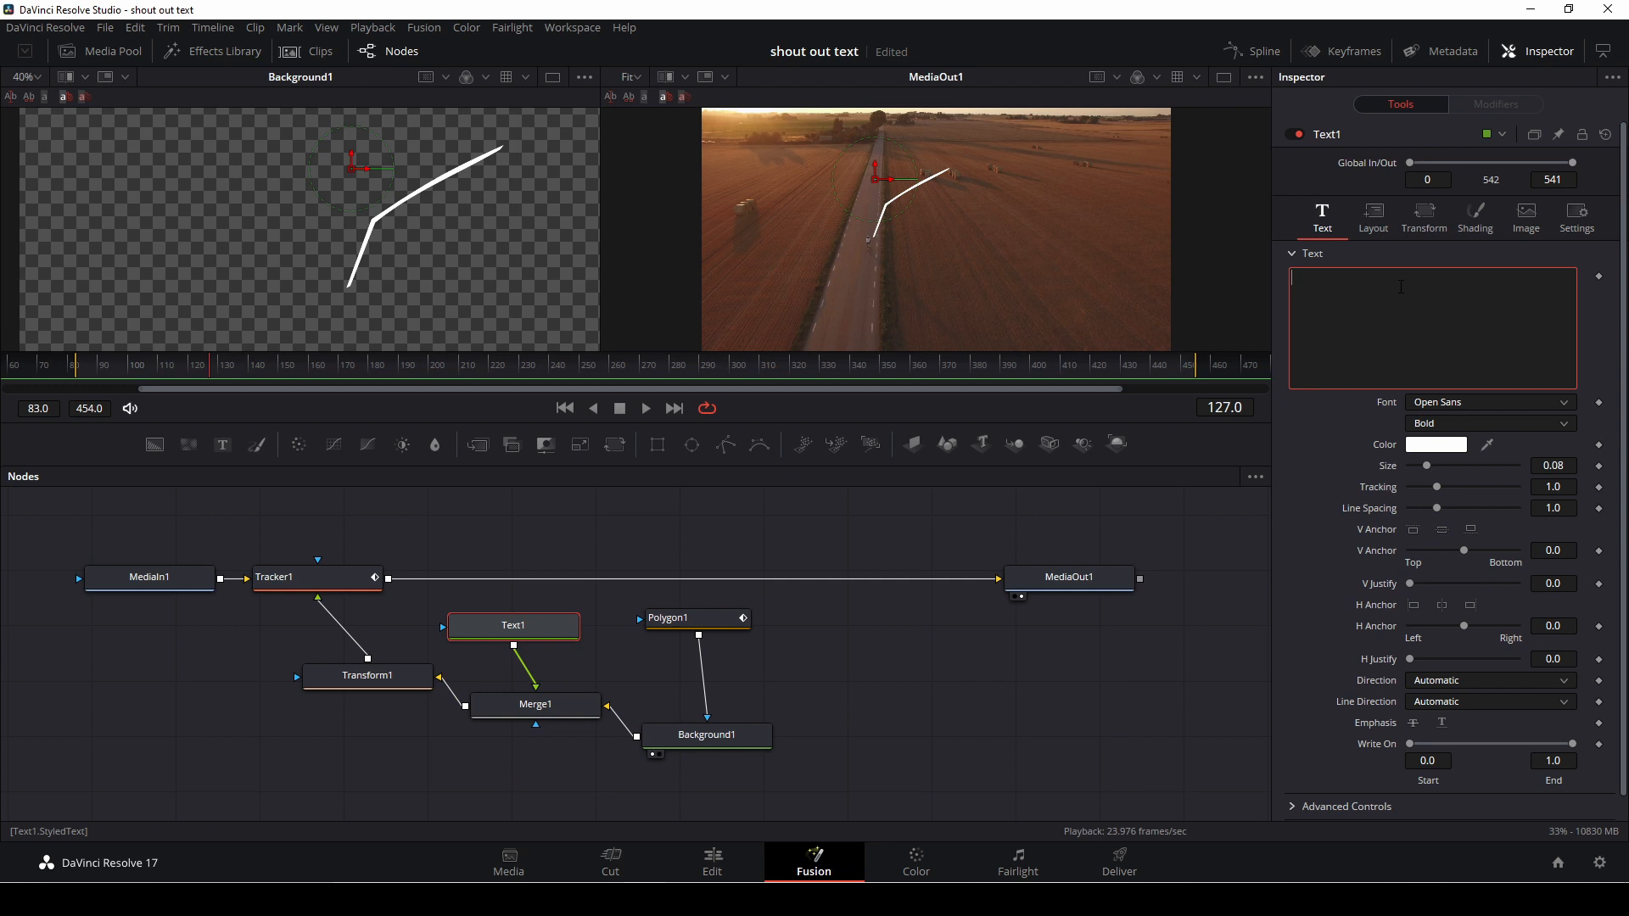
Enter 'NOT ME' in Text1, switch its font to Tahoma, and select Merge1.
text(NOT M)
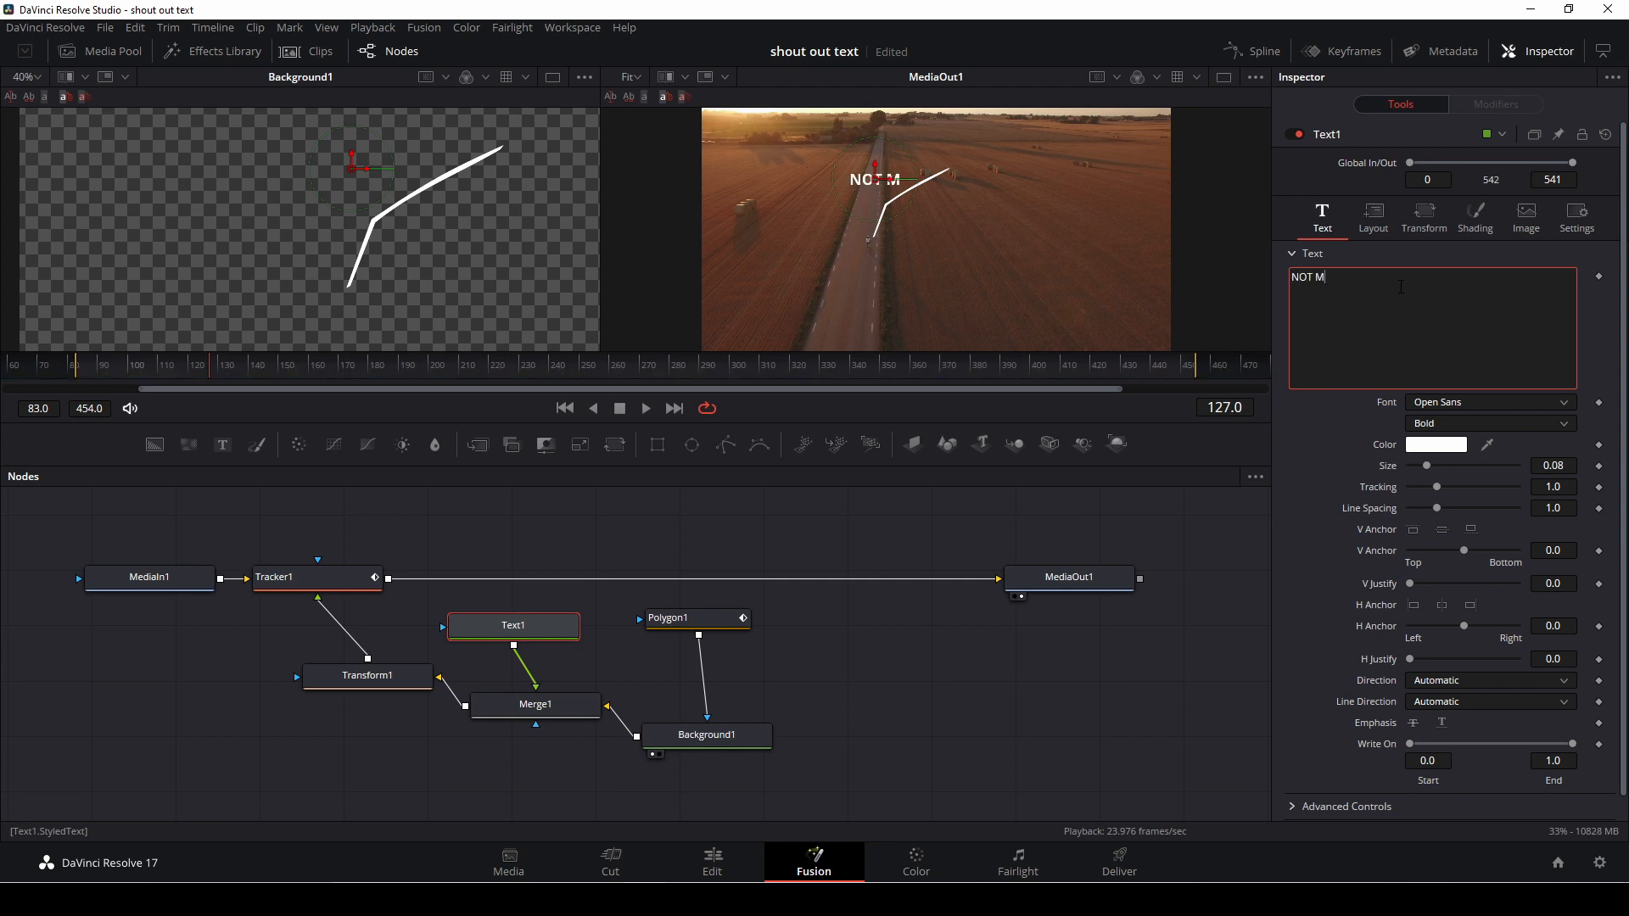
text(E)
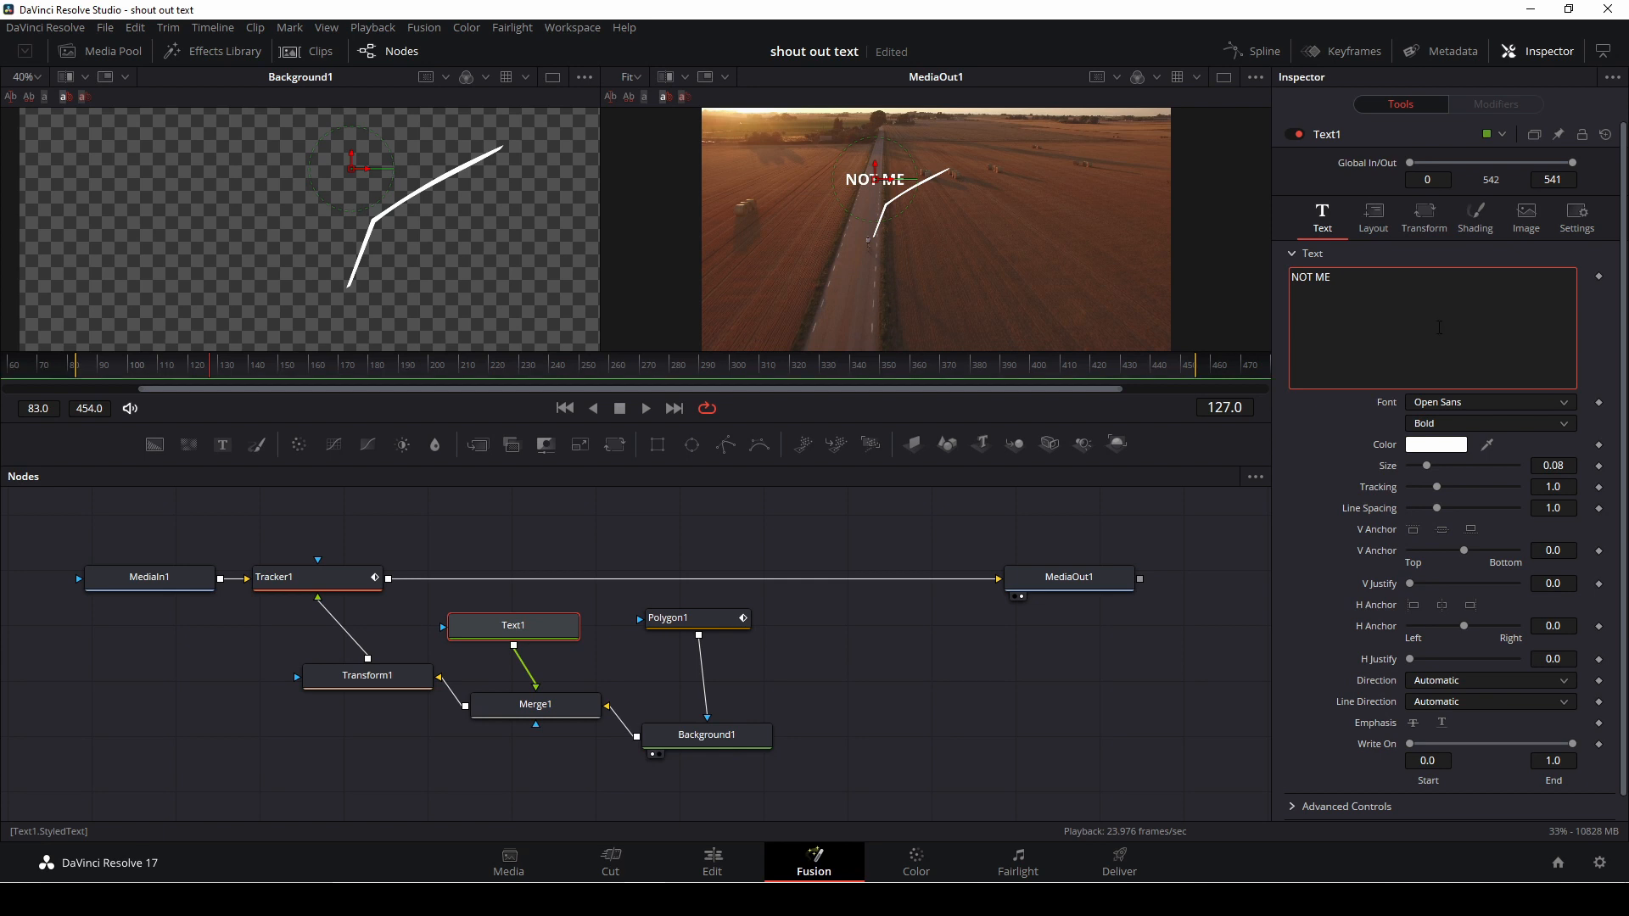
click(1489, 402)
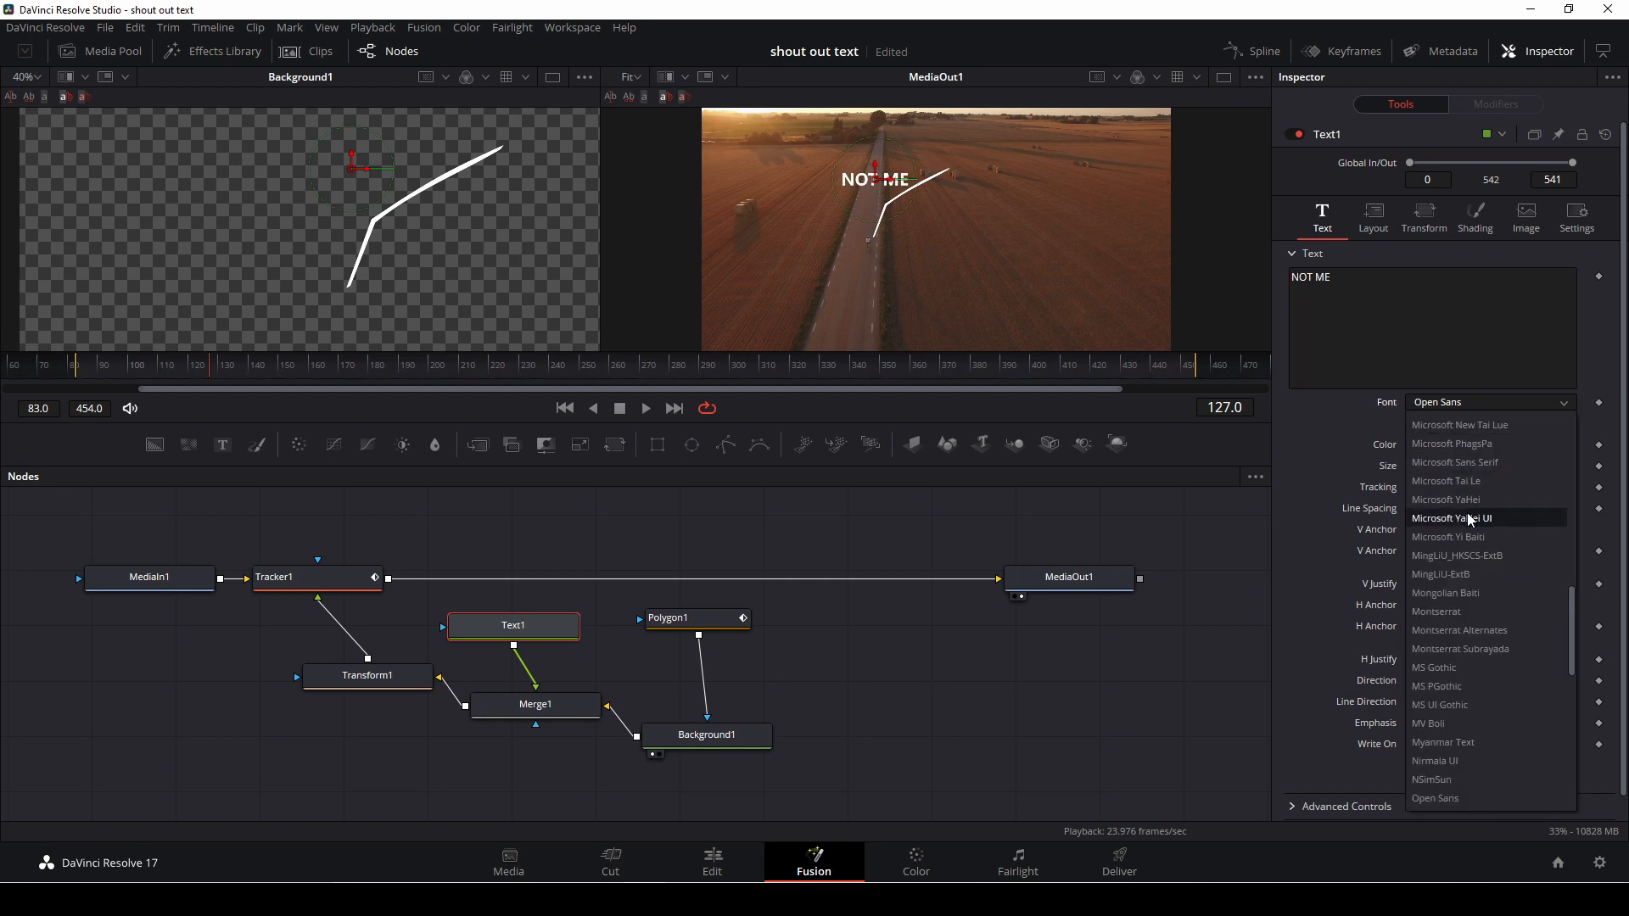
scroll(down, 3)
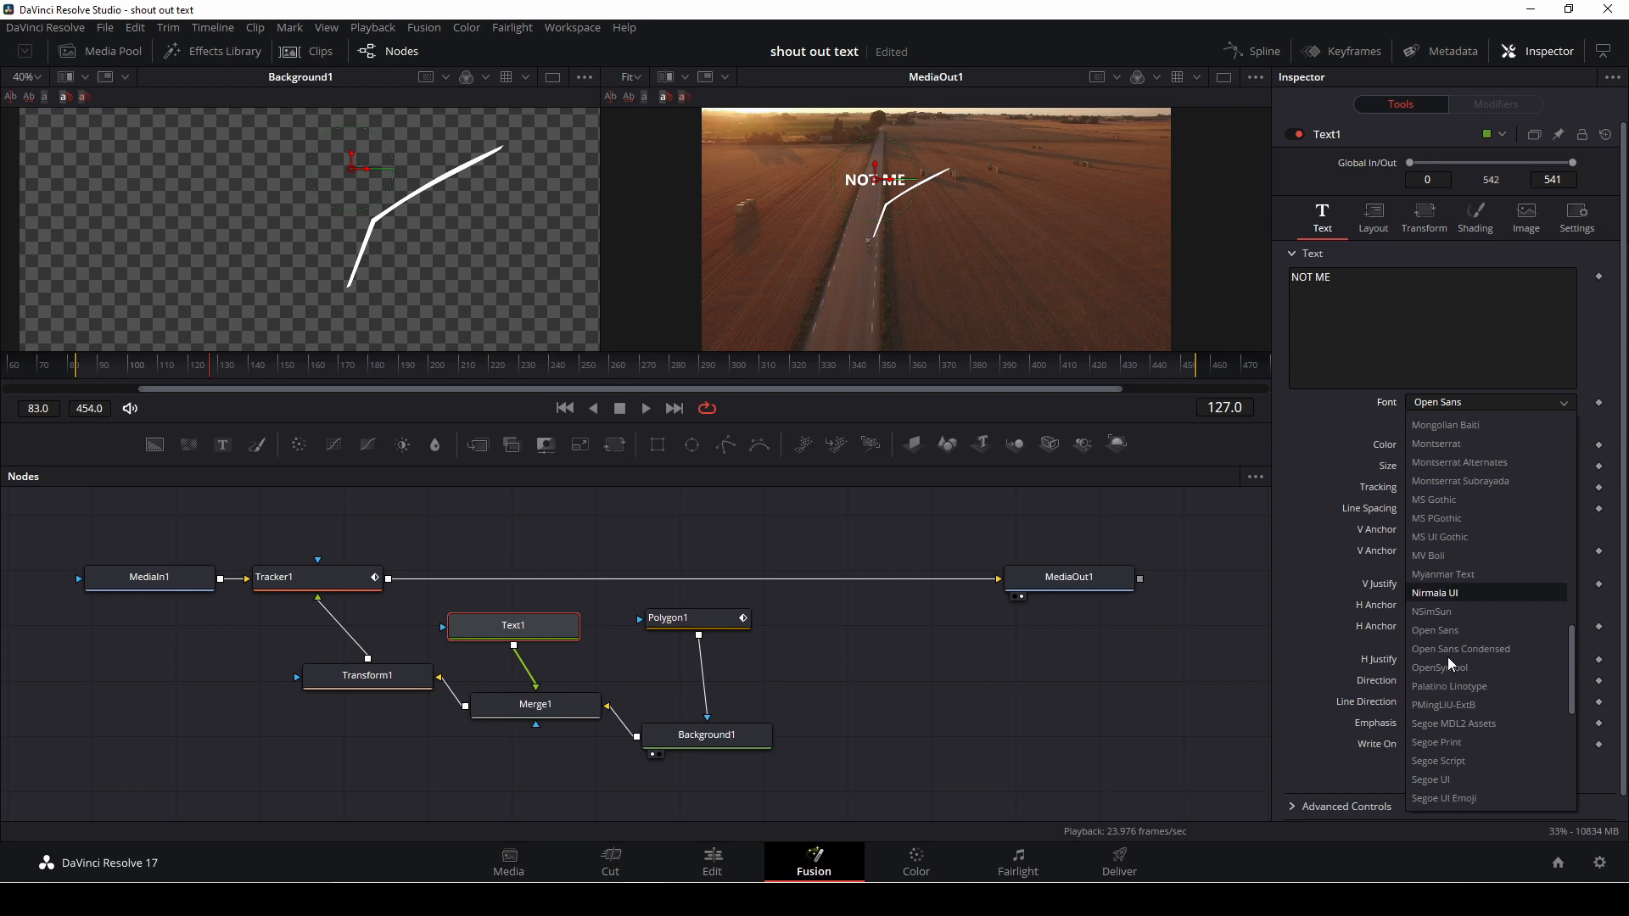
scroll(down, 3)
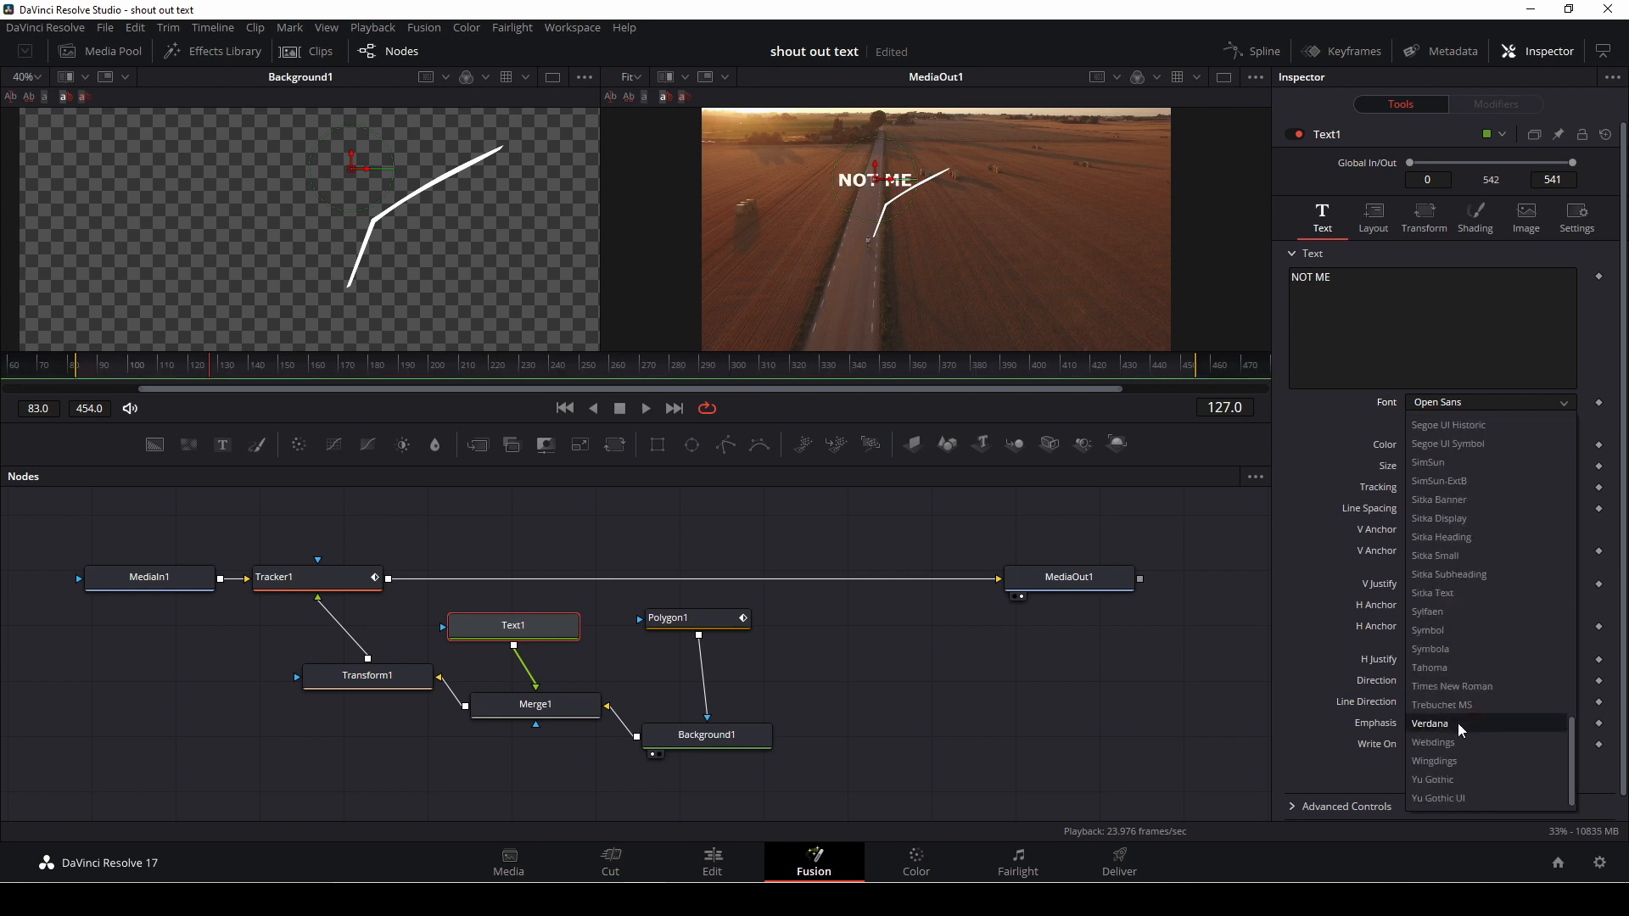
mouse_move(1449, 667)
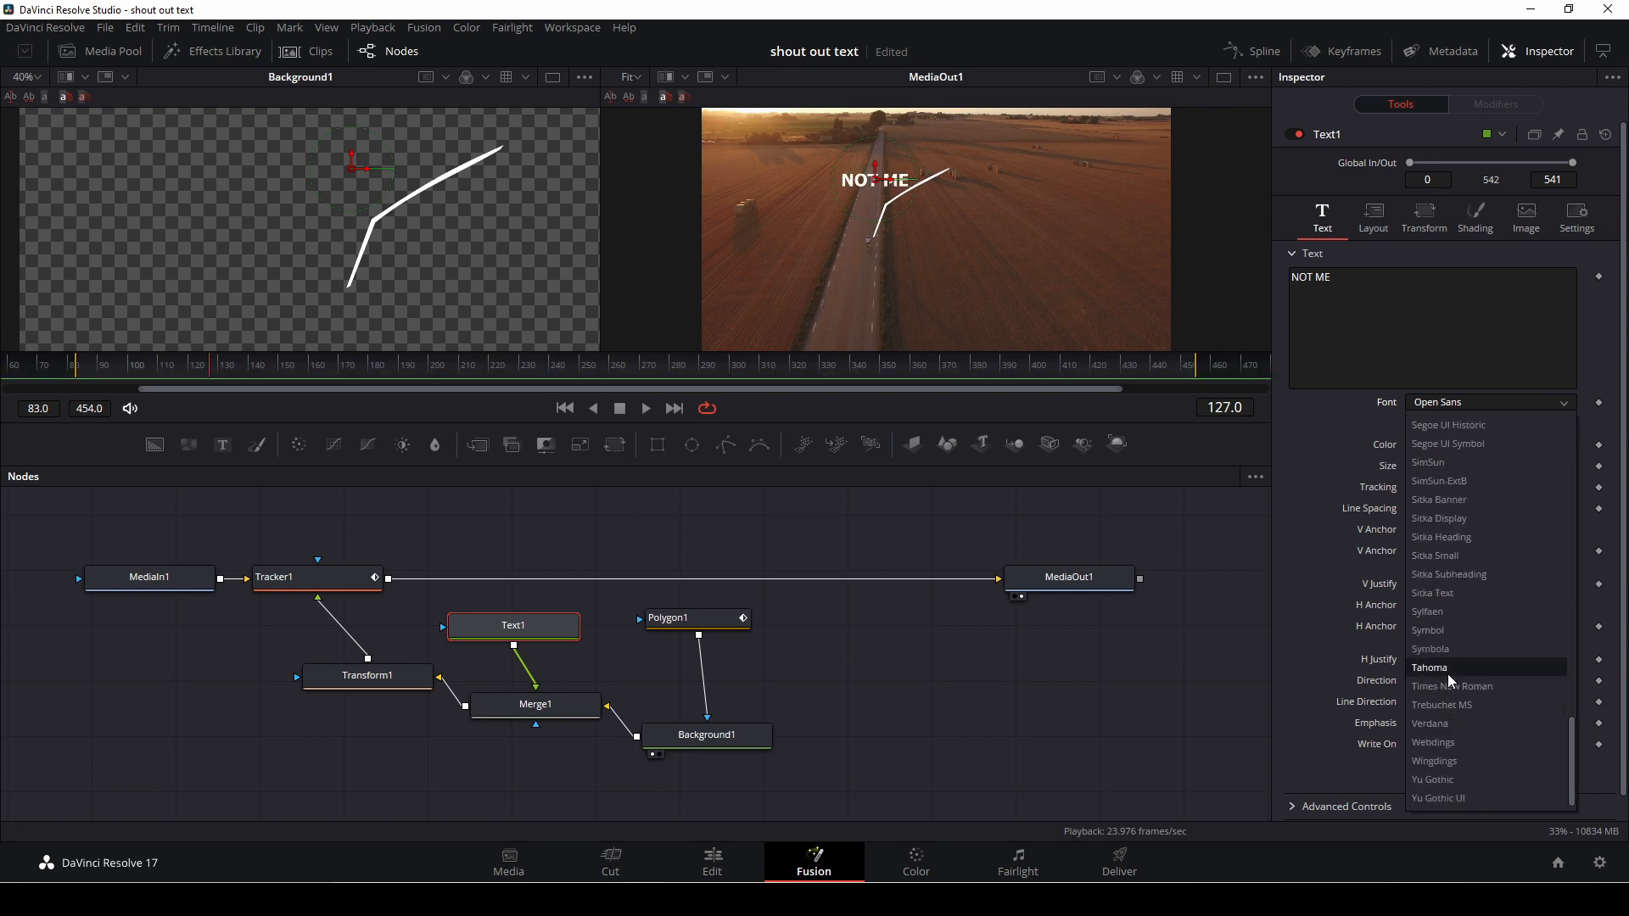
click(1430, 666)
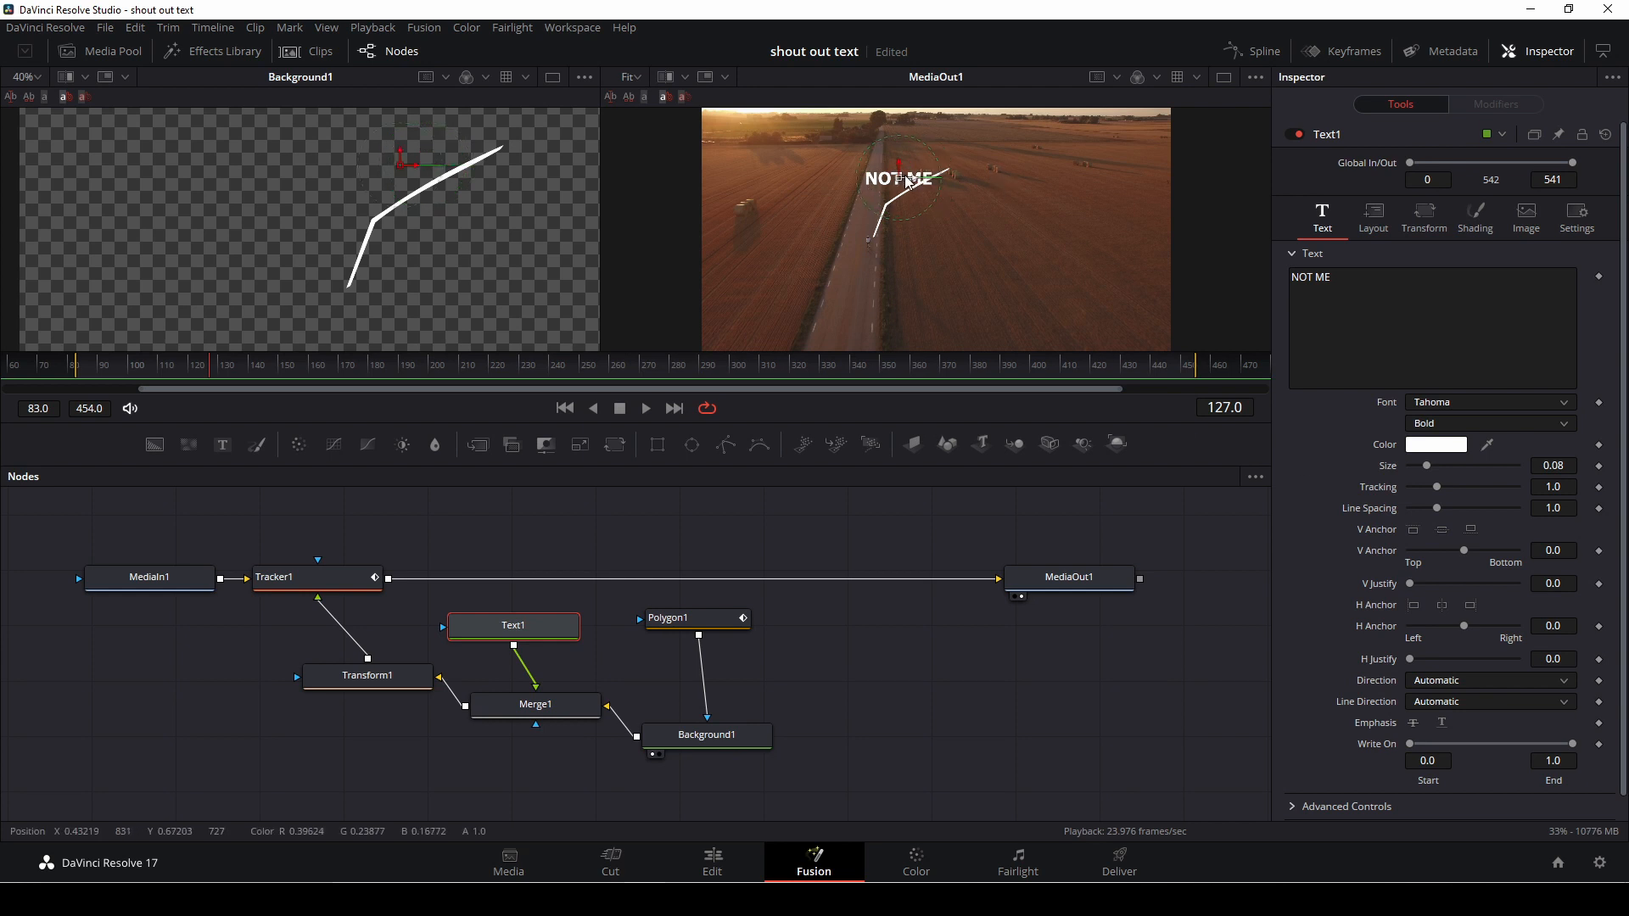
click(536, 705)
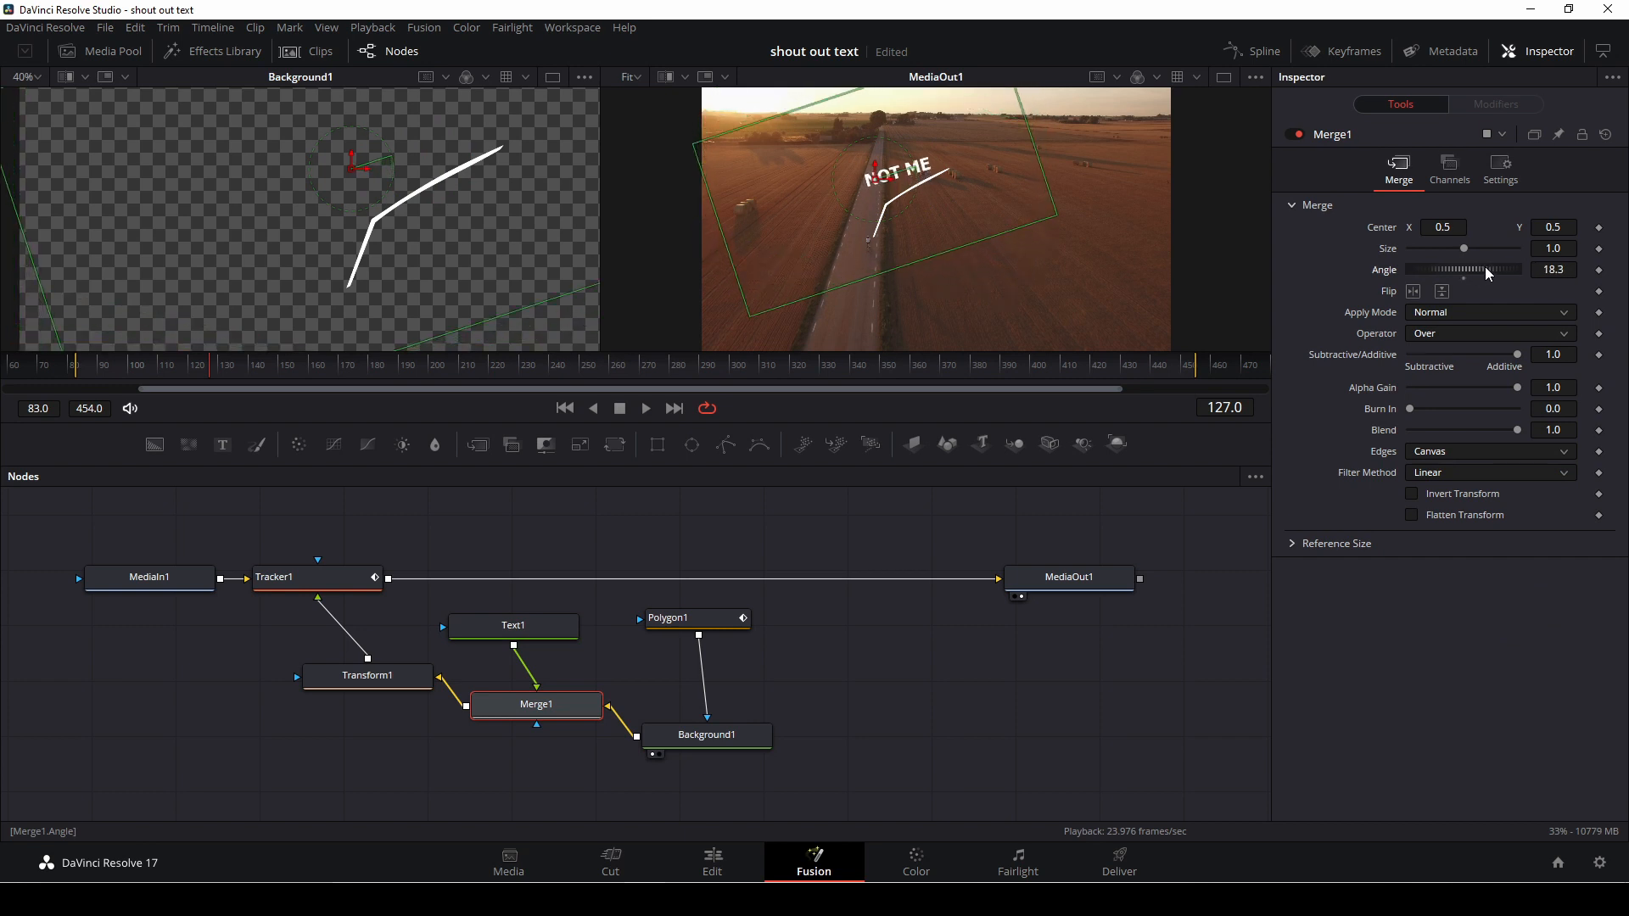
Set Merge1's angle to about 28.7 and drag the text center onto the line's upper end.
drag(1465, 270, 1486, 270)
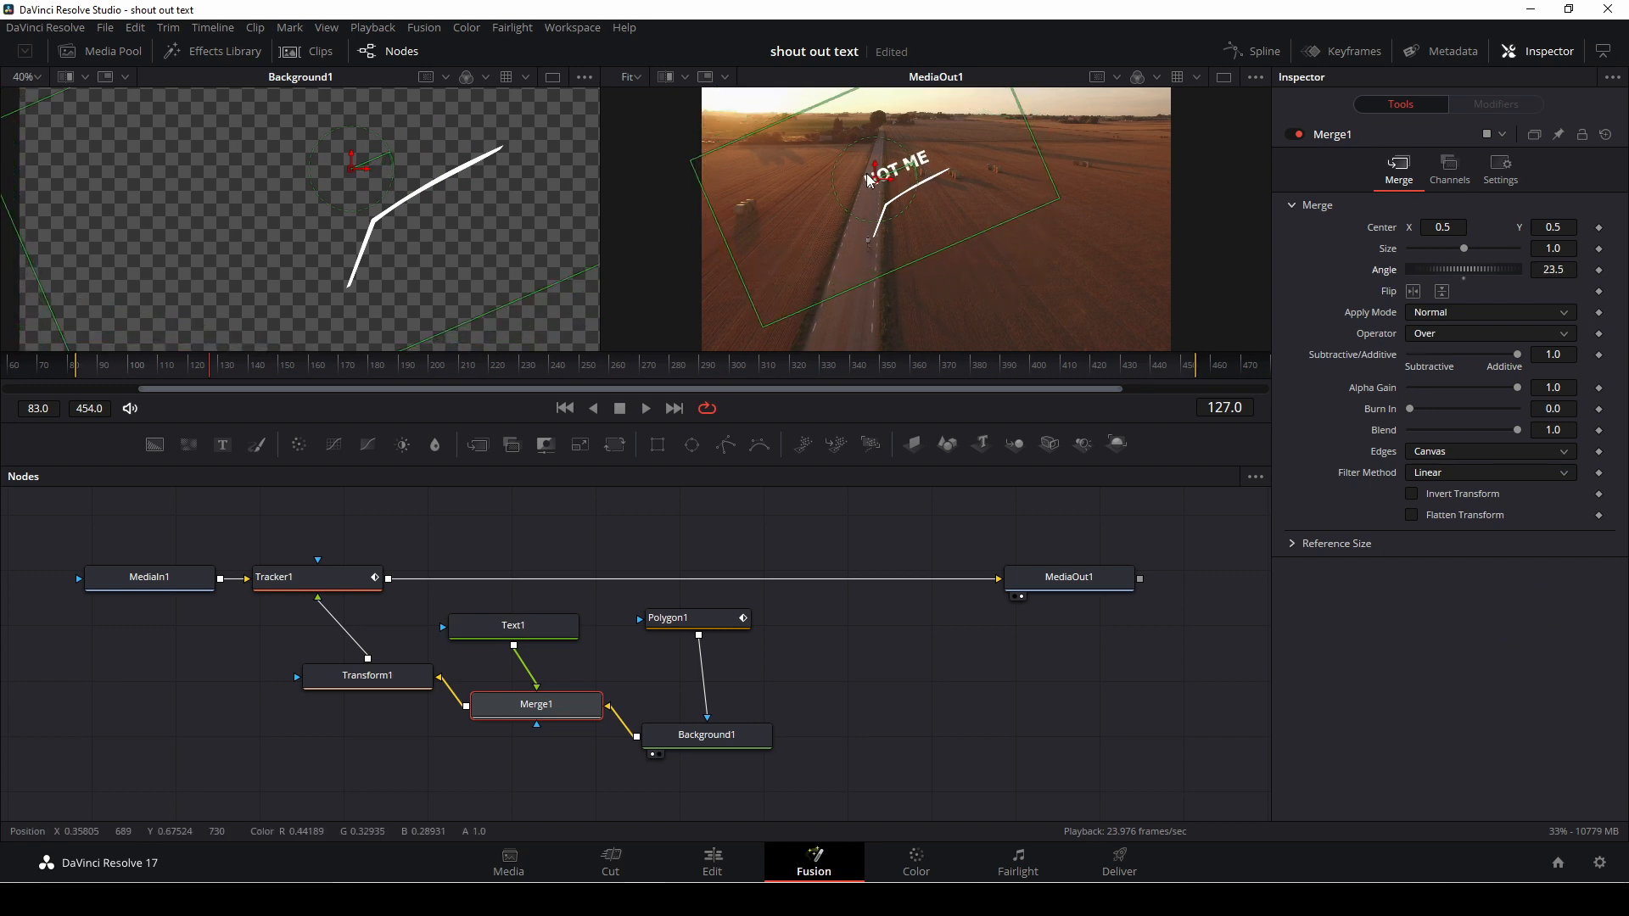
drag(864, 177, 891, 188)
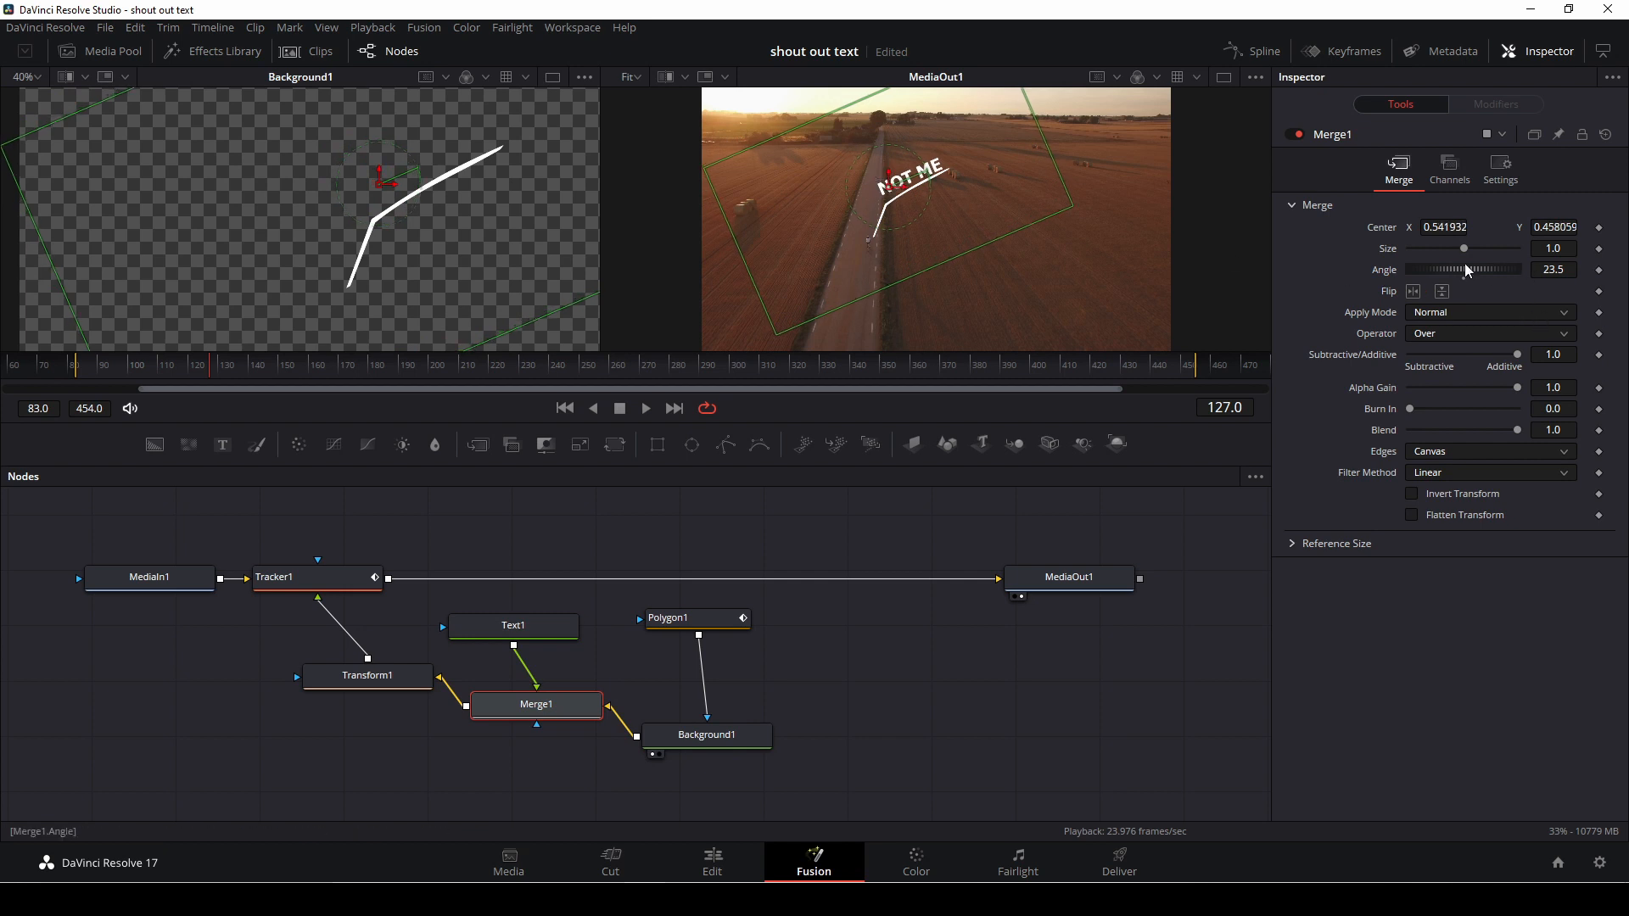
drag(1454, 269, 1465, 270)
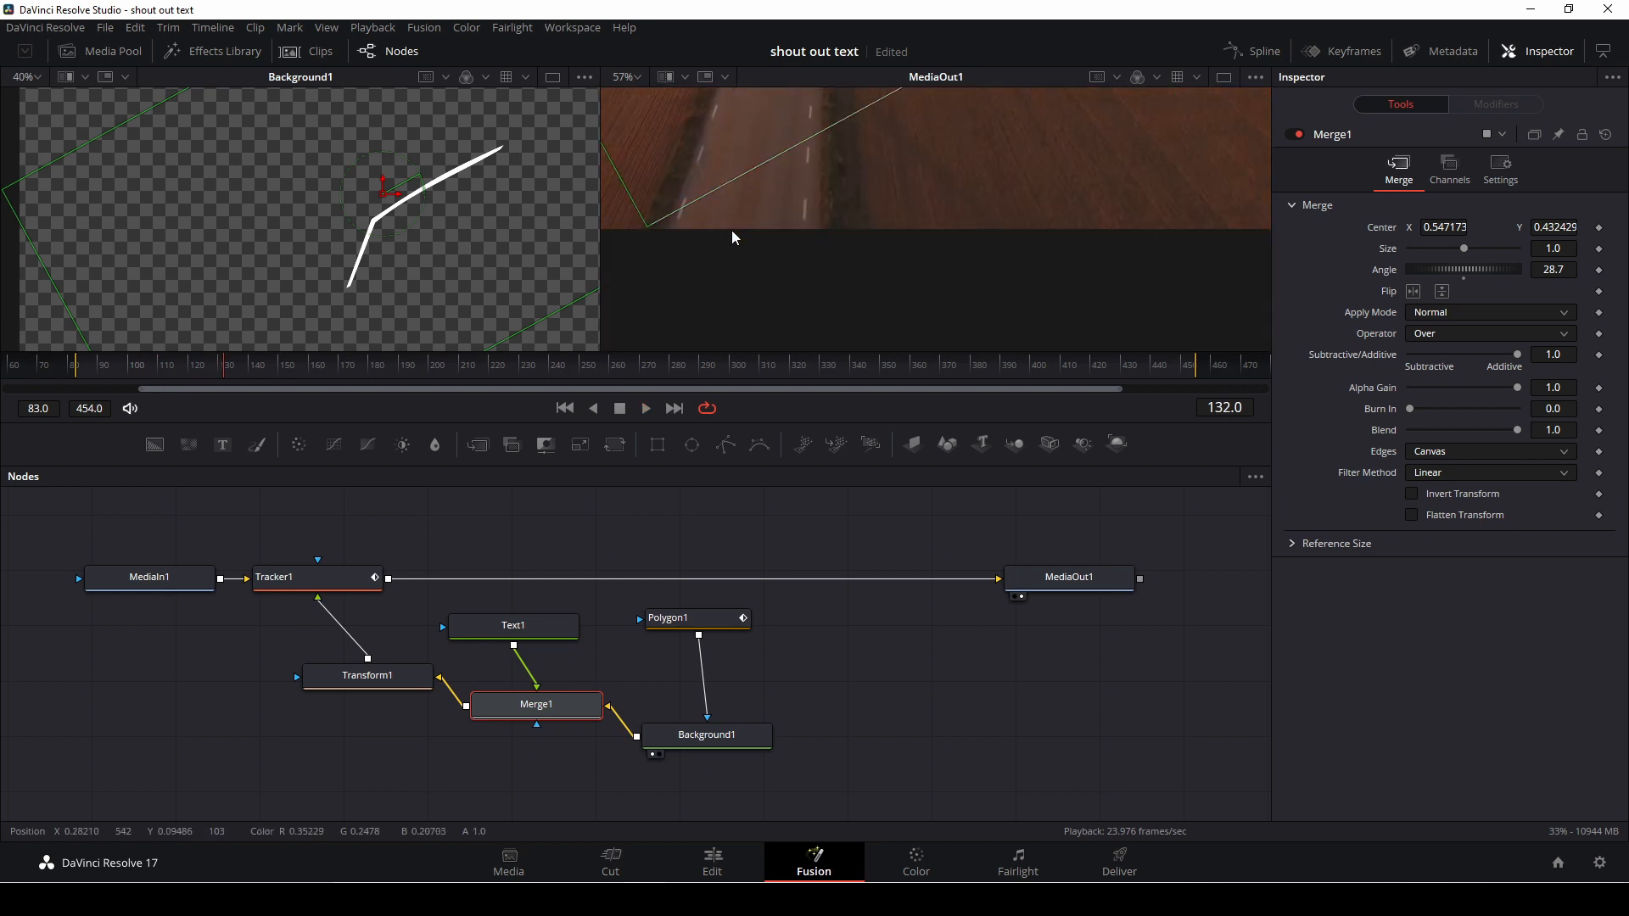
Play the composite in the MediaOut1 viewer to preview the tracked callout up to frame 147.
click(644, 407)
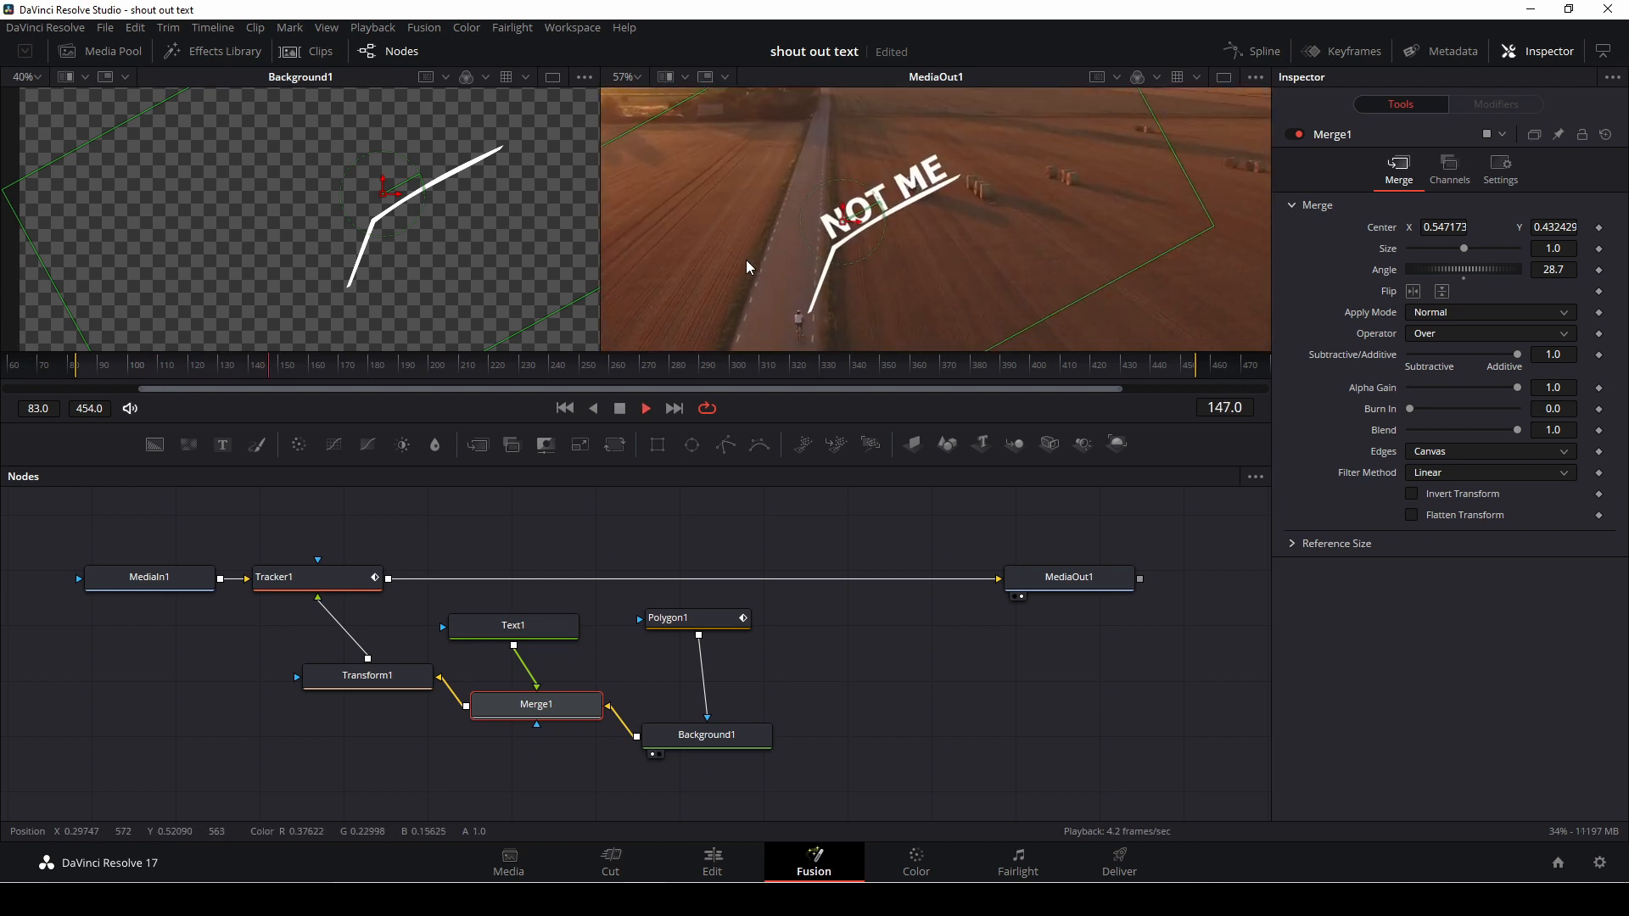